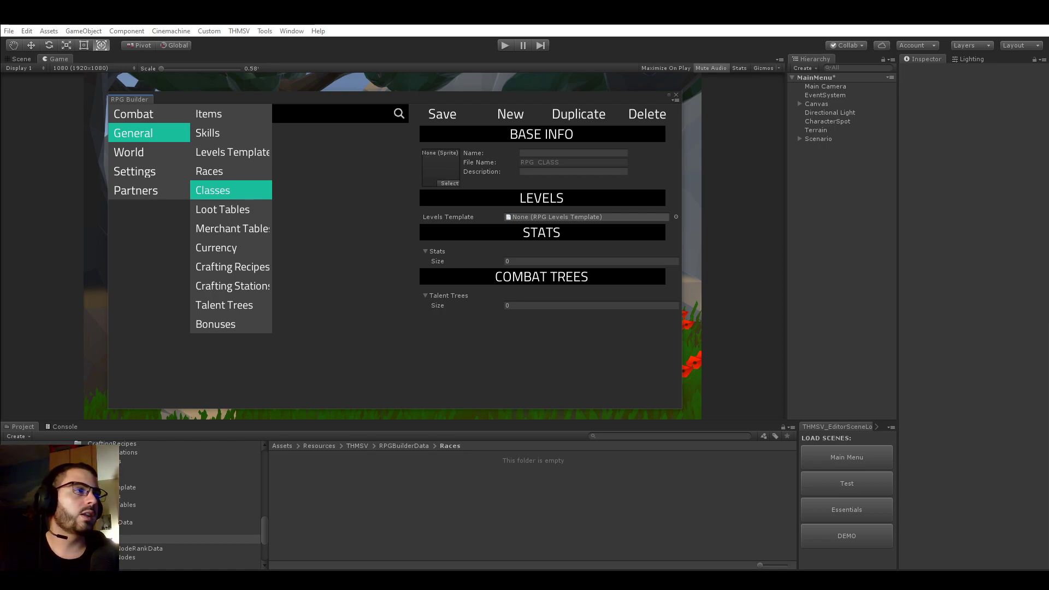
mouse_move(346, 281)
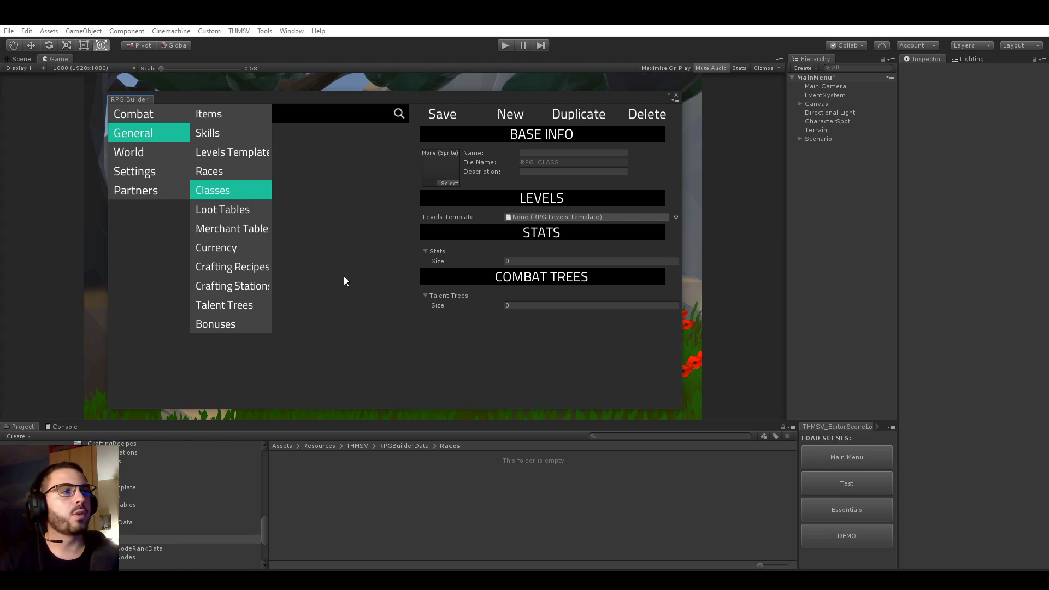
mouse_move(329, 279)
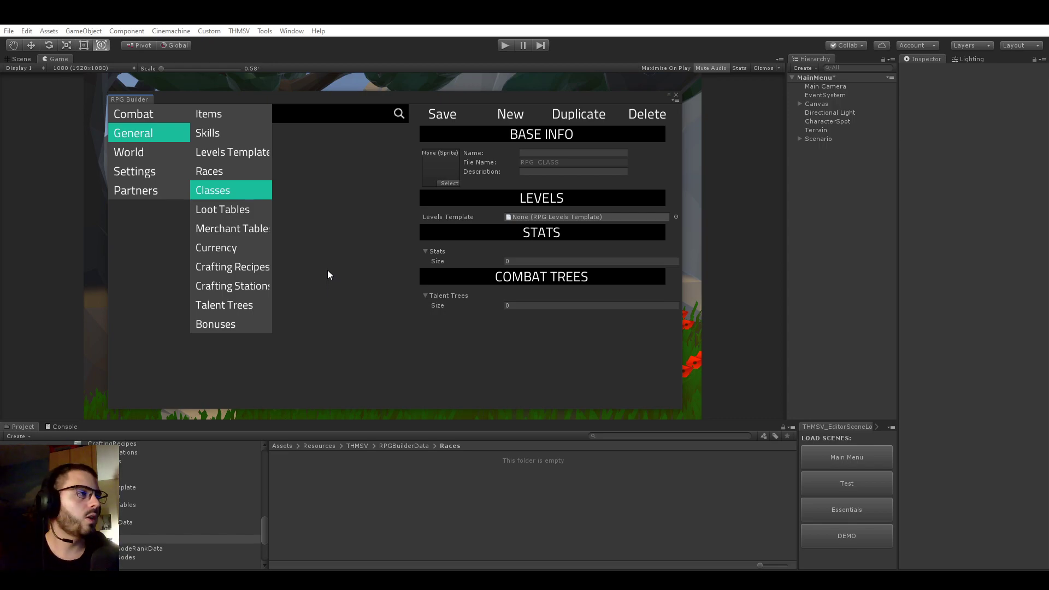
mouse_move(352, 260)
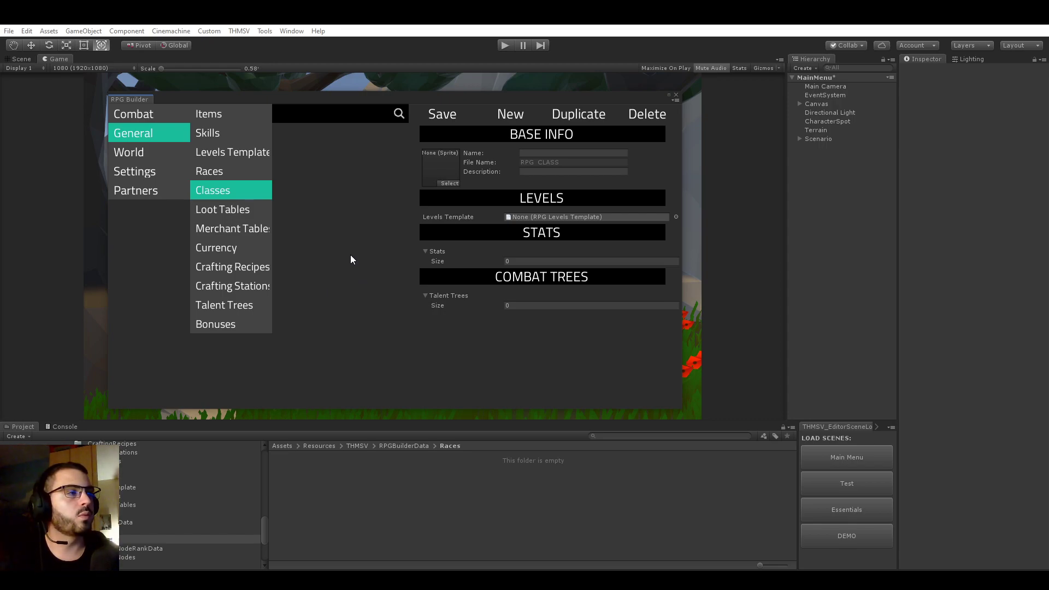
mouse_move(249, 194)
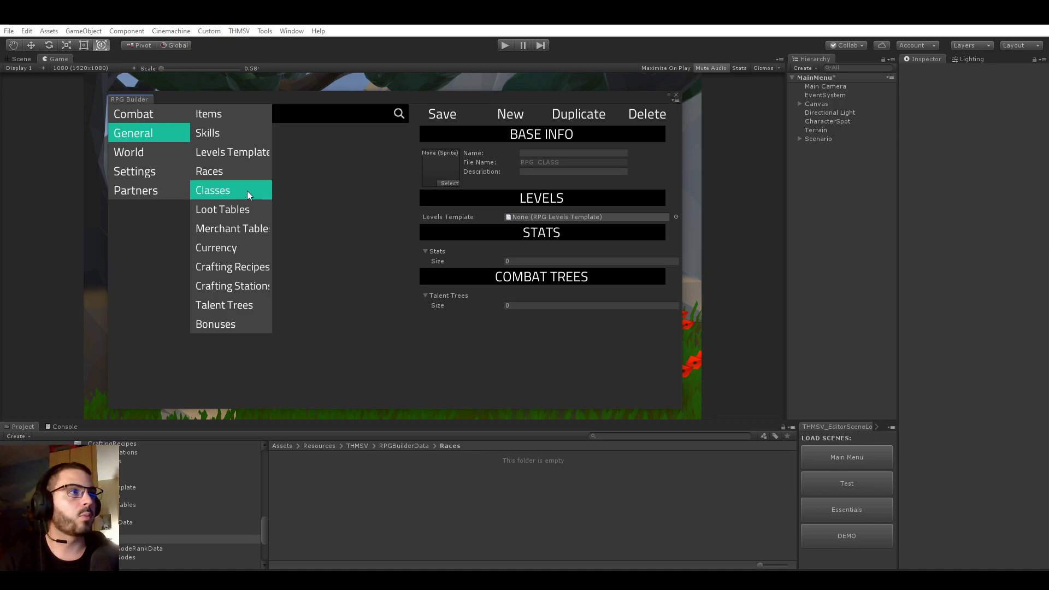
mouse_move(237, 184)
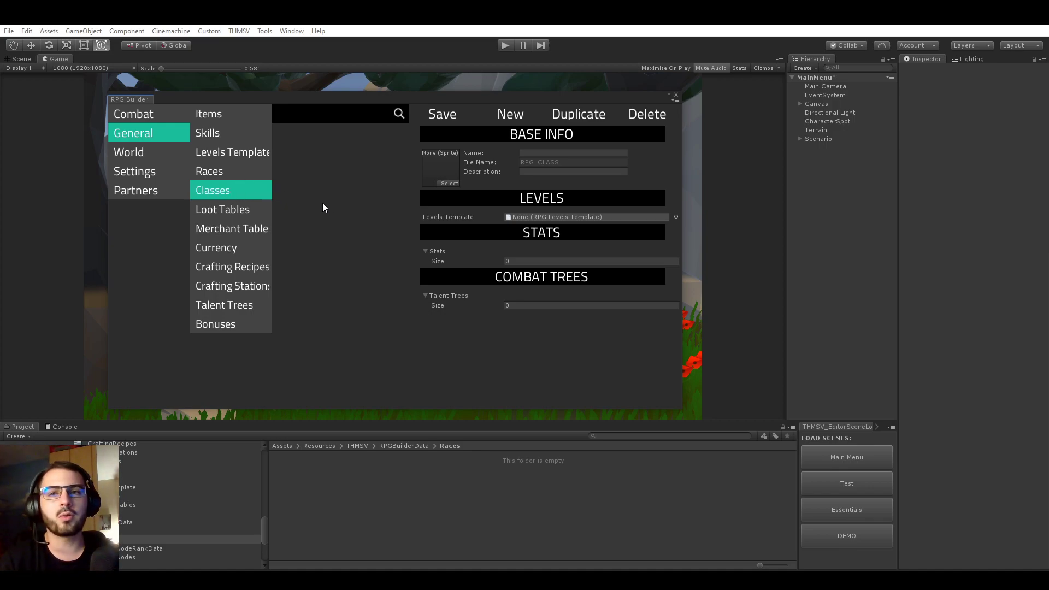
mouse_move(320, 206)
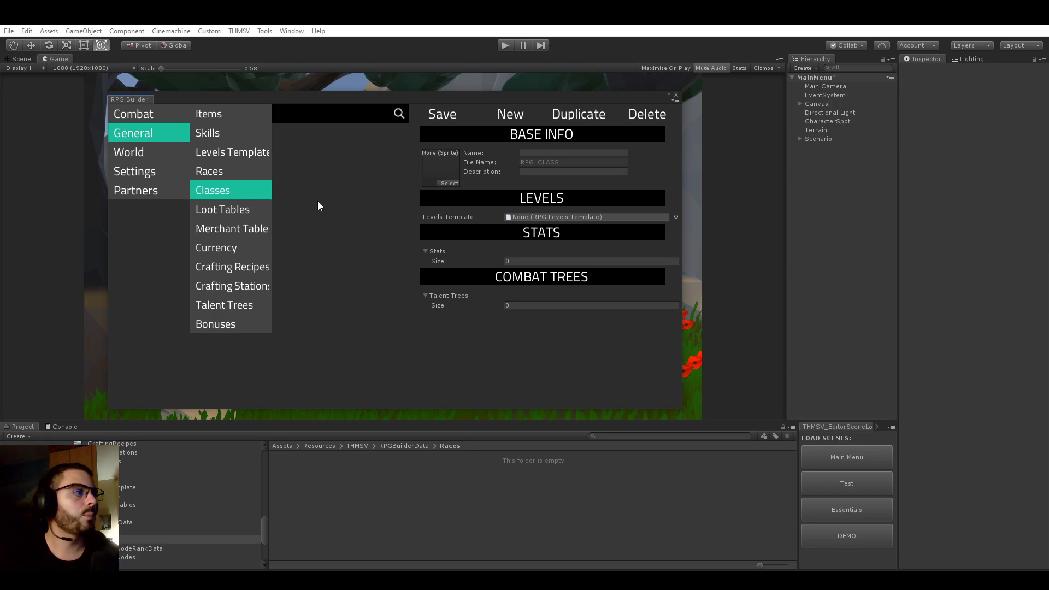
mouse_move(331, 140)
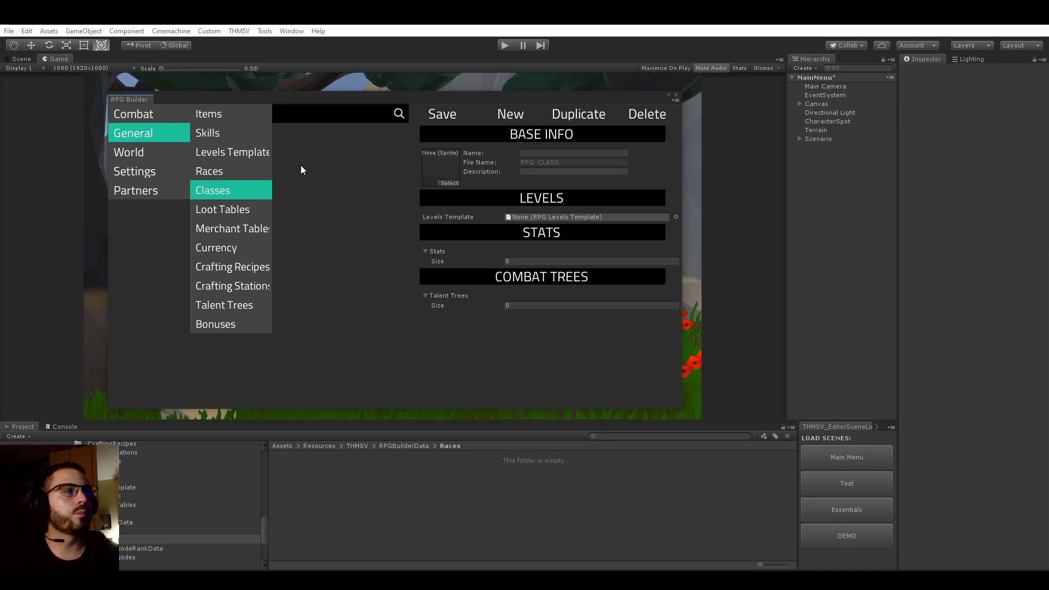
mouse_move(294, 101)
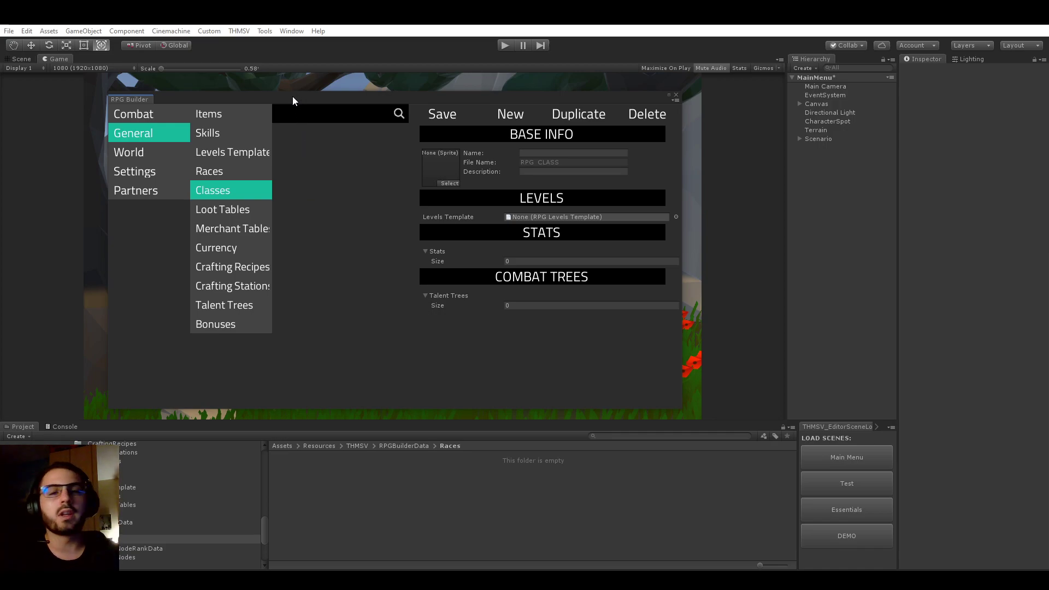
mouse_move(305, 195)
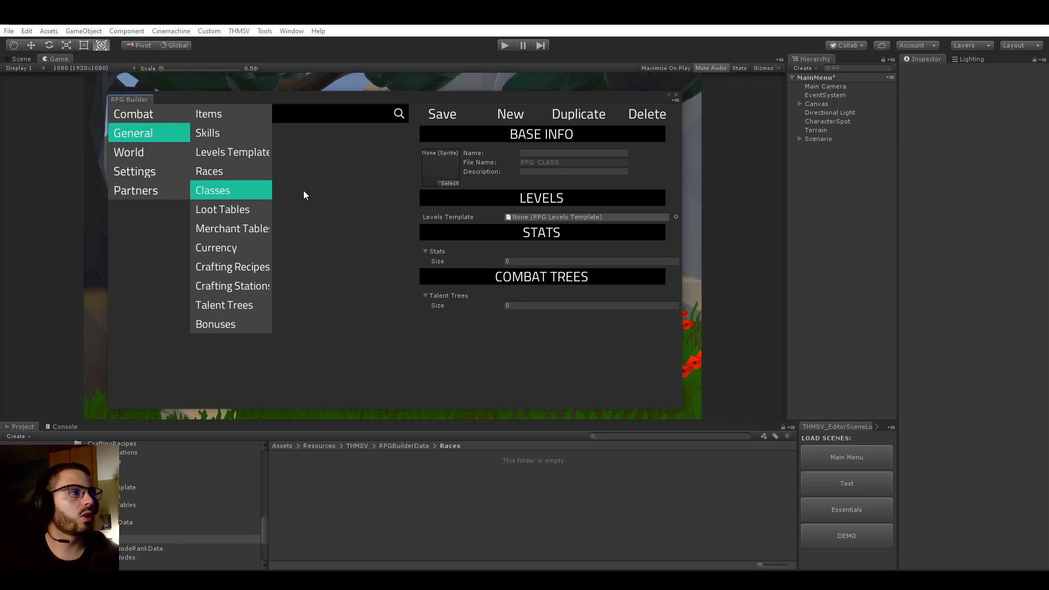
mouse_move(446, 192)
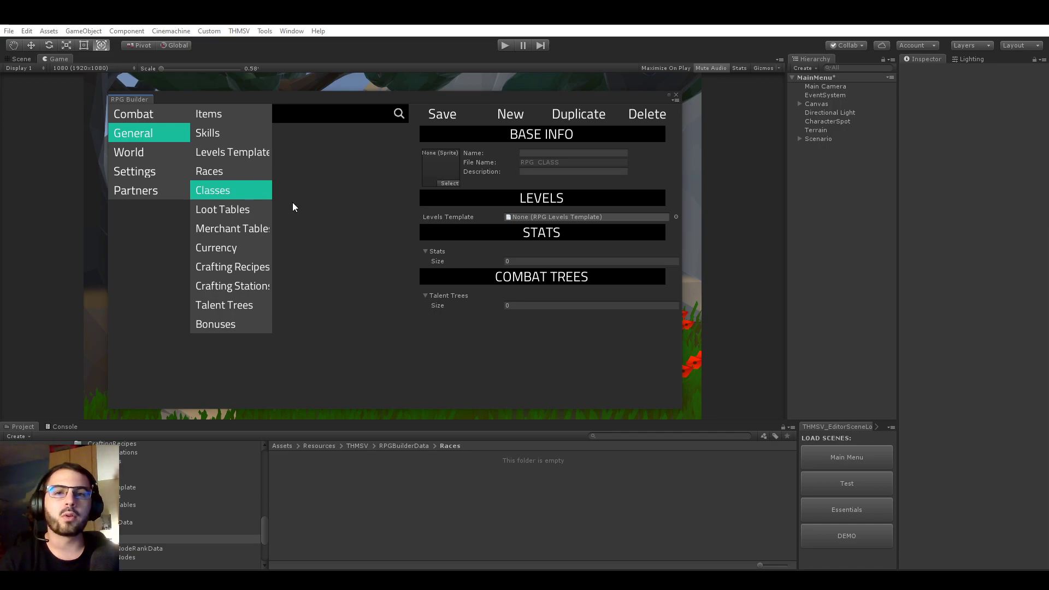
Step: Enter 'Warrior' as the class name and pick a flaming weapon sprite as its icon
click(573, 153)
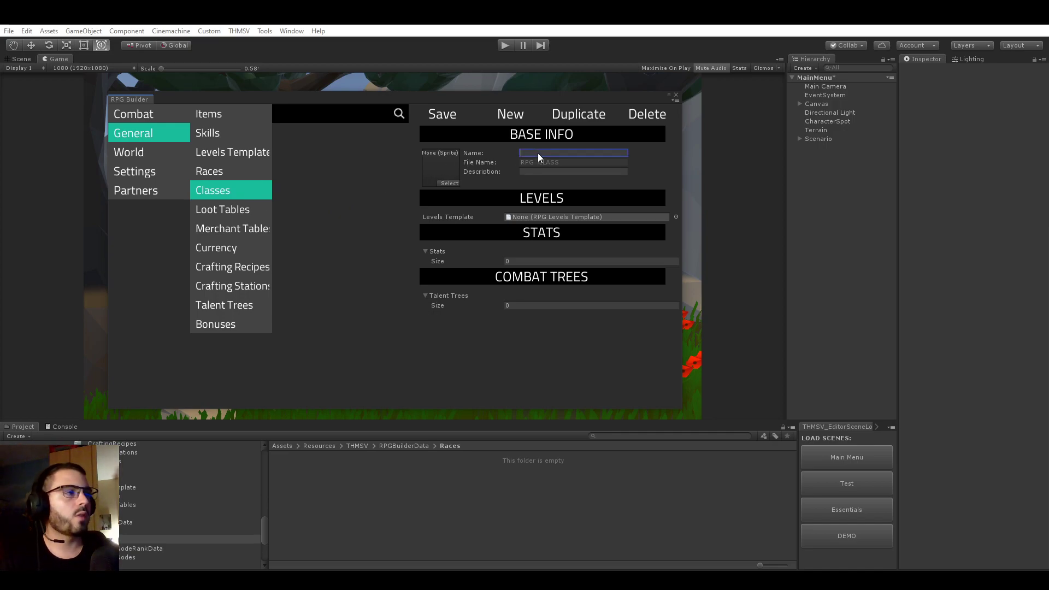
text(Wa)
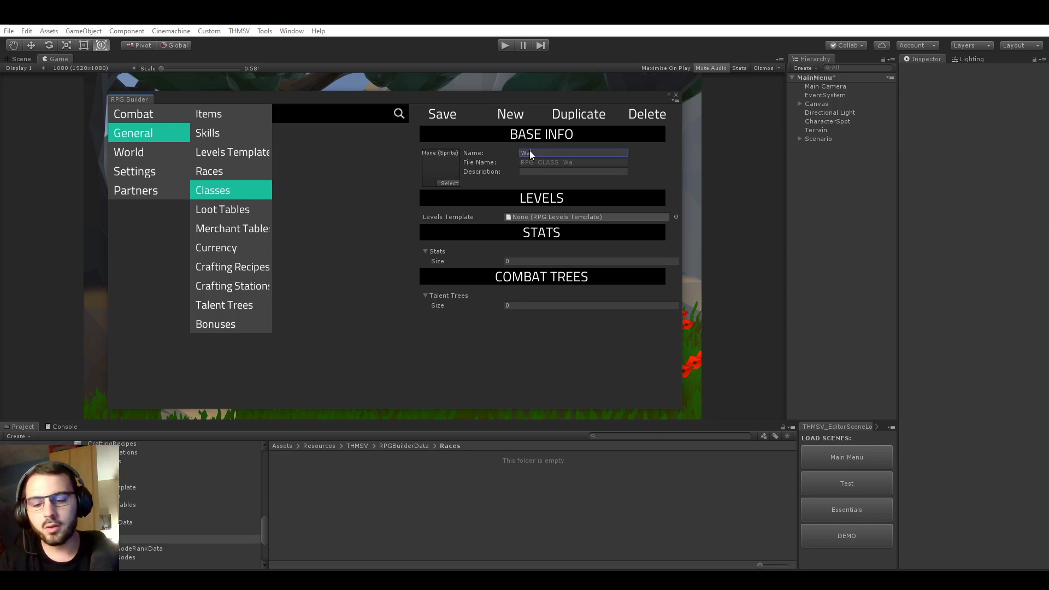
click(449, 183)
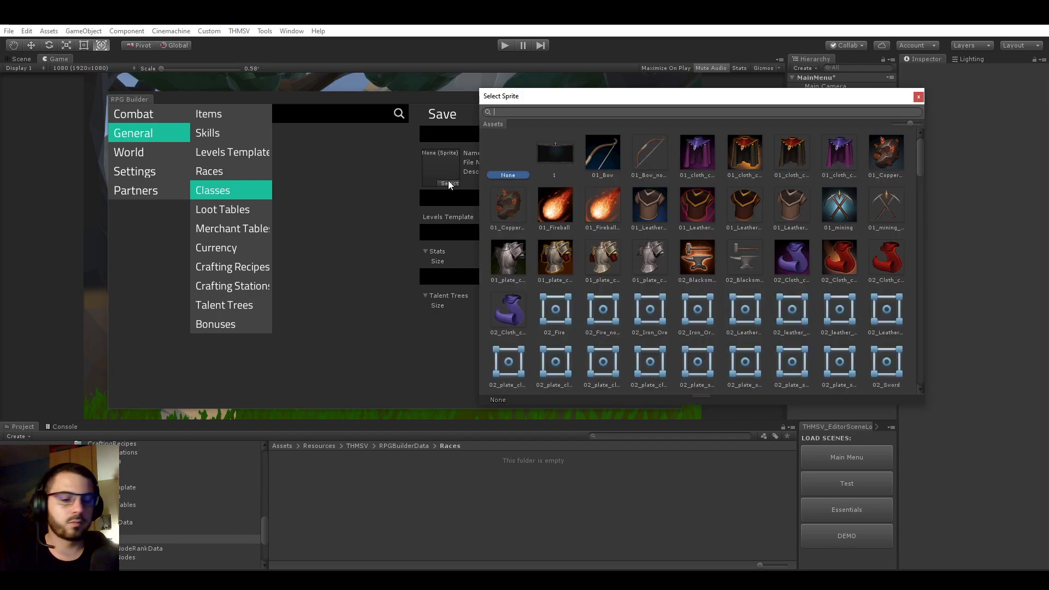
text(arrior)
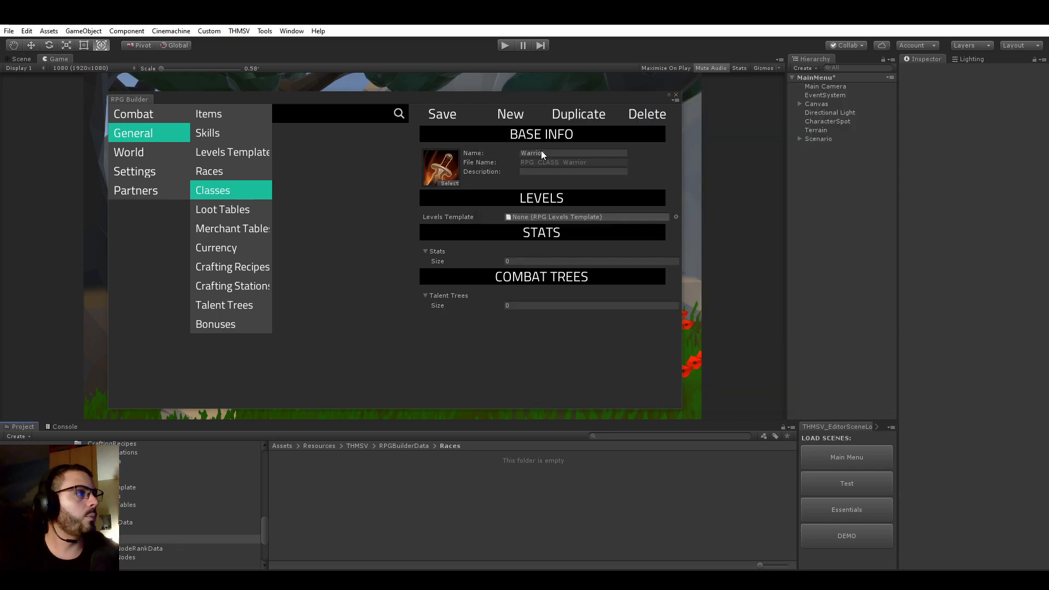
mouse_move(488, 200)
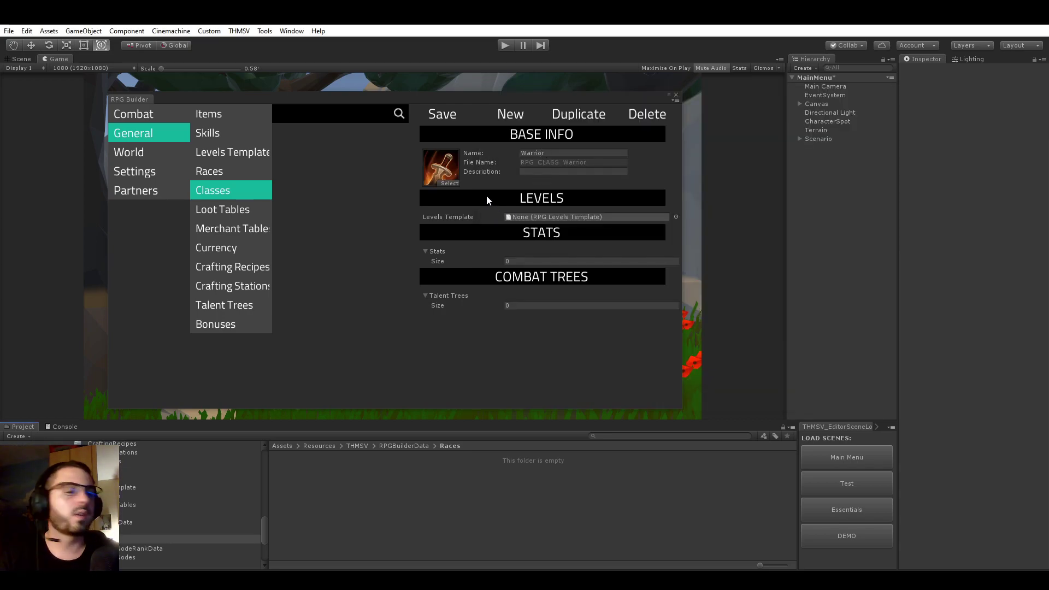
mouse_move(270, 268)
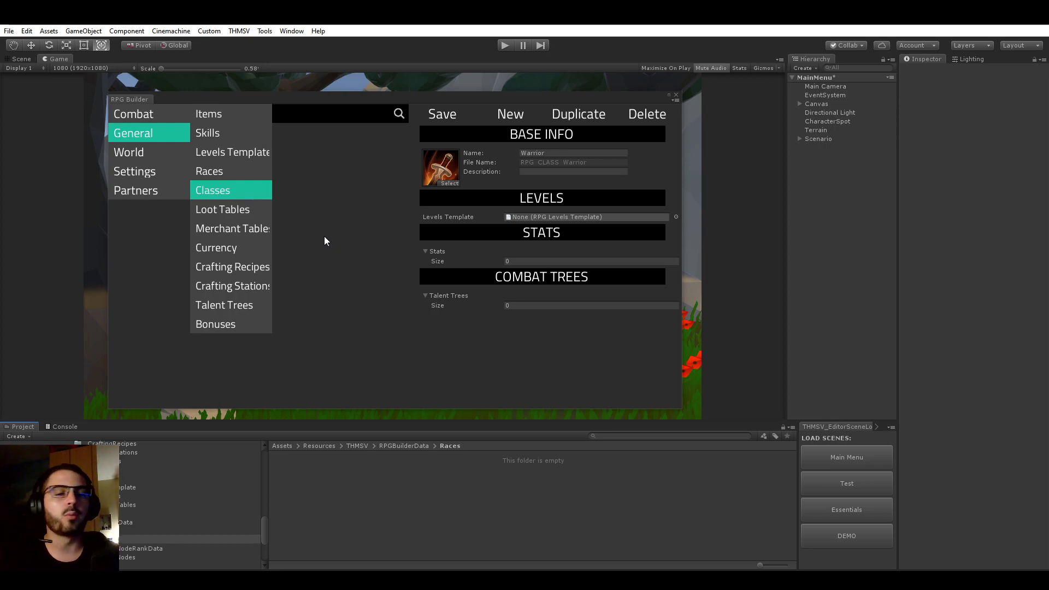
mouse_move(440, 184)
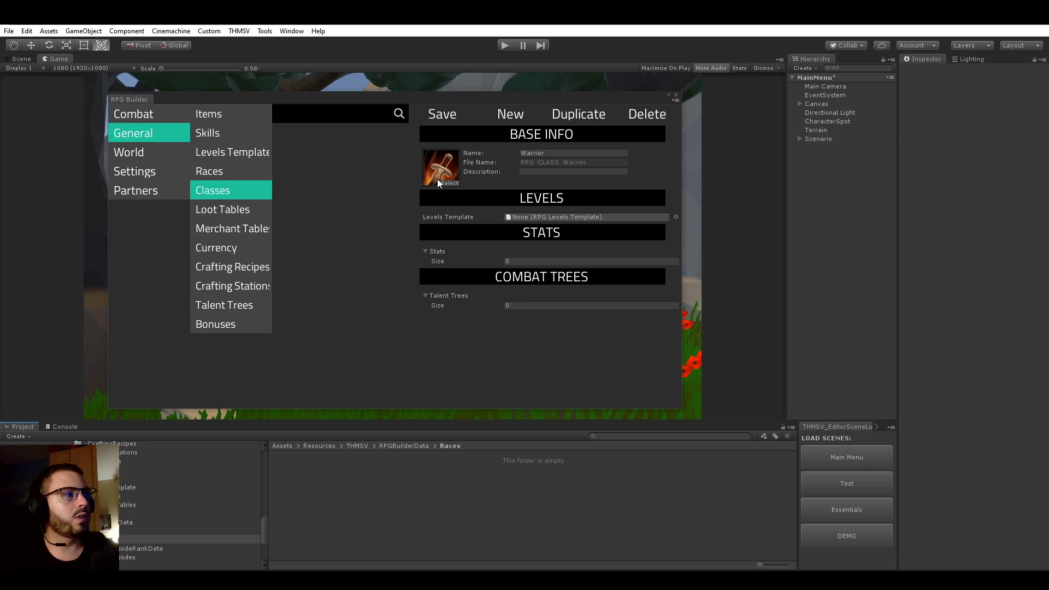
mouse_move(148, 195)
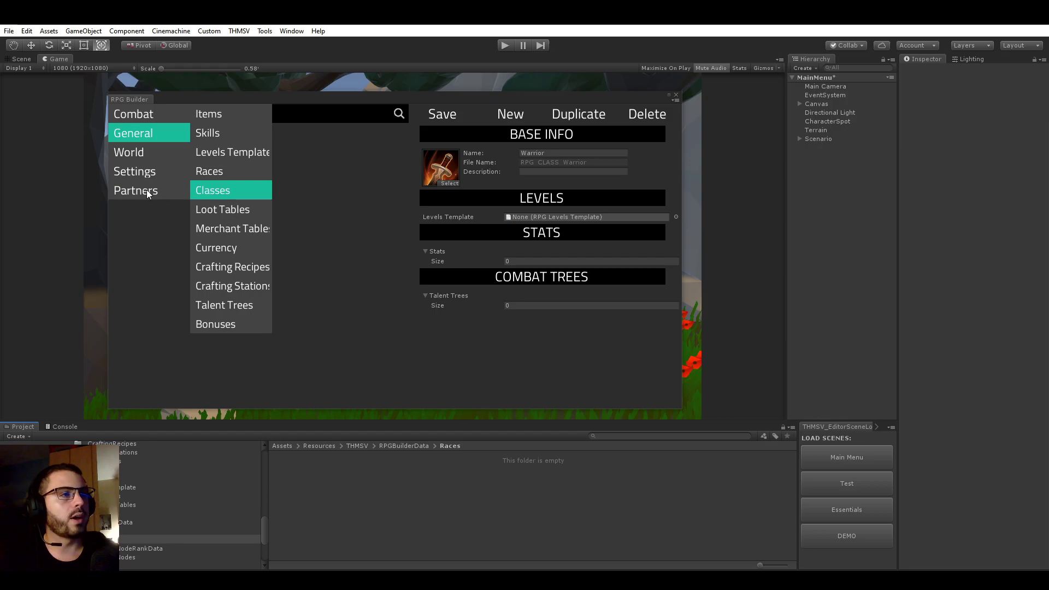
Step: Browse the Partners section, viewing Cafofo, Gabriel Aguiar and RDR asset pages
click(136, 190)
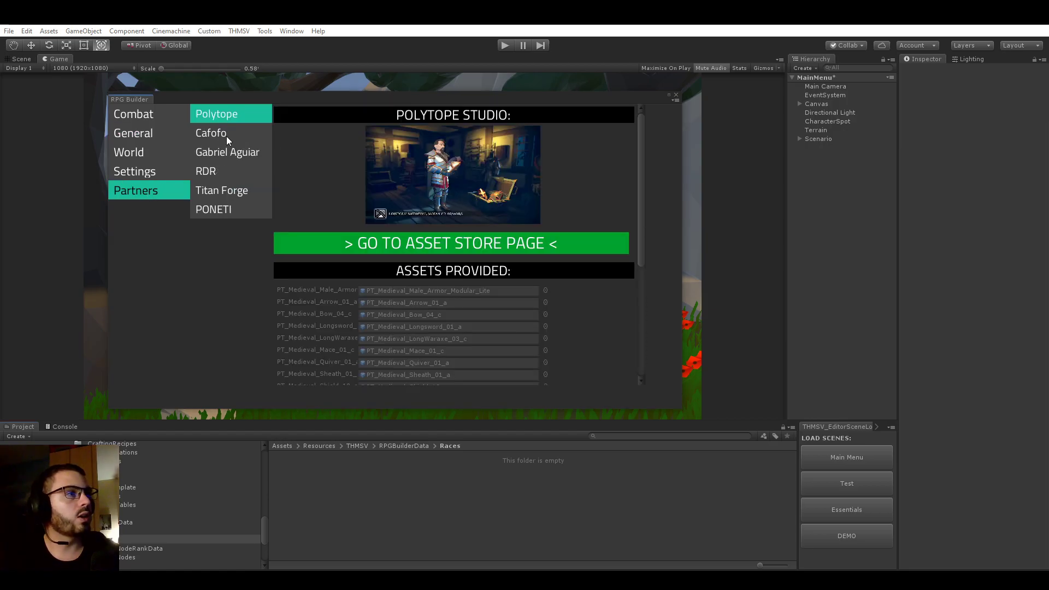
click(228, 152)
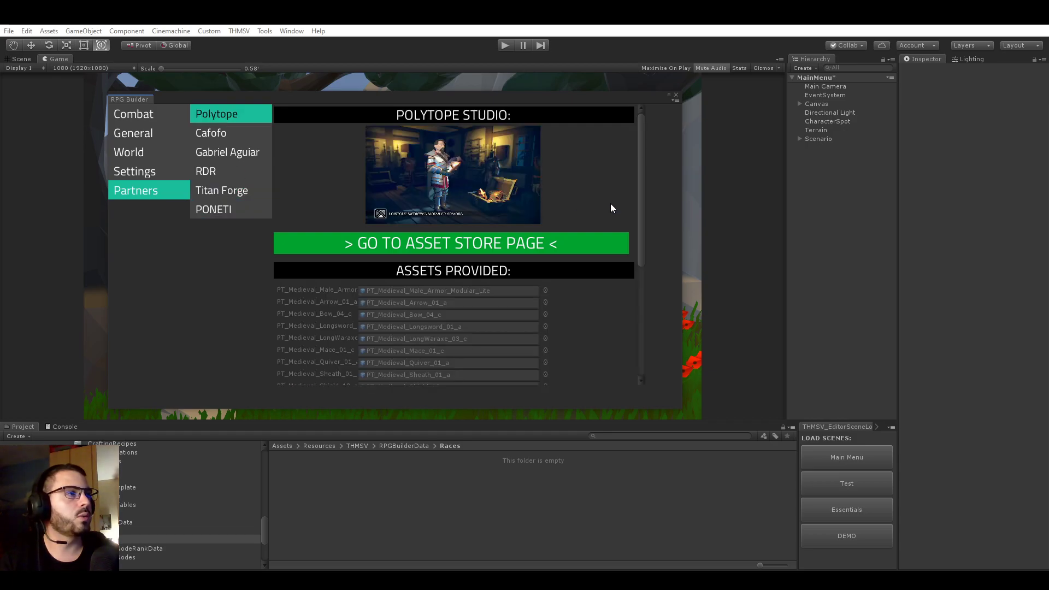
click(210, 133)
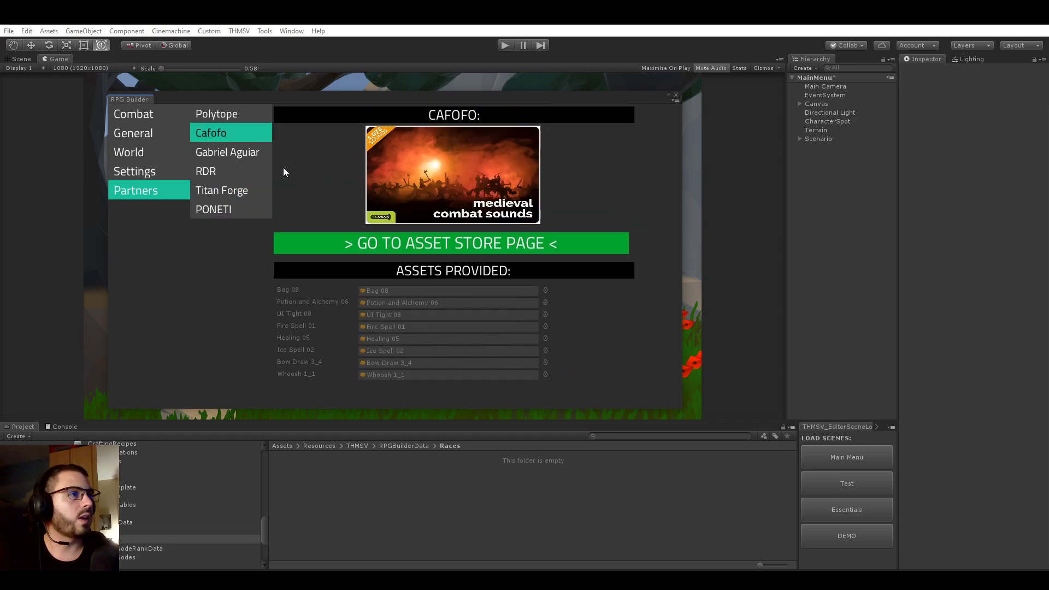
click(227, 152)
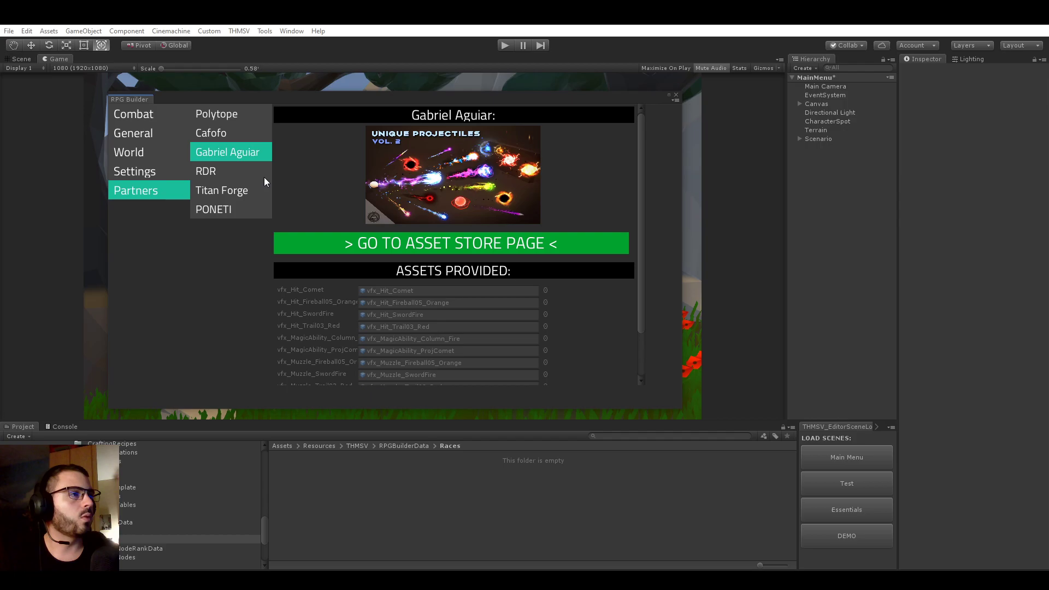
click(205, 171)
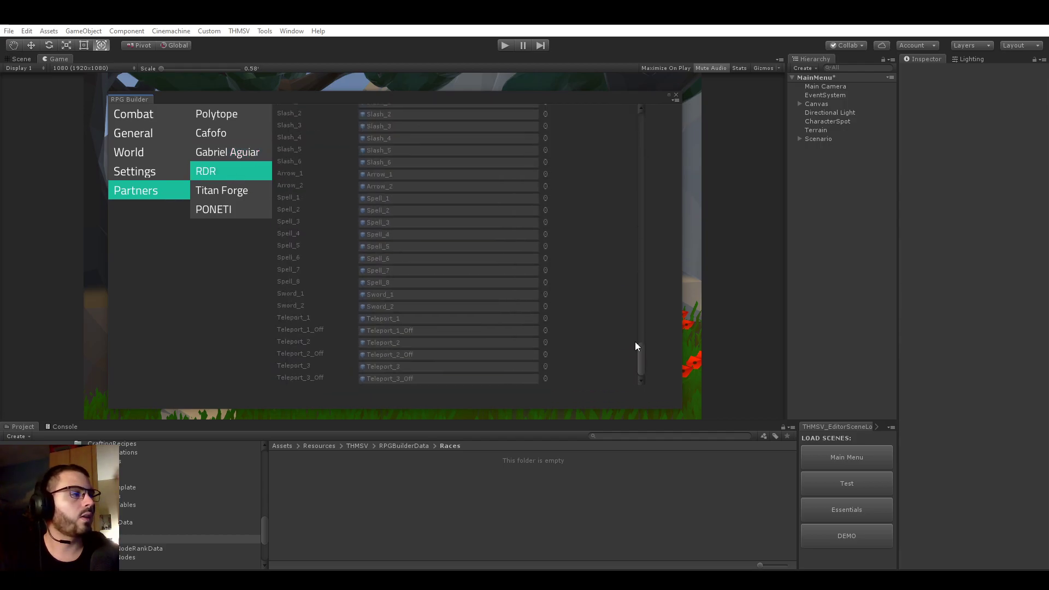
Step: View the Titan Forge and PONETI partner assets, then return to the Classes section
click(221, 191)
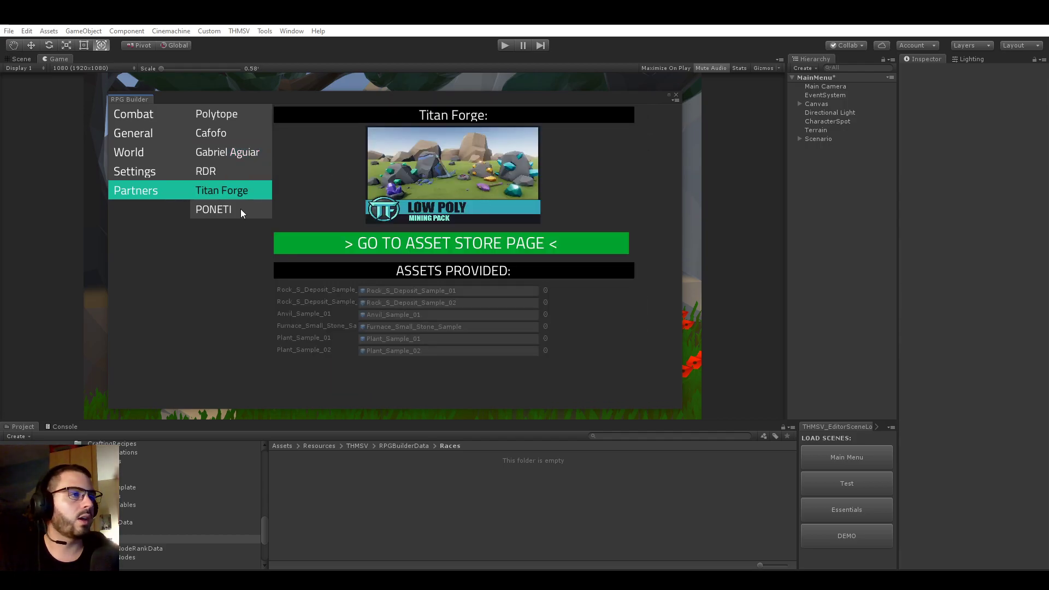
click(214, 209)
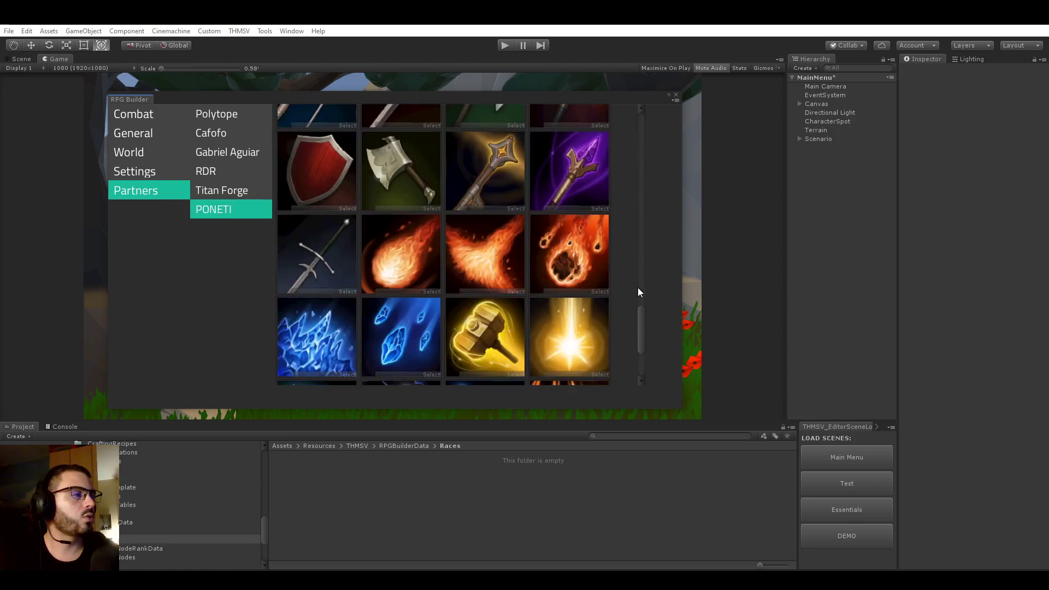
click(216, 114)
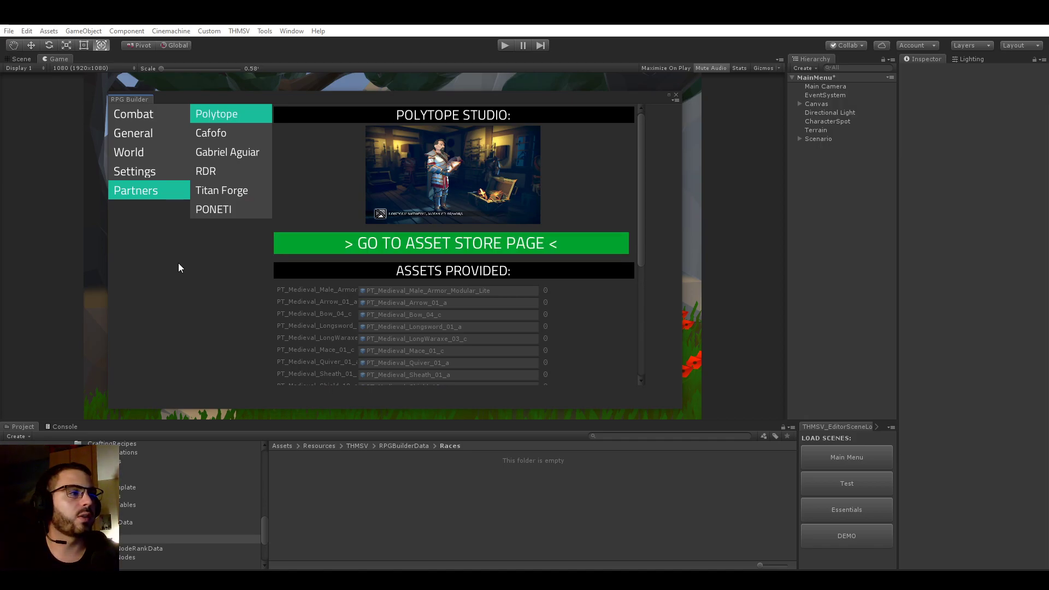
mouse_move(191, 258)
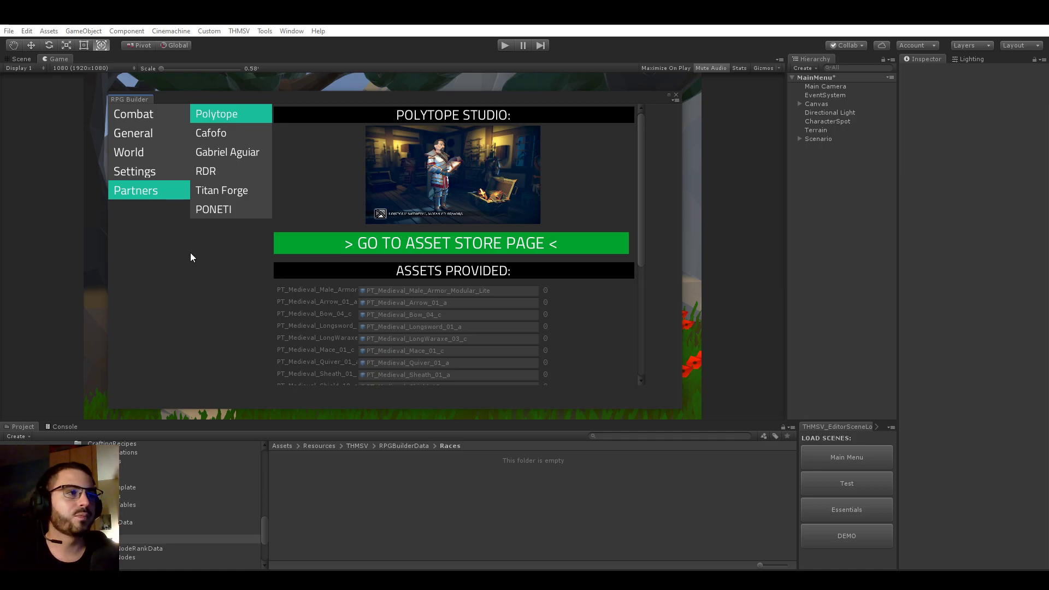
mouse_move(172, 250)
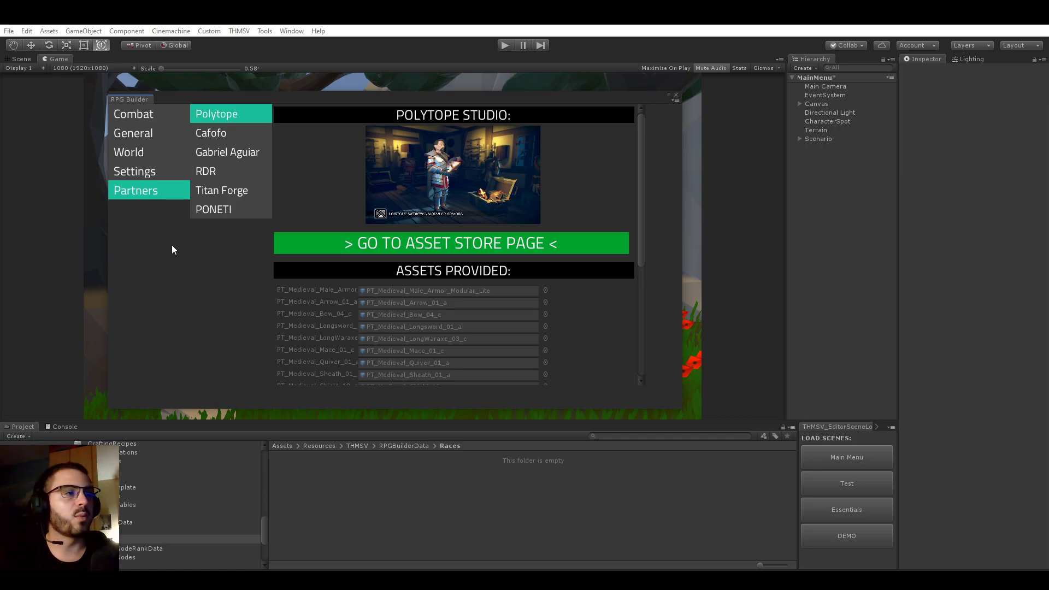
mouse_move(227, 143)
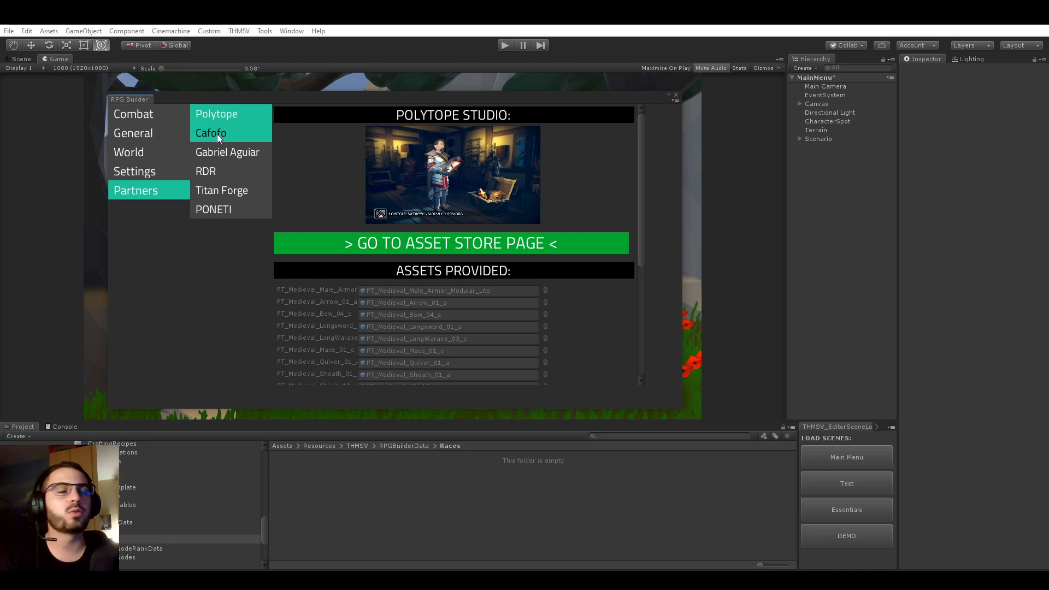
click(228, 152)
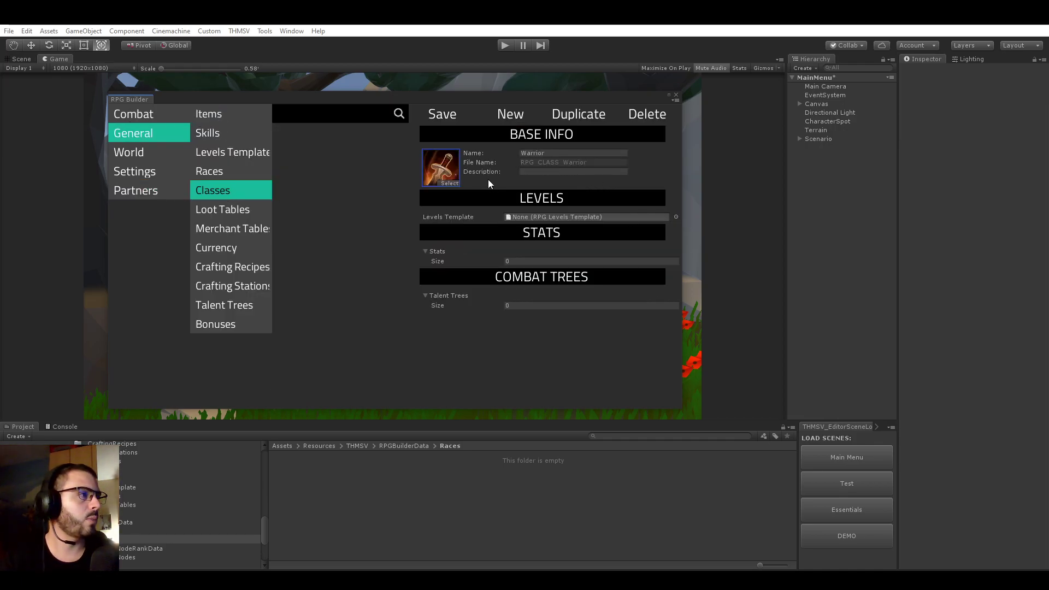
click(573, 171)
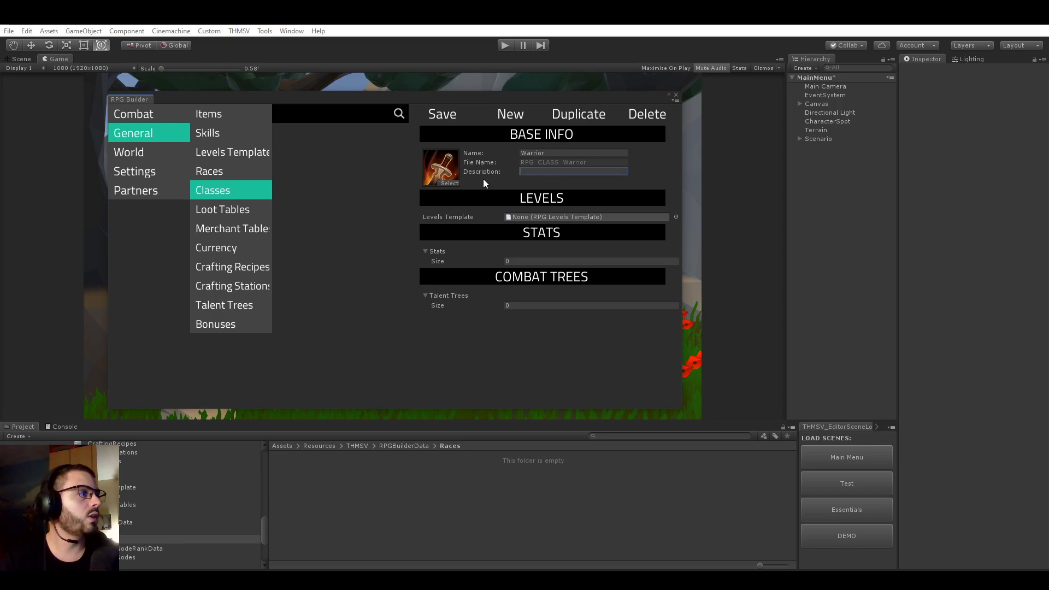
mouse_move(561, 235)
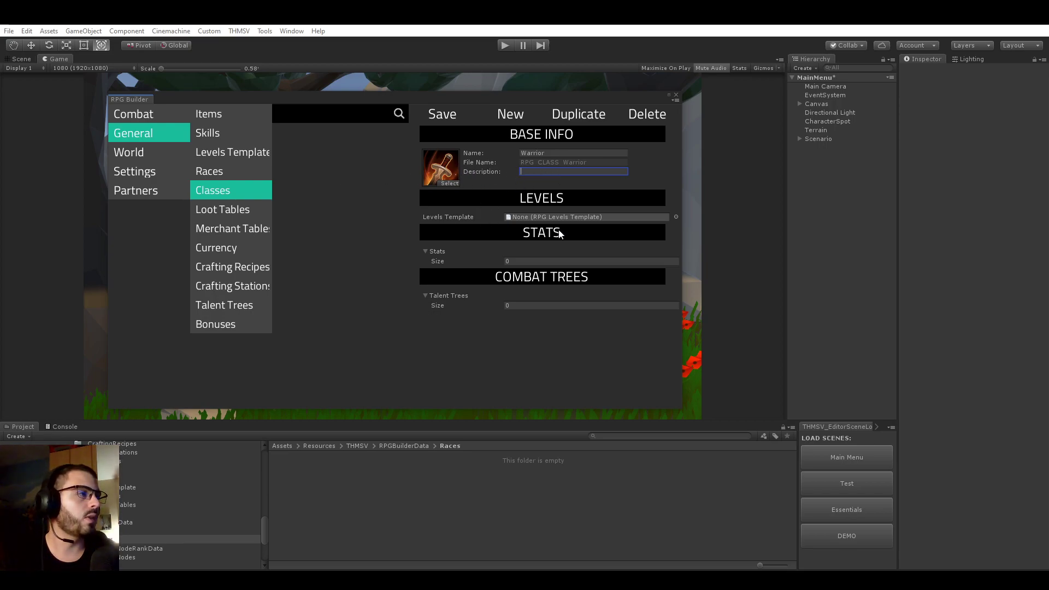
click(591, 261)
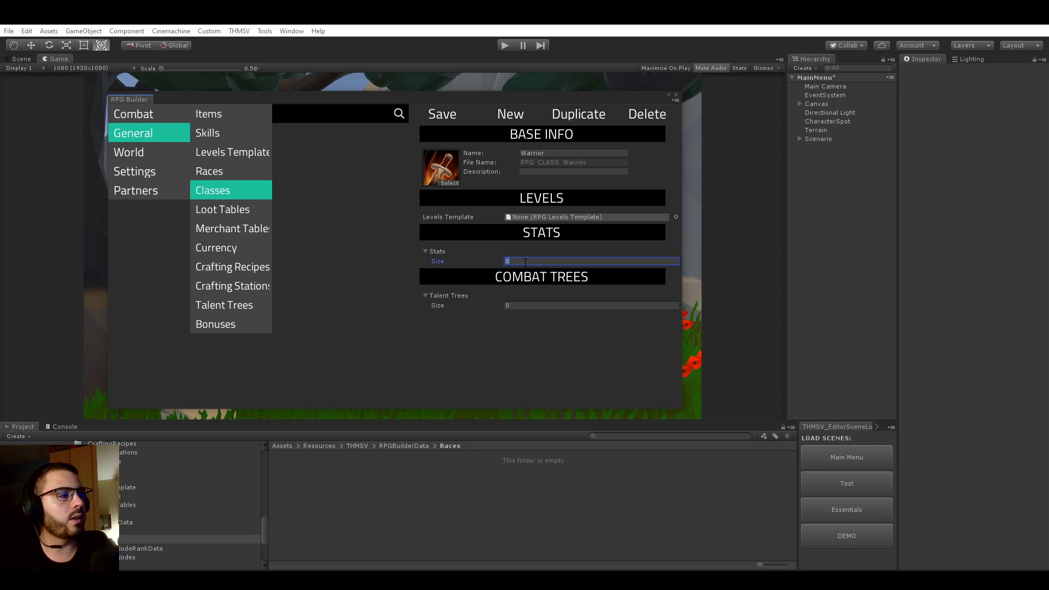
Step: Give Warrior two stats: HEALTH amount 250 and ARMOR amount 15
text(2)
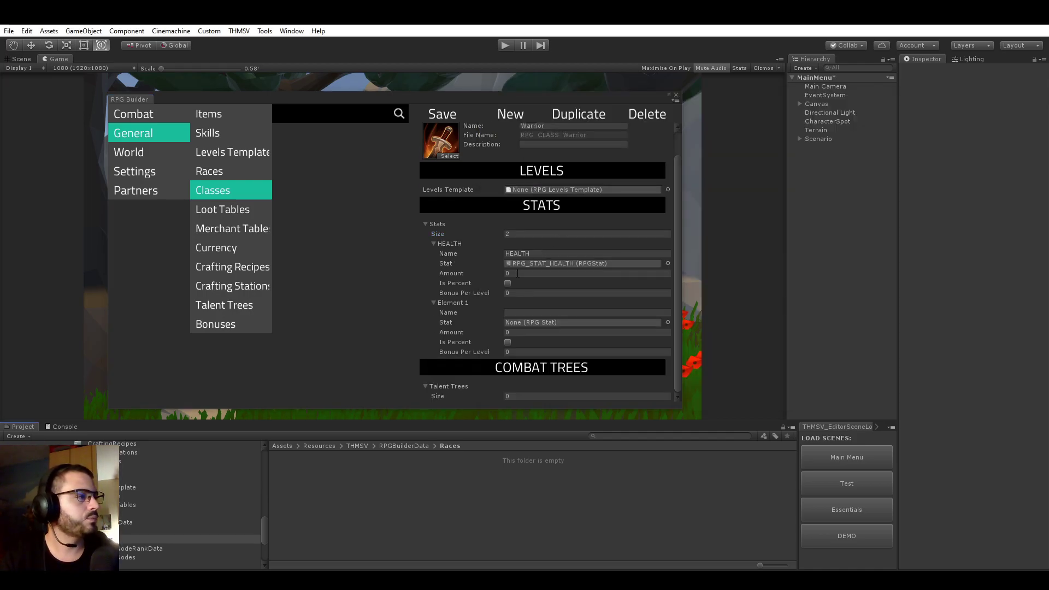
click(588, 273)
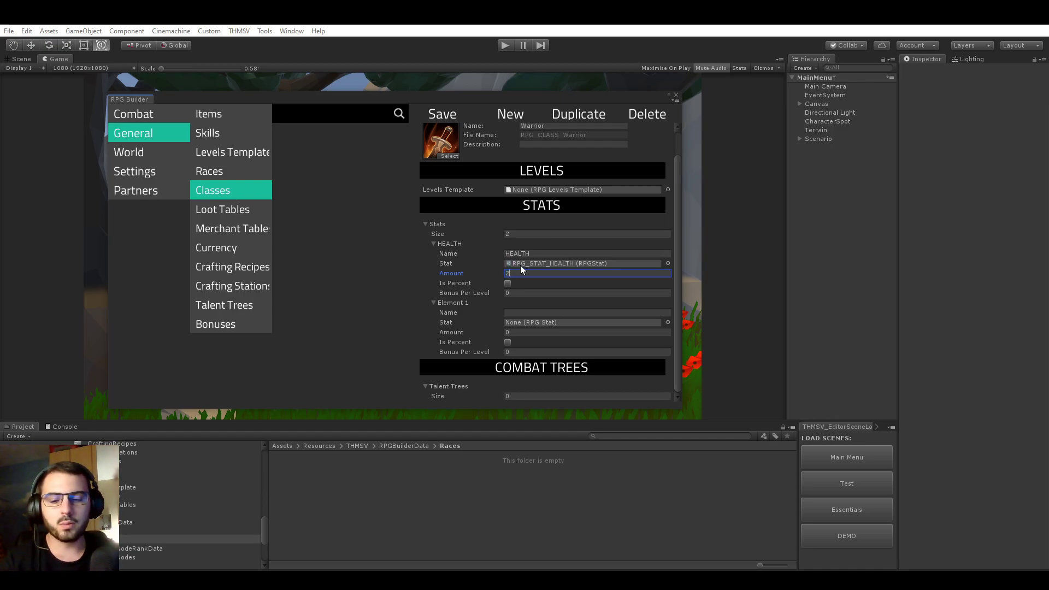
text(250)
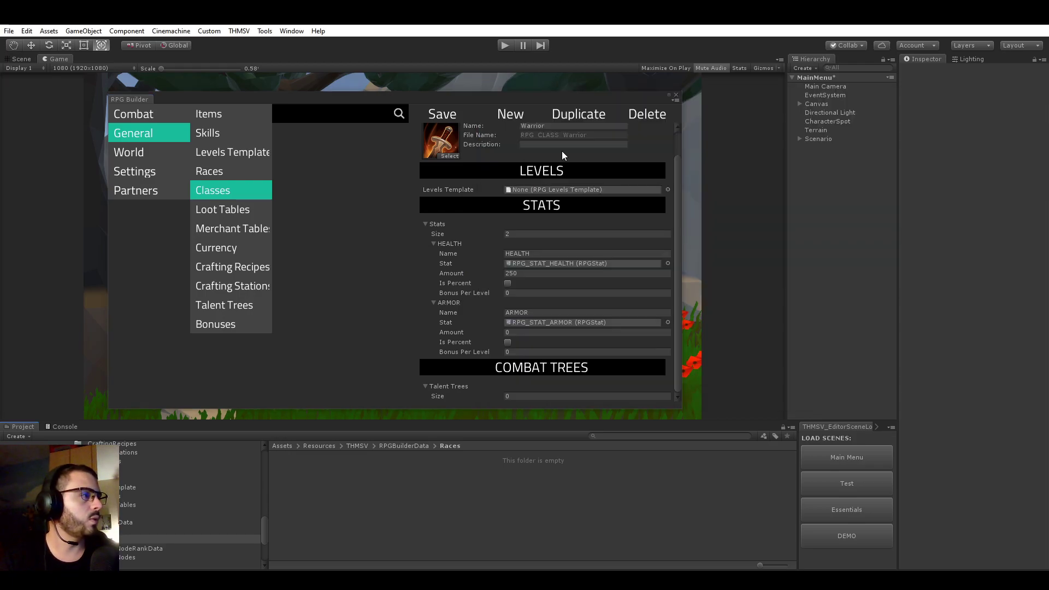
click(588, 333)
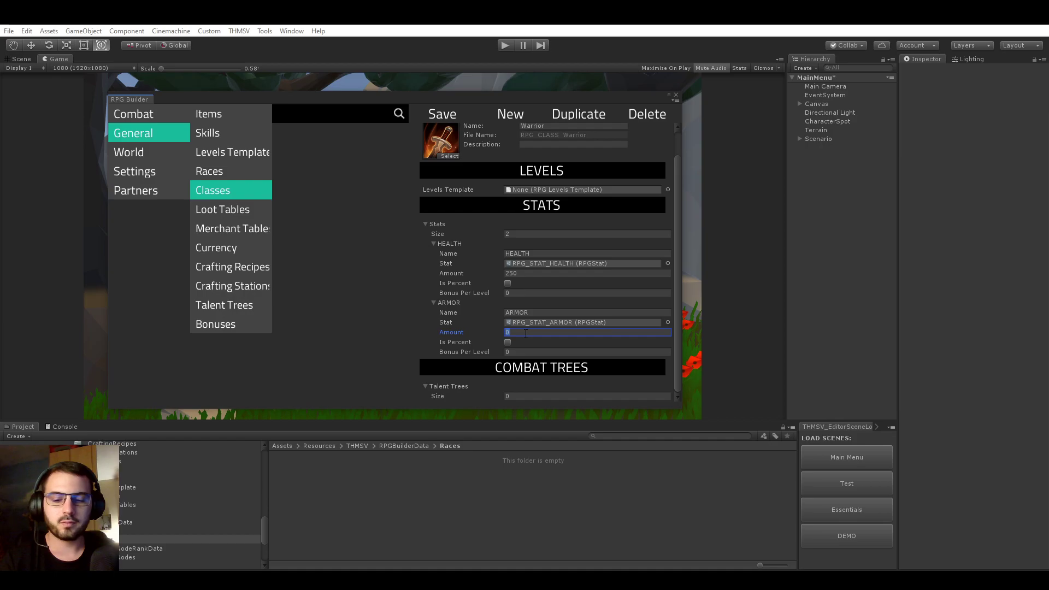
text(10)
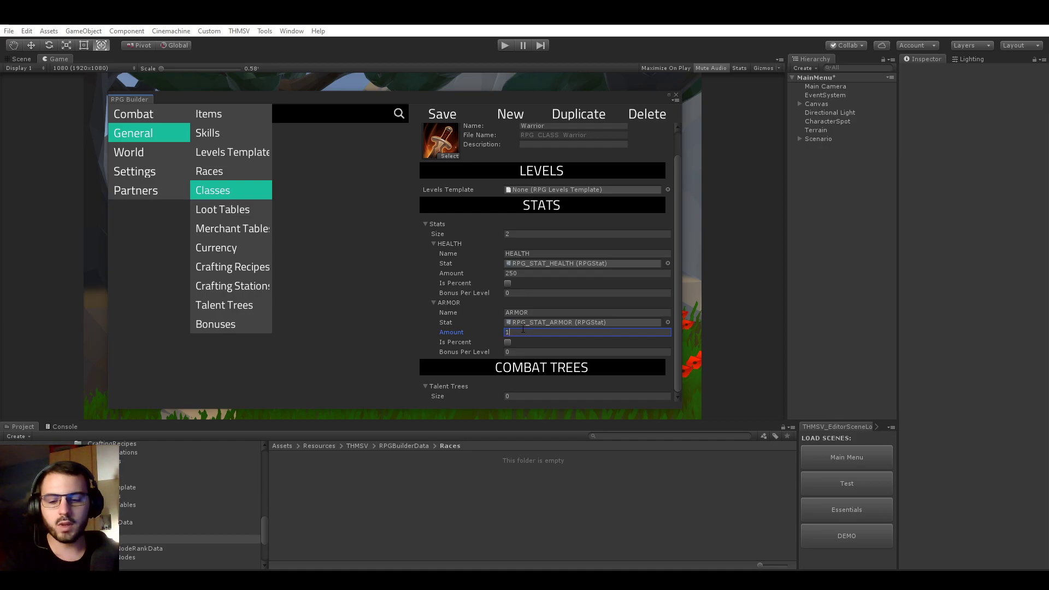
text(5)
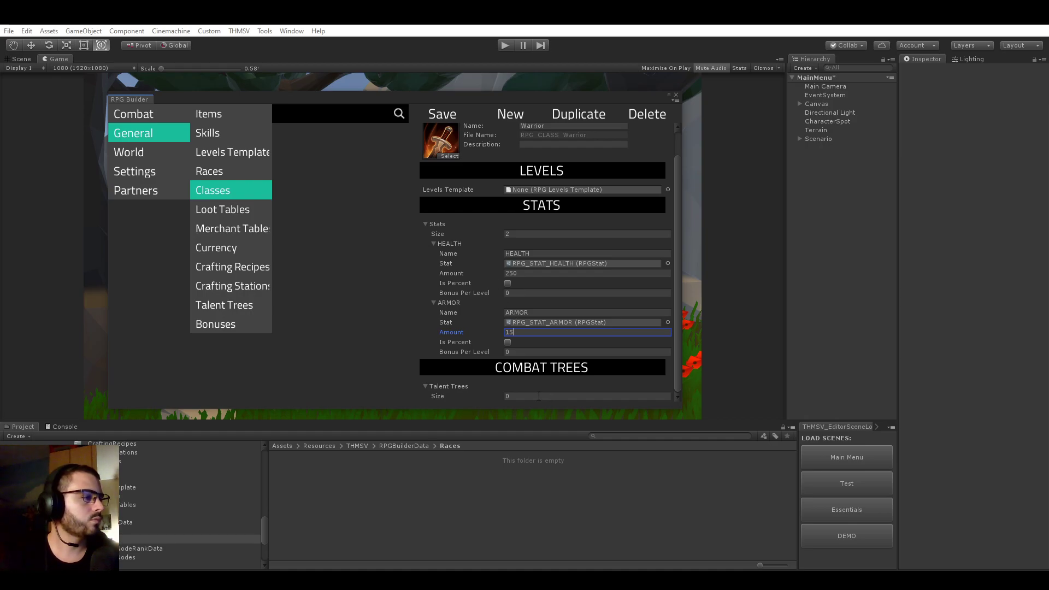
mouse_move(448, 395)
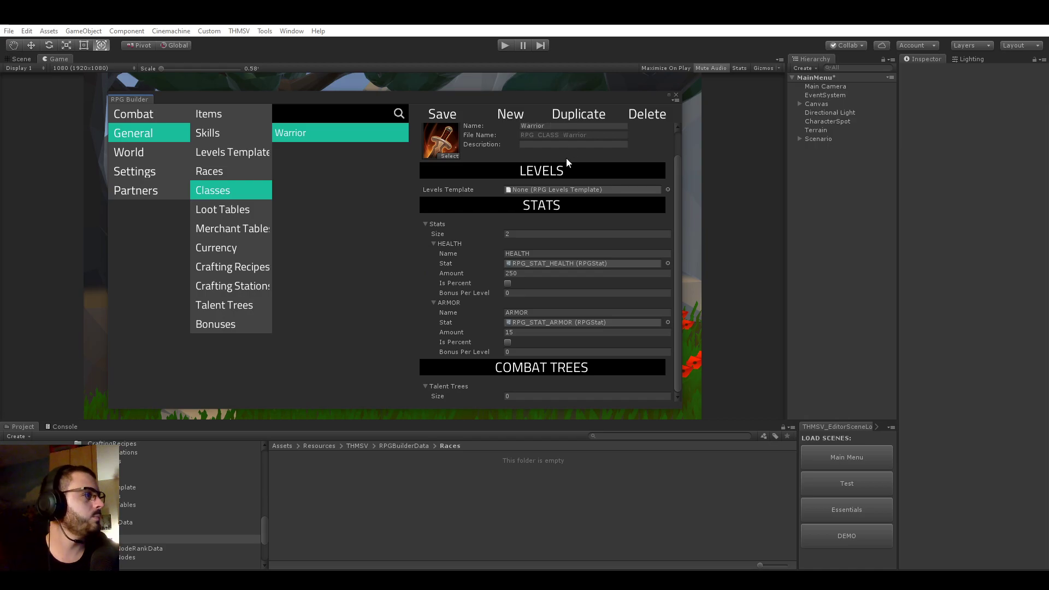
Step: Duplicate Warrior, rename the copy 'Summoner' and browse sprites for a purple summoner icon
click(578, 113)
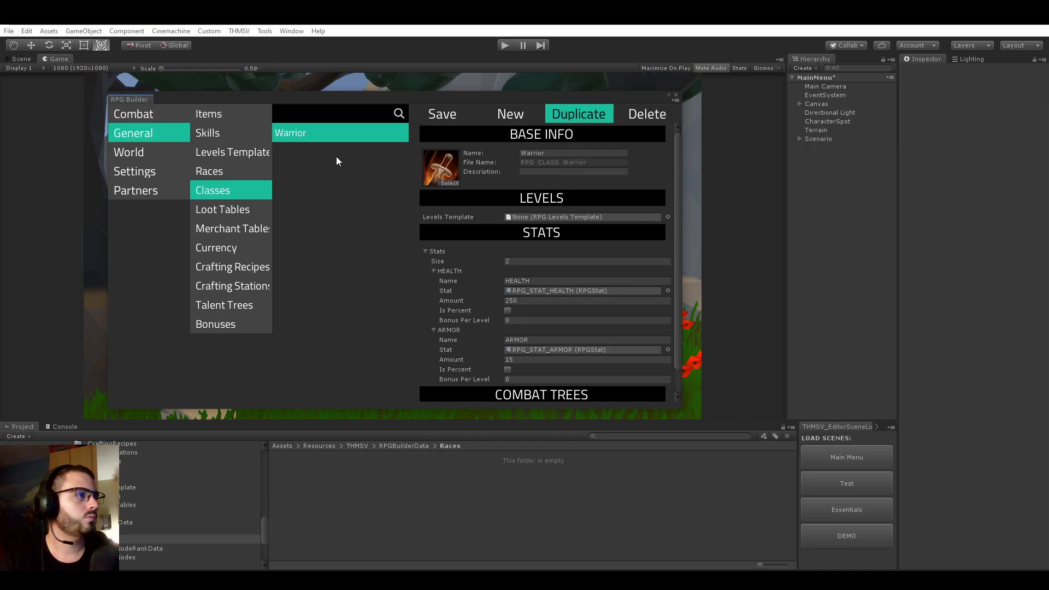
click(579, 114)
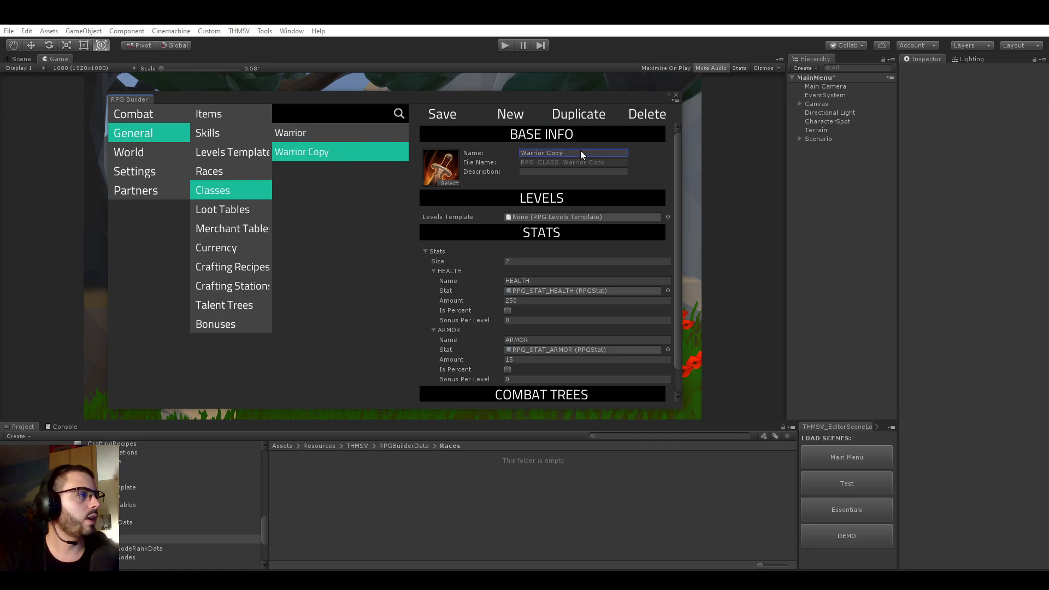
text(S)
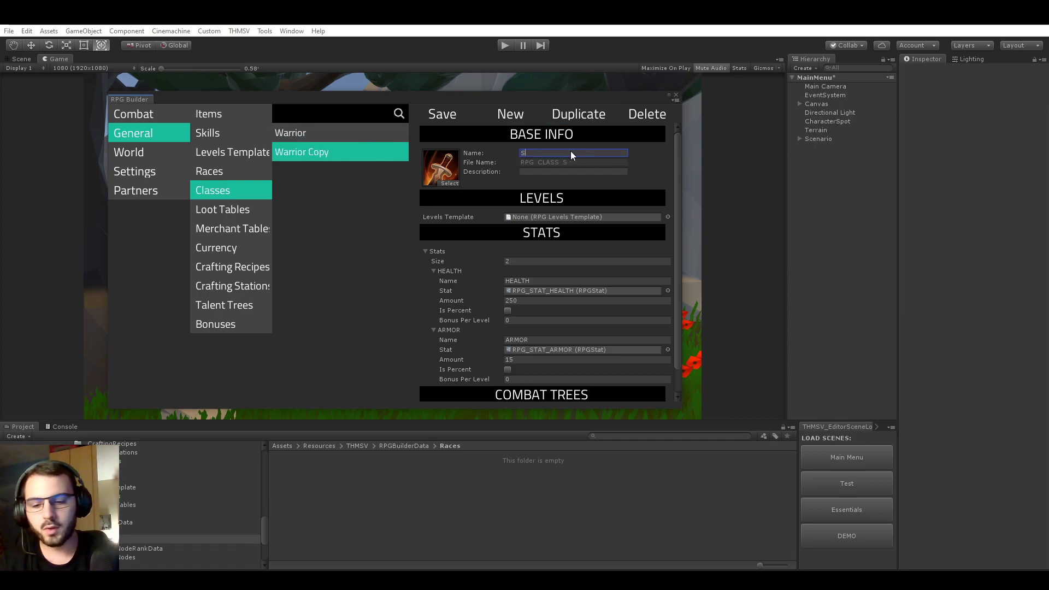
text(ummoner)
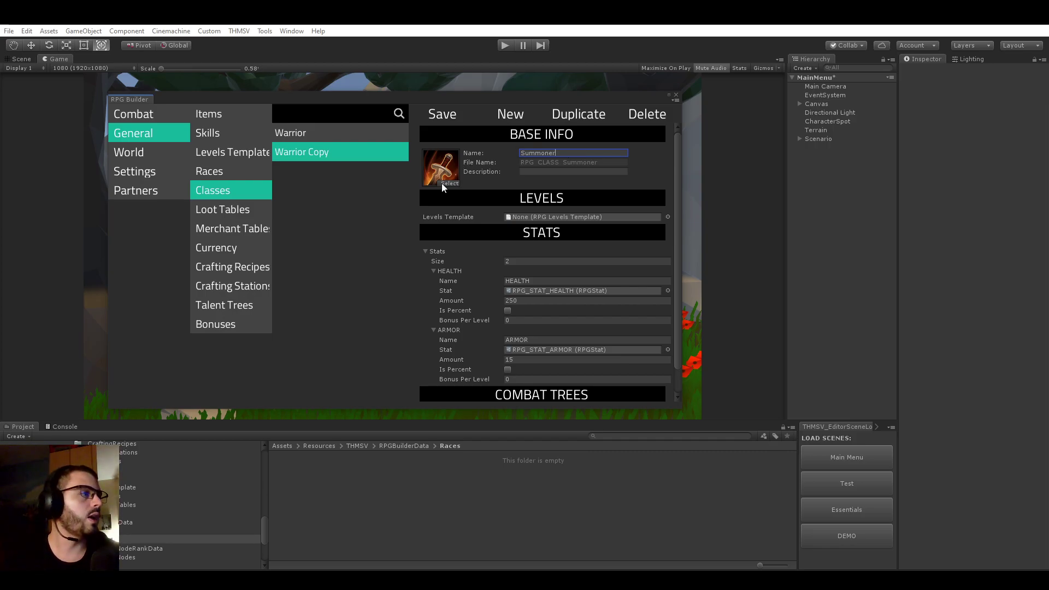
click(450, 184)
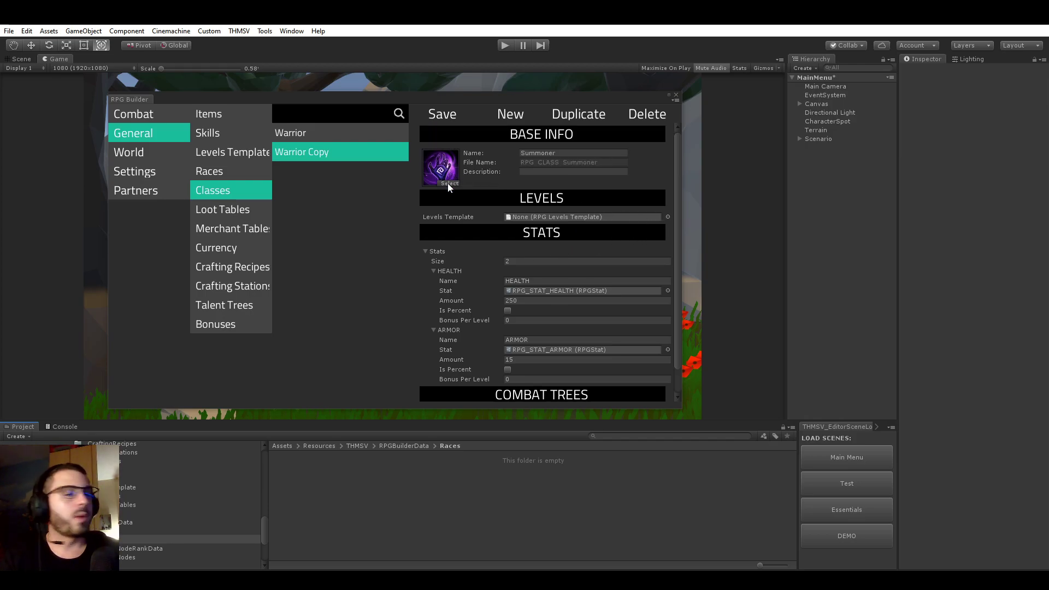
scroll(down, 3)
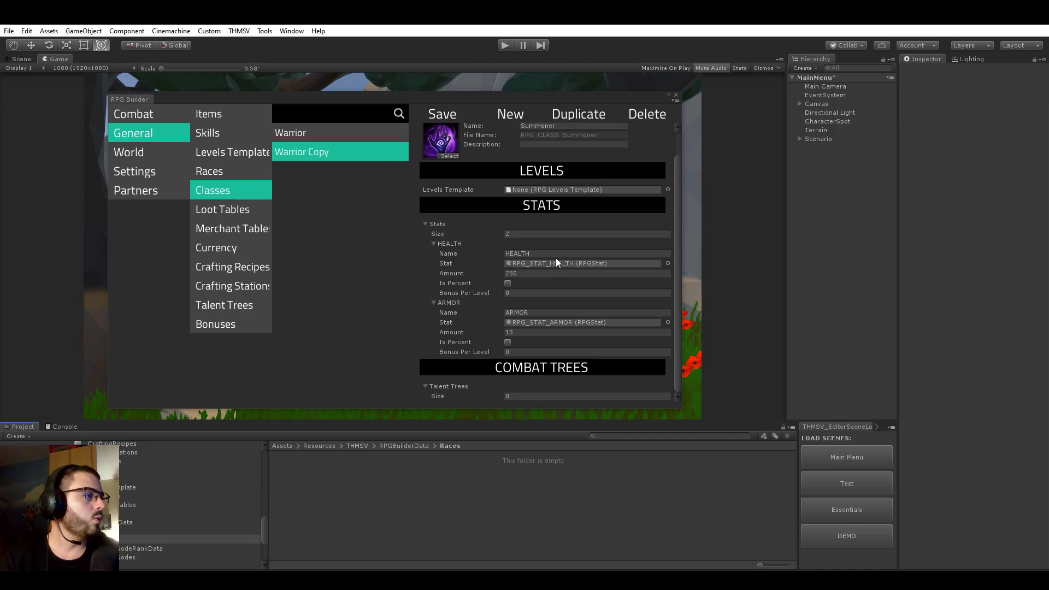
mouse_move(668, 263)
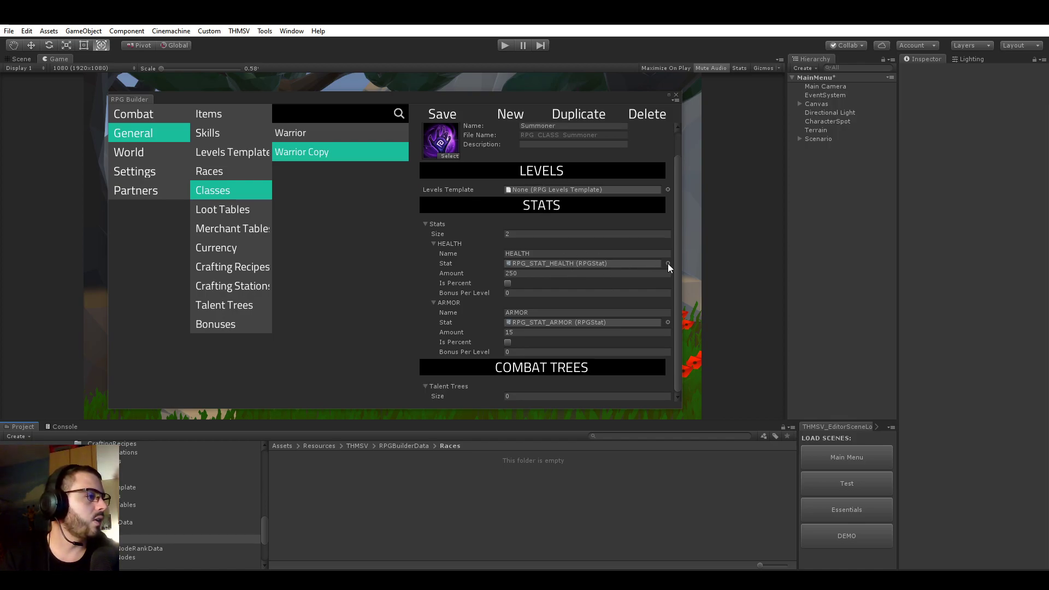
Step: Set Summoner's stats to RPG_STAT_SUMMON_COUNT 1 and RPG_STAT_LIFESTEAL 15
click(668, 263)
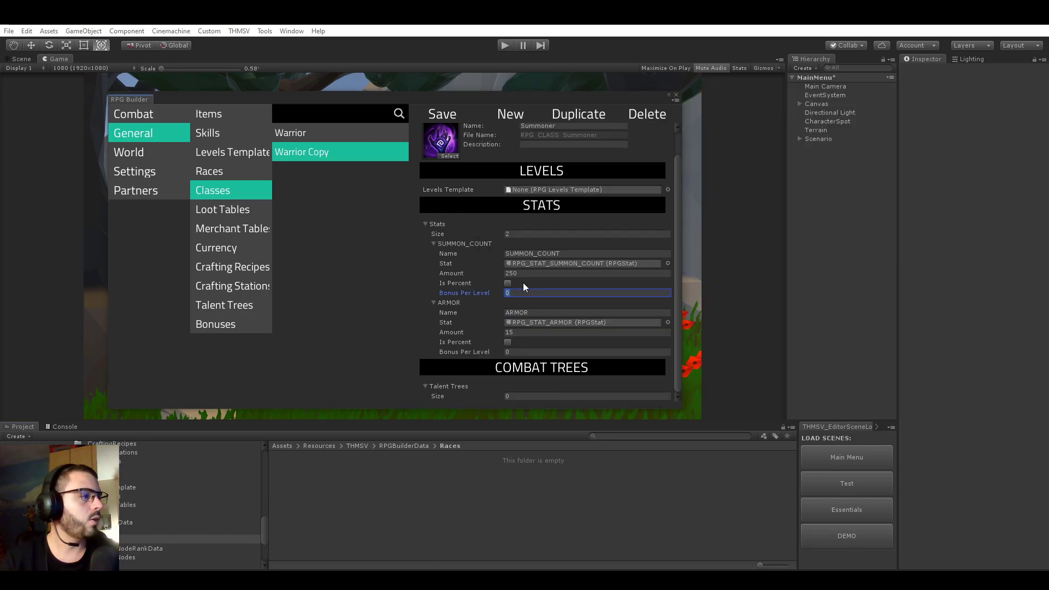
click(586, 273)
text(1)
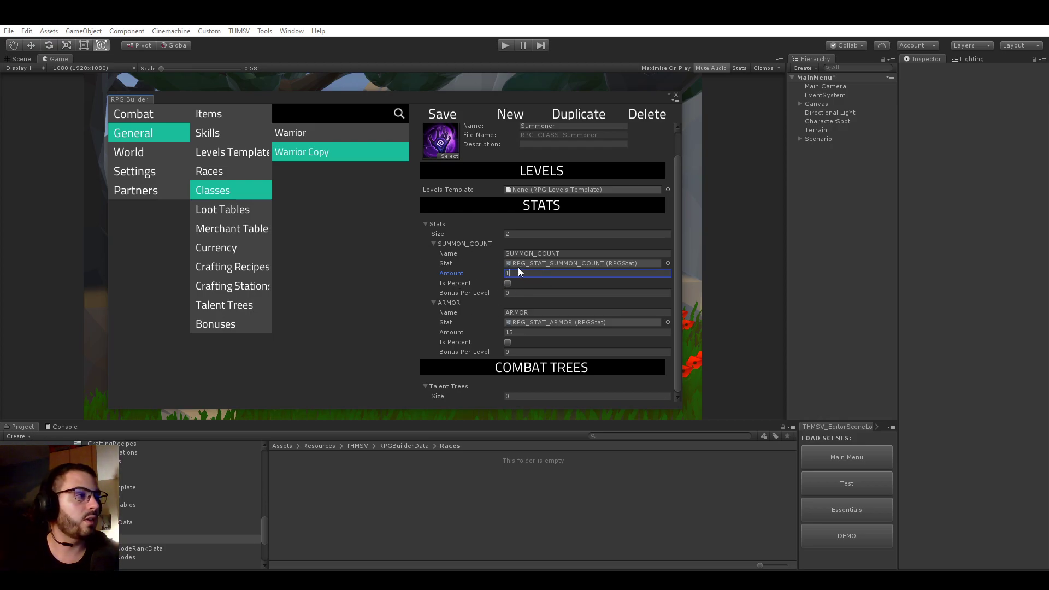
mouse_move(476, 274)
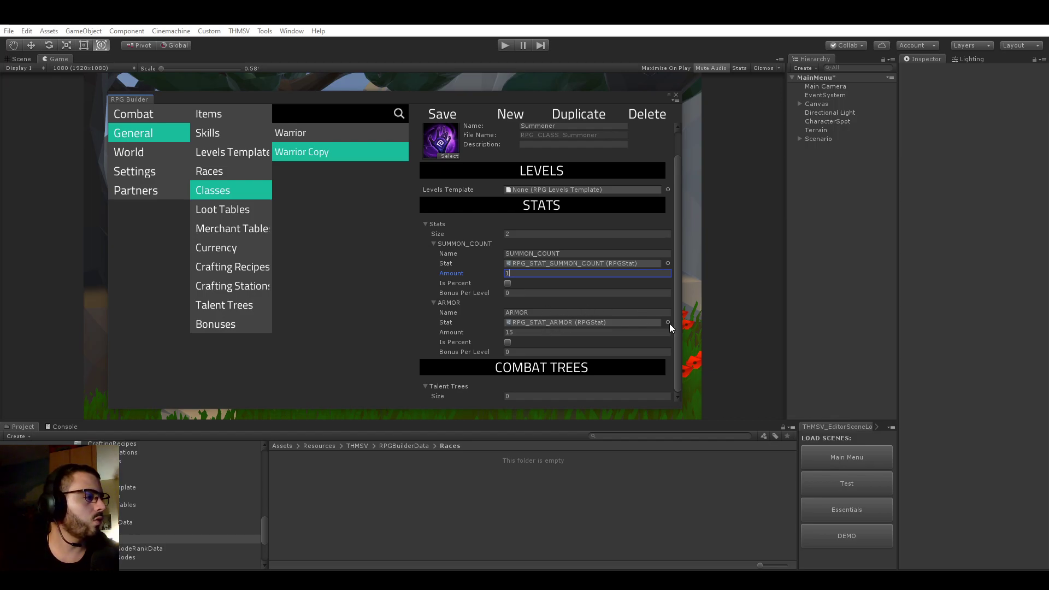
click(668, 323)
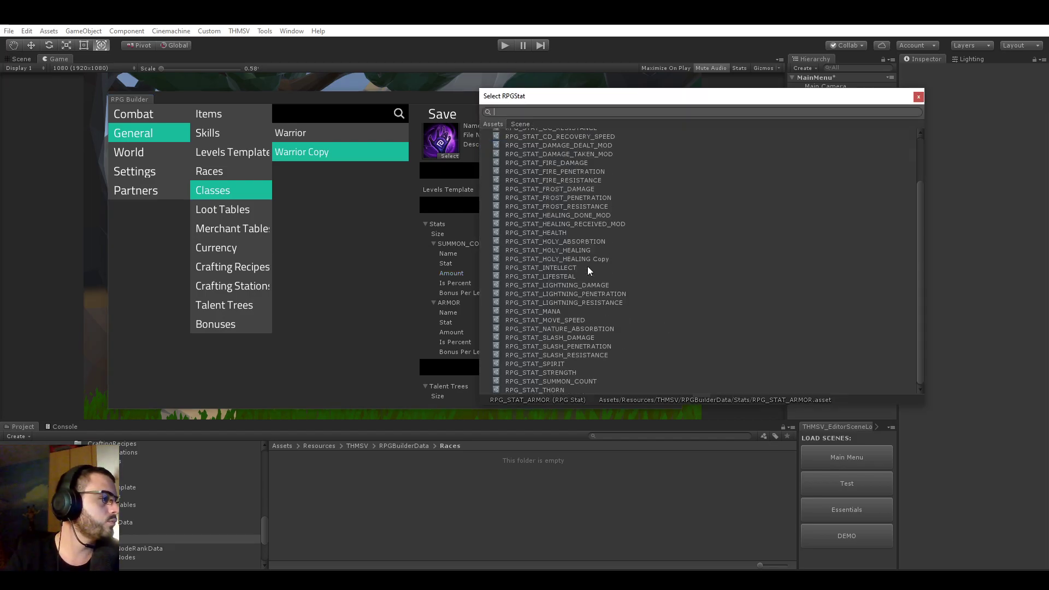
mouse_move(575, 366)
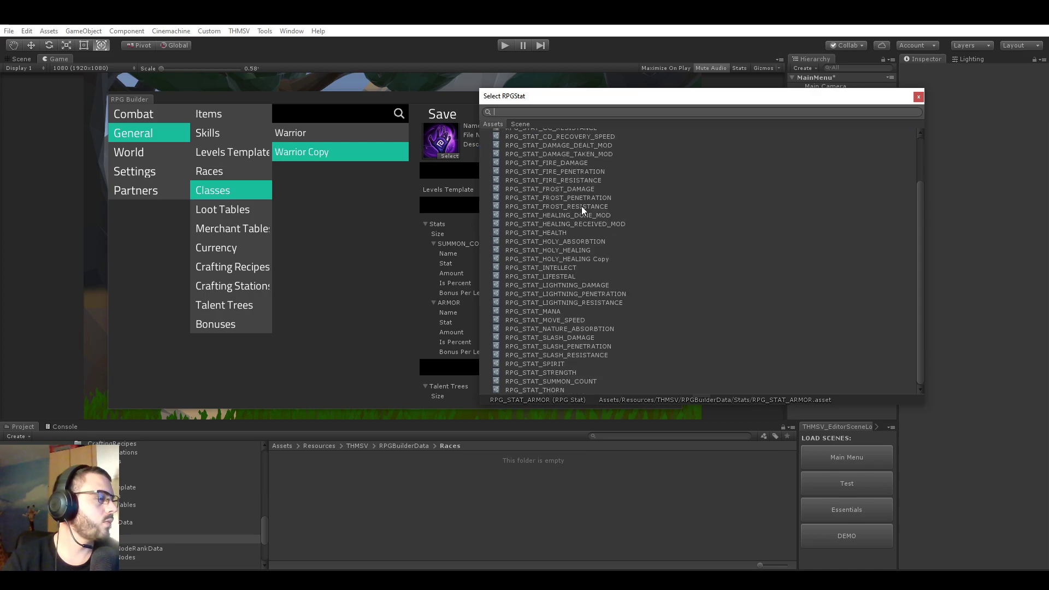
click(540, 276)
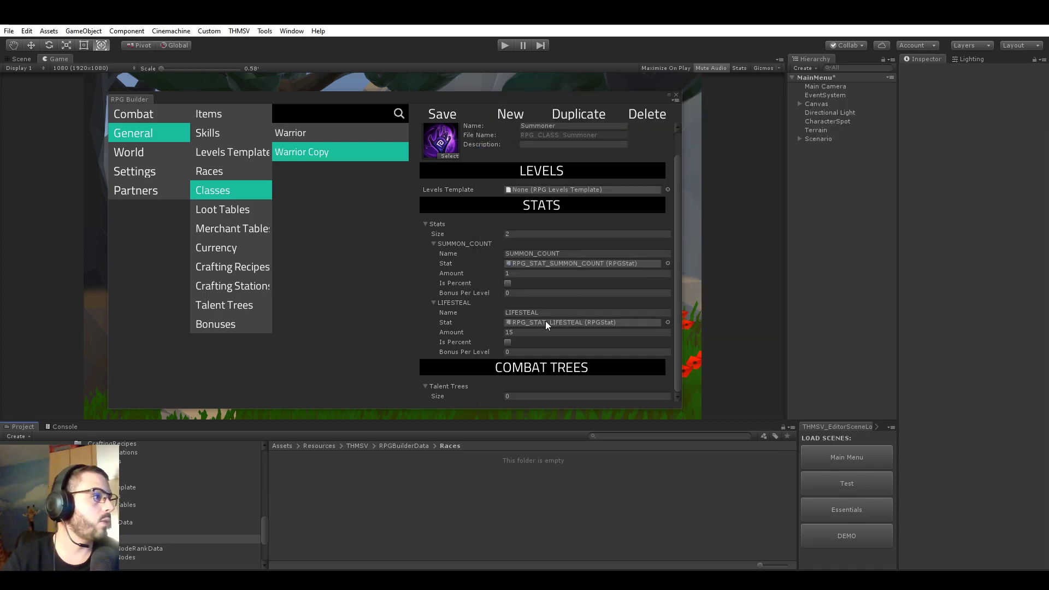
click(580, 332)
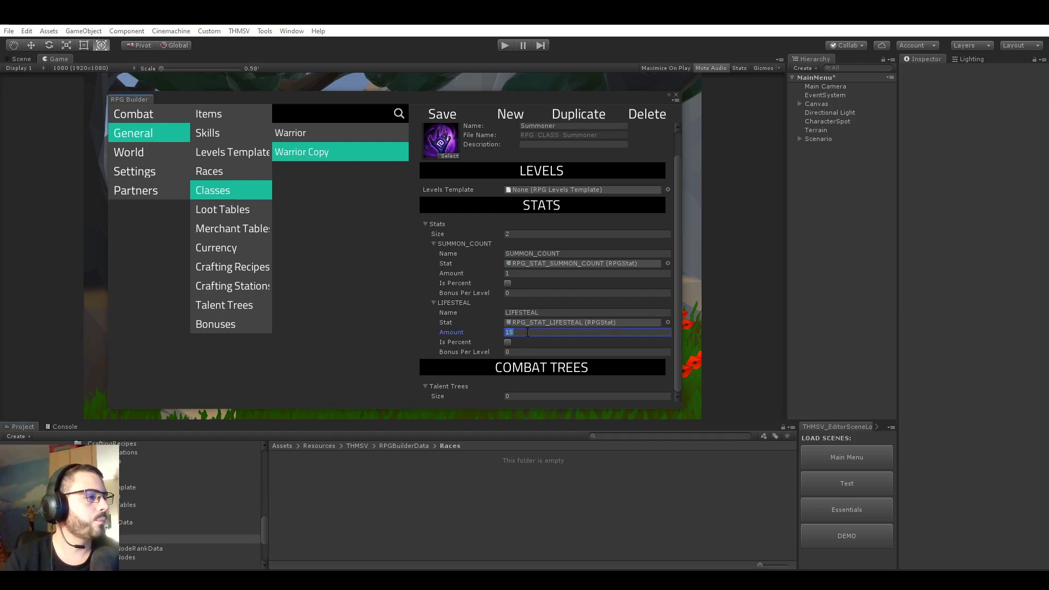
text(10)
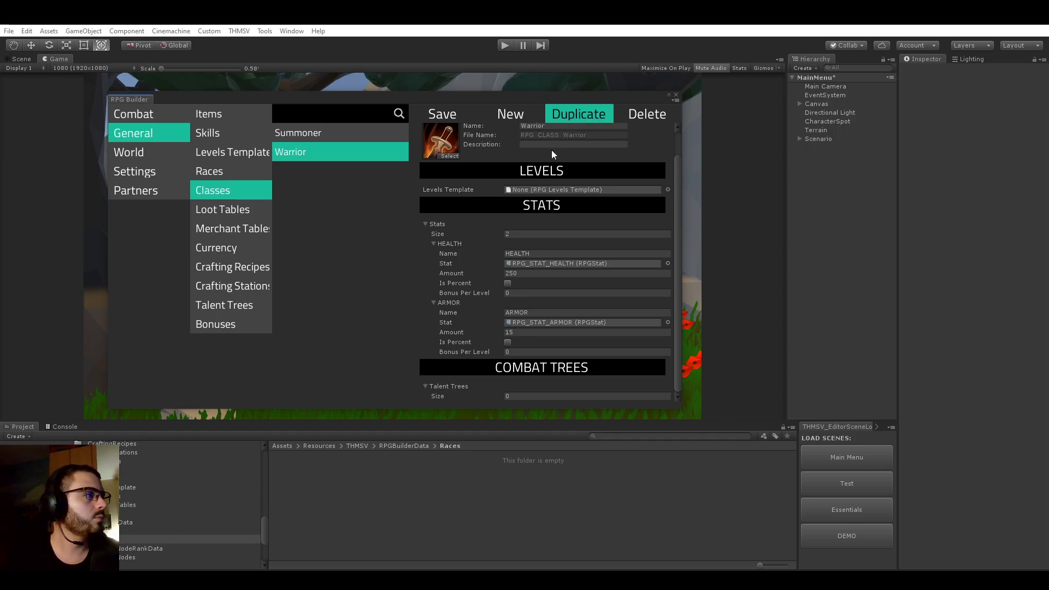
Step: Duplicate Warrior again and search 'pr' in the sprite picker for a priest icon
click(578, 114)
text(Prie)
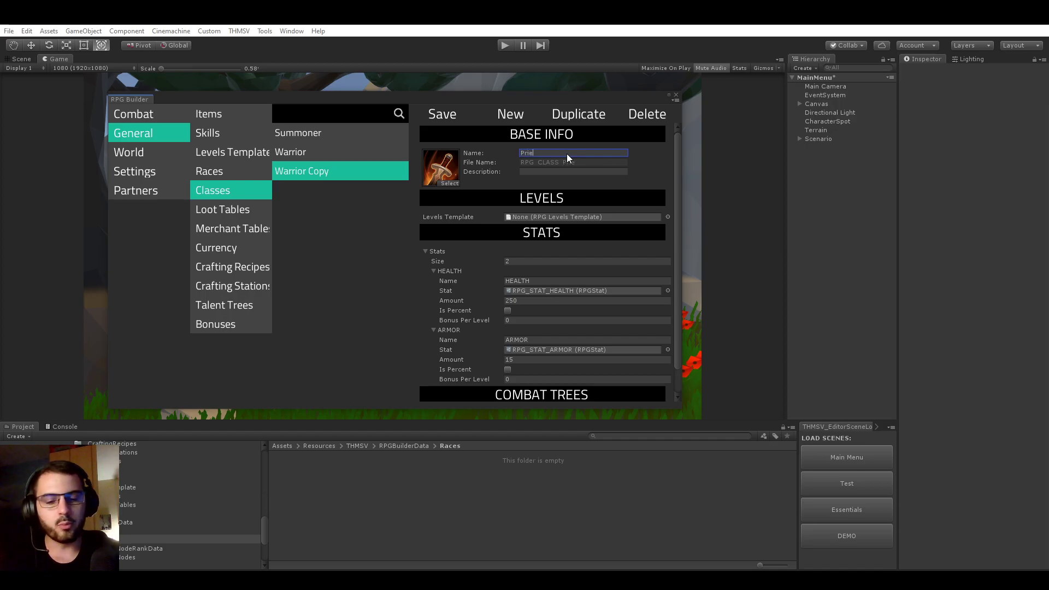
click(448, 183)
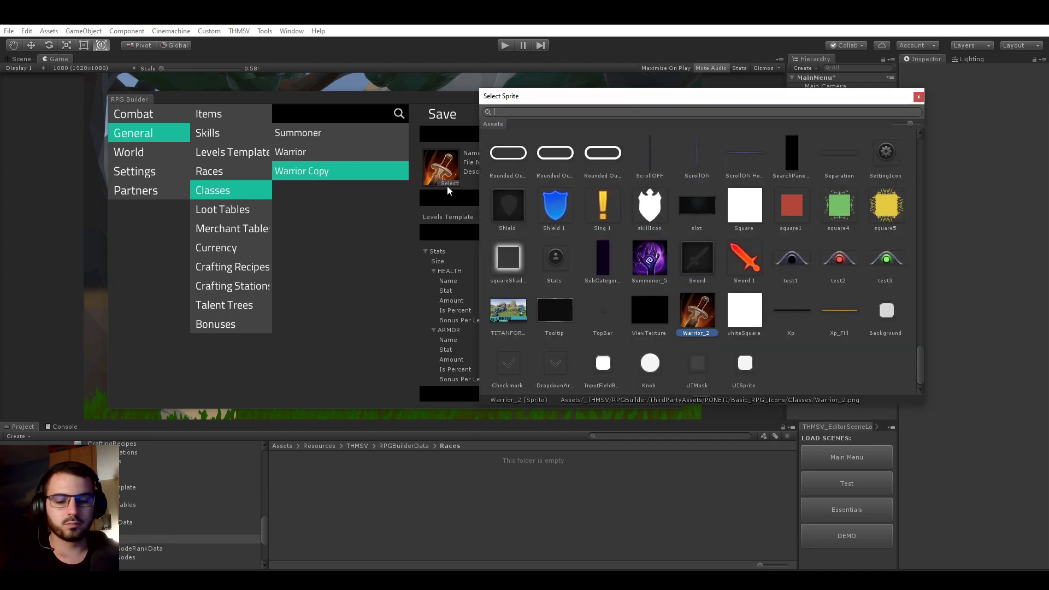
text(pr)
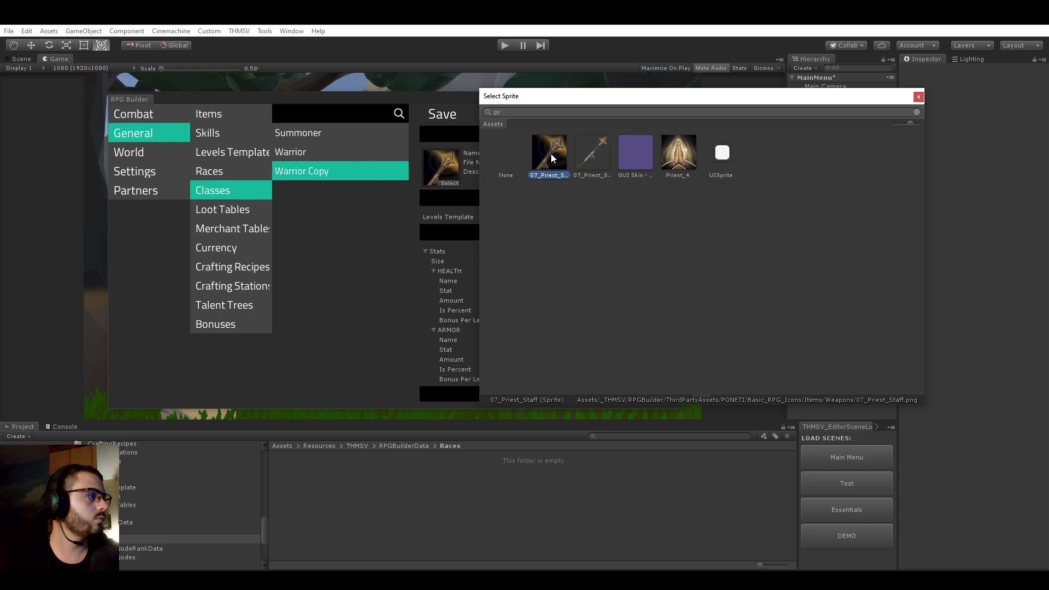
mouse_move(673, 160)
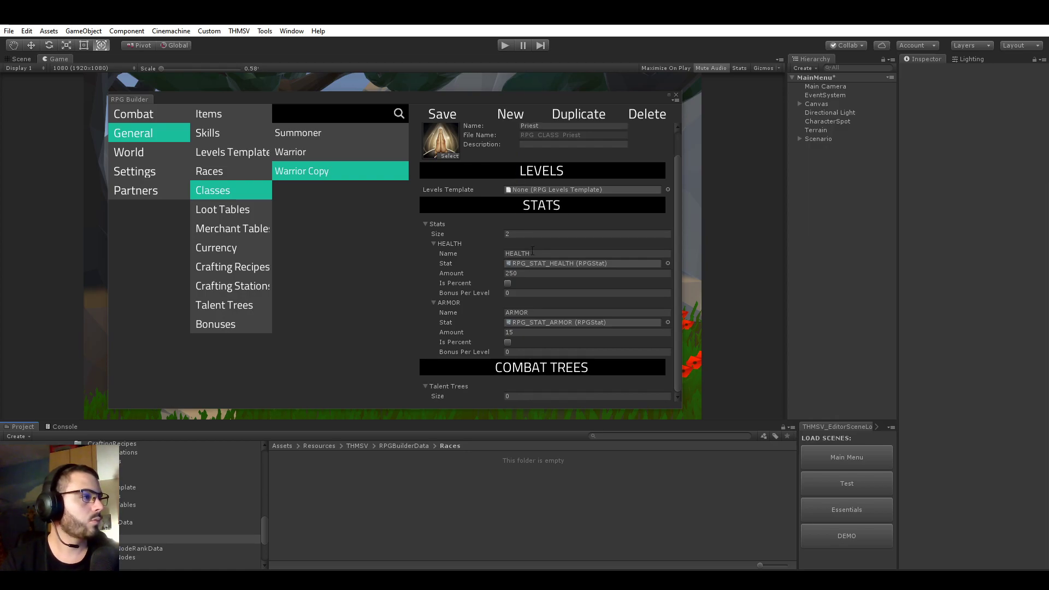
Step: Set Priest's stats to RPG_STAT_HEALING_DONE_MOD 15 and RPG_STAT_MANA 200, and save the class
click(667, 264)
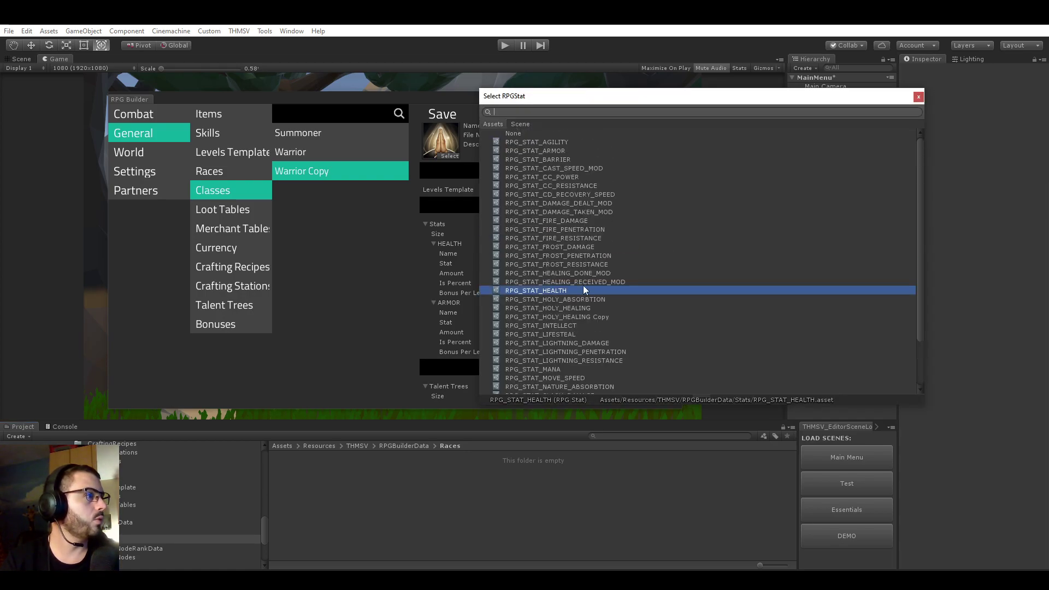
scroll(down, 3)
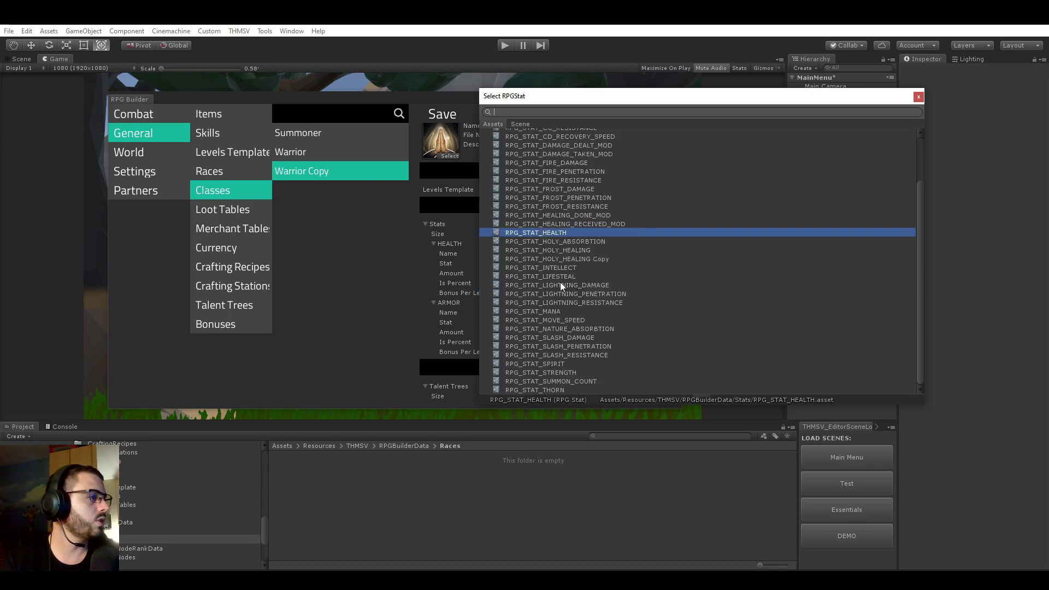
mouse_move(577, 213)
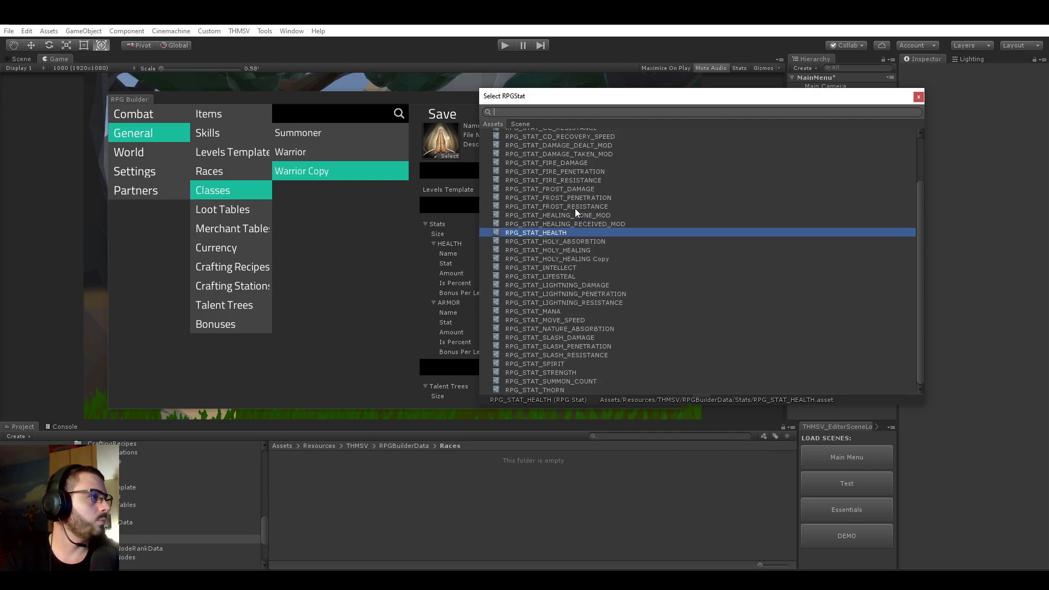
text(h)
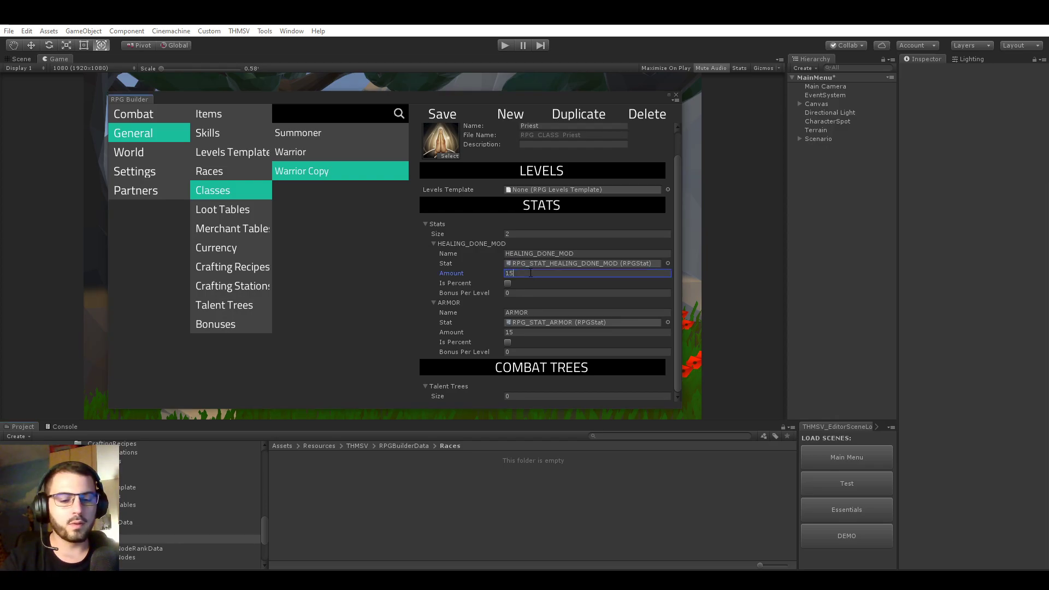
mouse_move(483, 303)
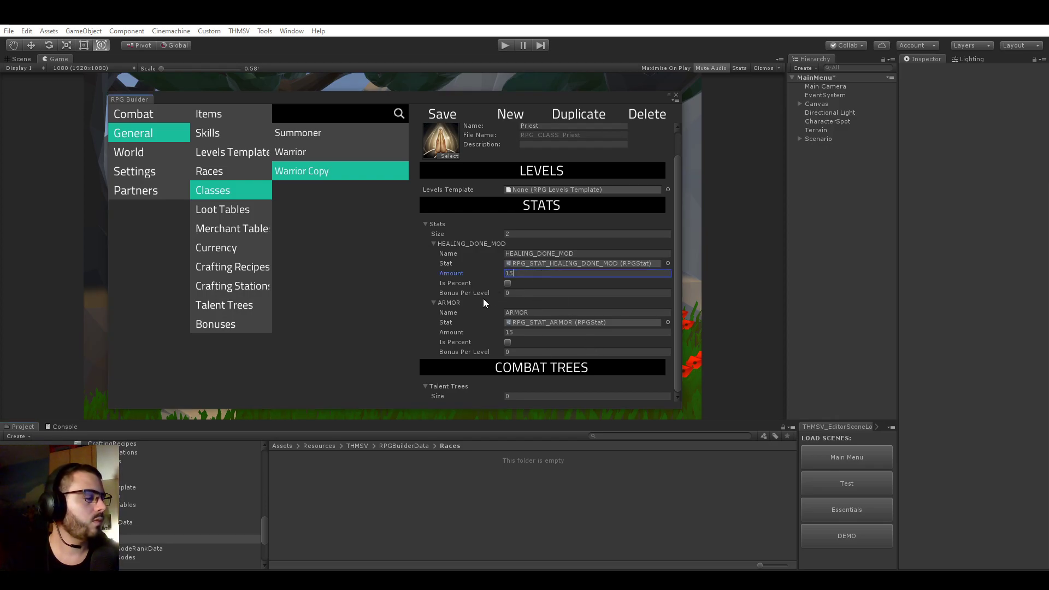
click(668, 322)
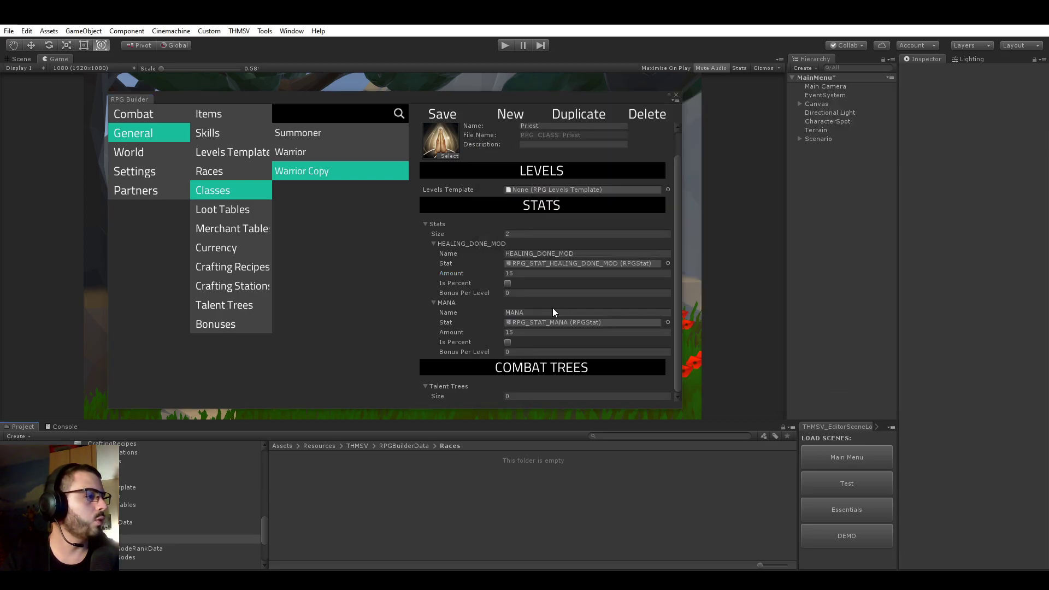
click(587, 333)
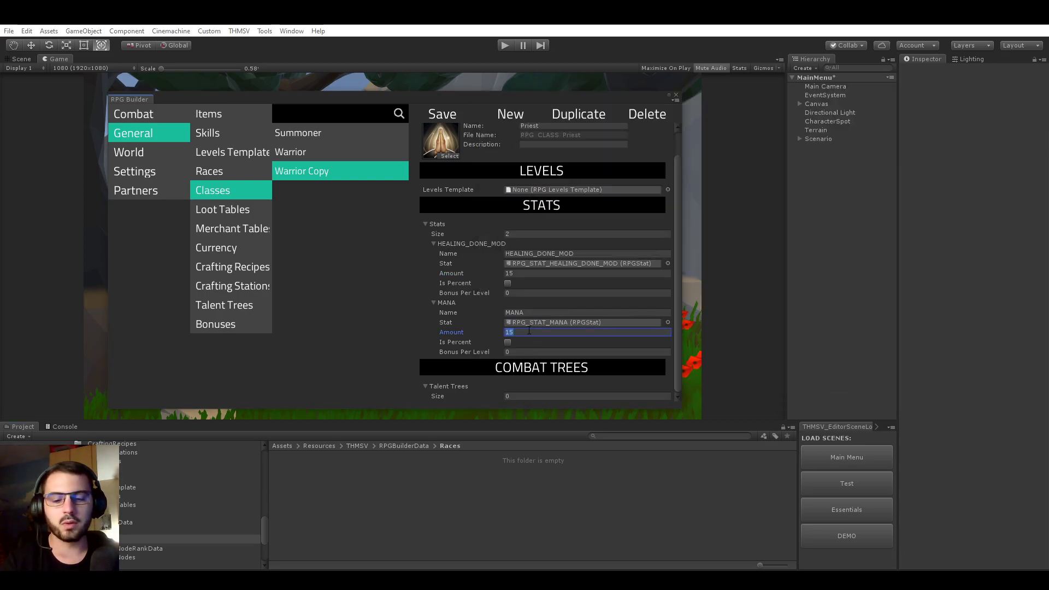
text(200)
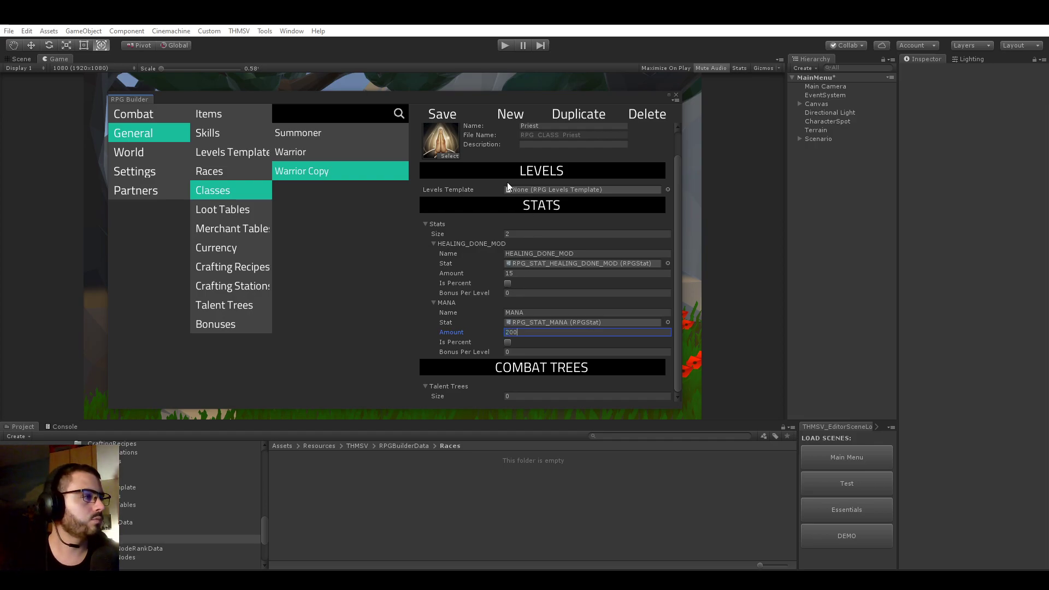
click(291, 171)
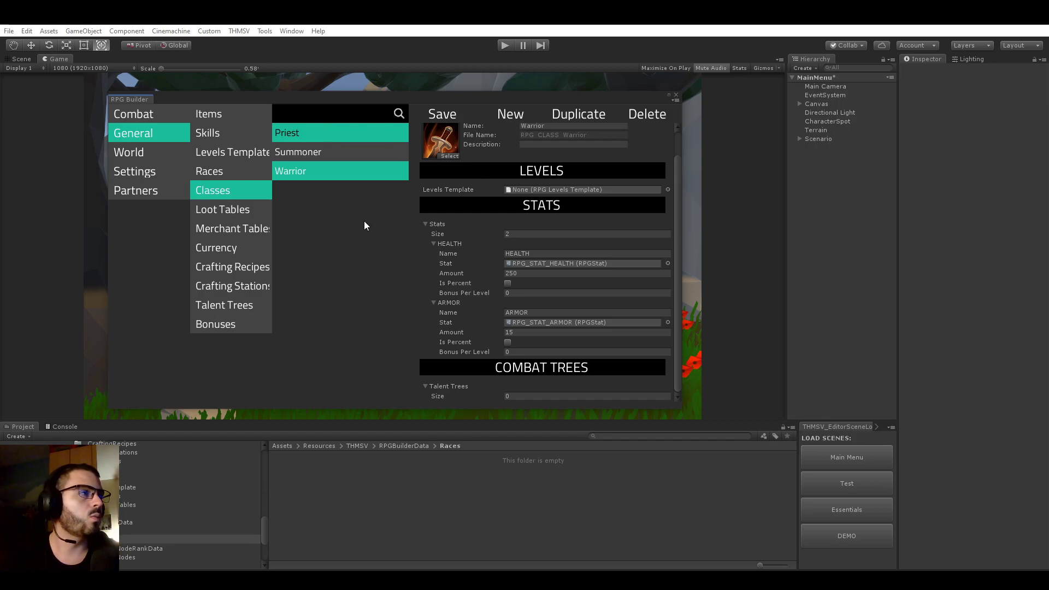
Step: Duplicate Priest into a Sorcerer class and search 'mag' for a blue mage icon
click(286, 133)
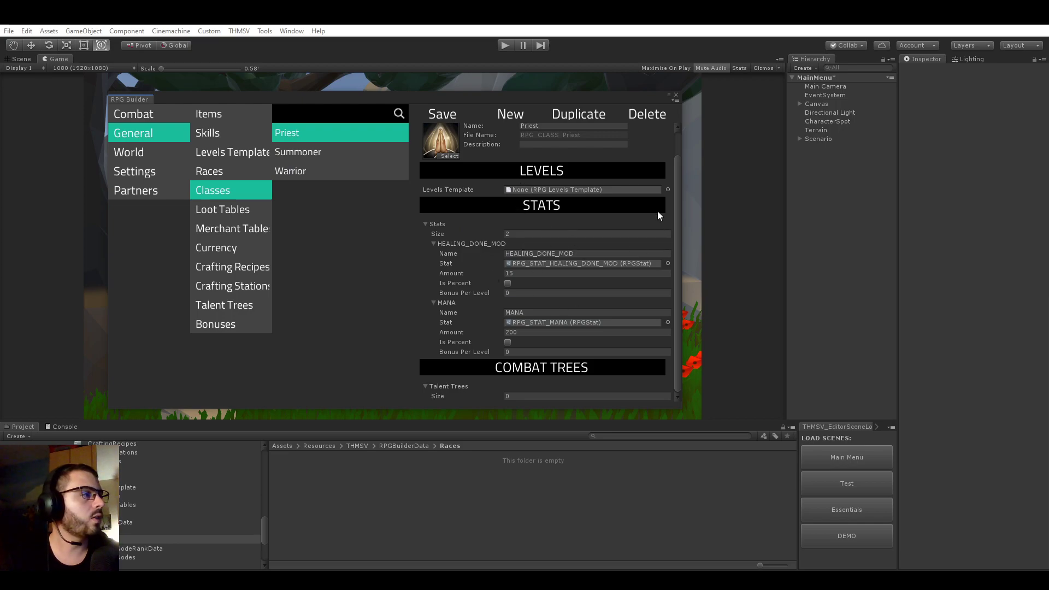
mouse_move(398, 159)
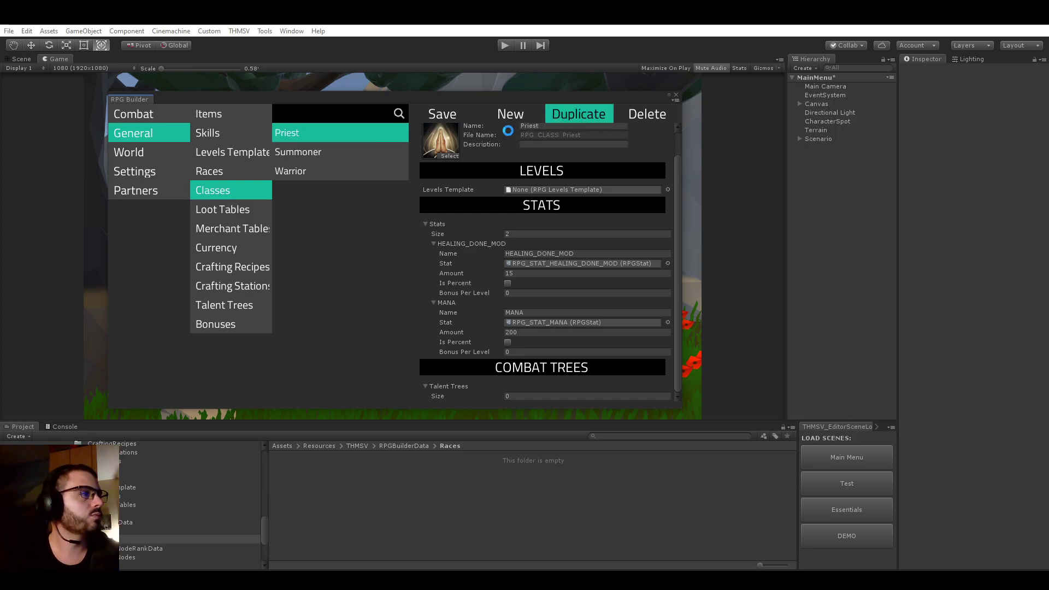
click(579, 113)
text(Sor)
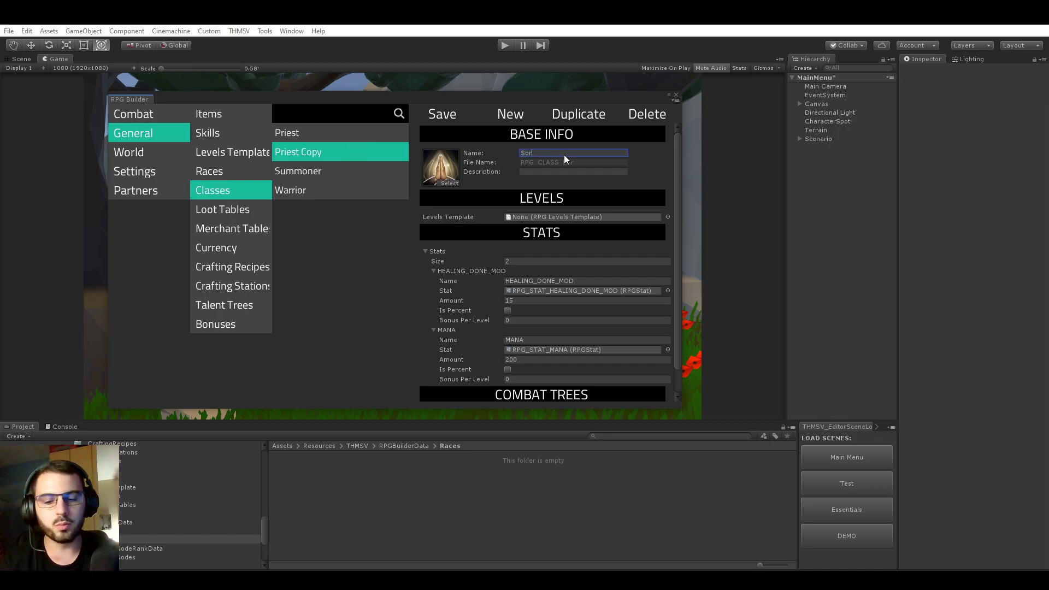
click(449, 183)
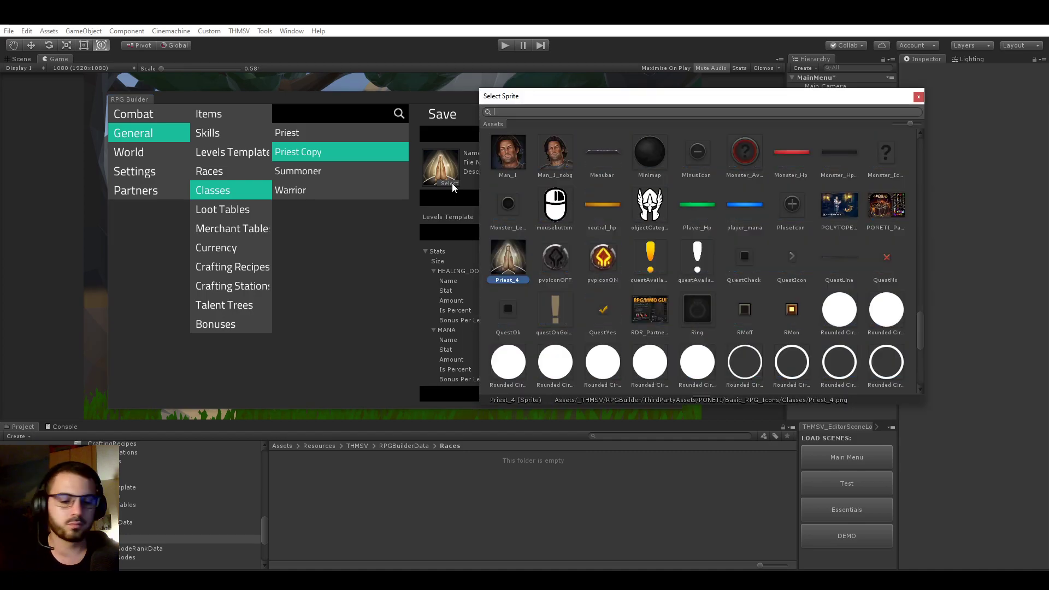
text(mag)
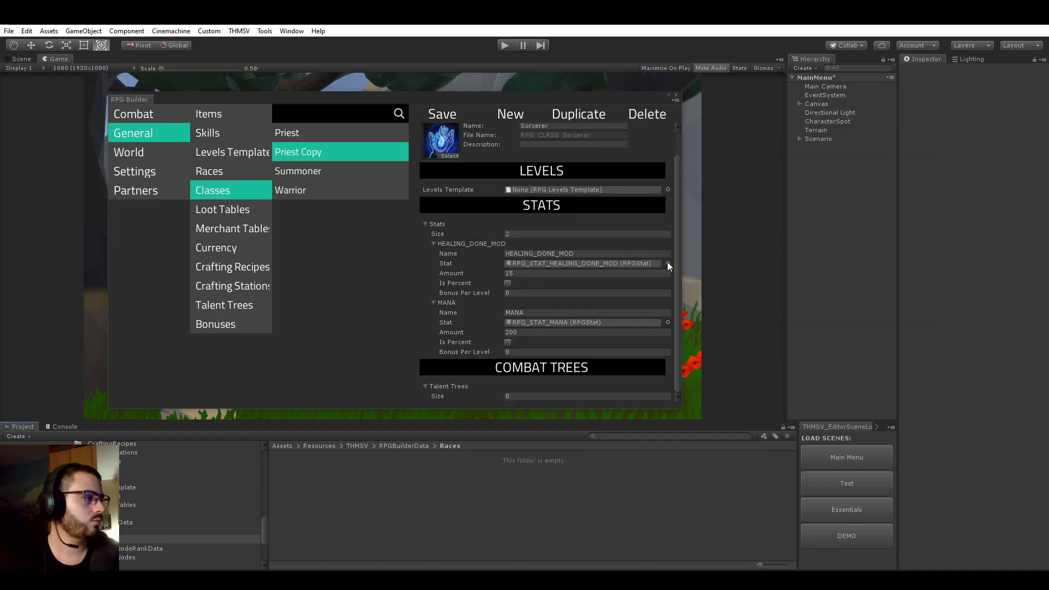
Step: Set Sorcerer's stats to DAMAGE_DEALT_MOD 15 and AGILITY 5
click(668, 264)
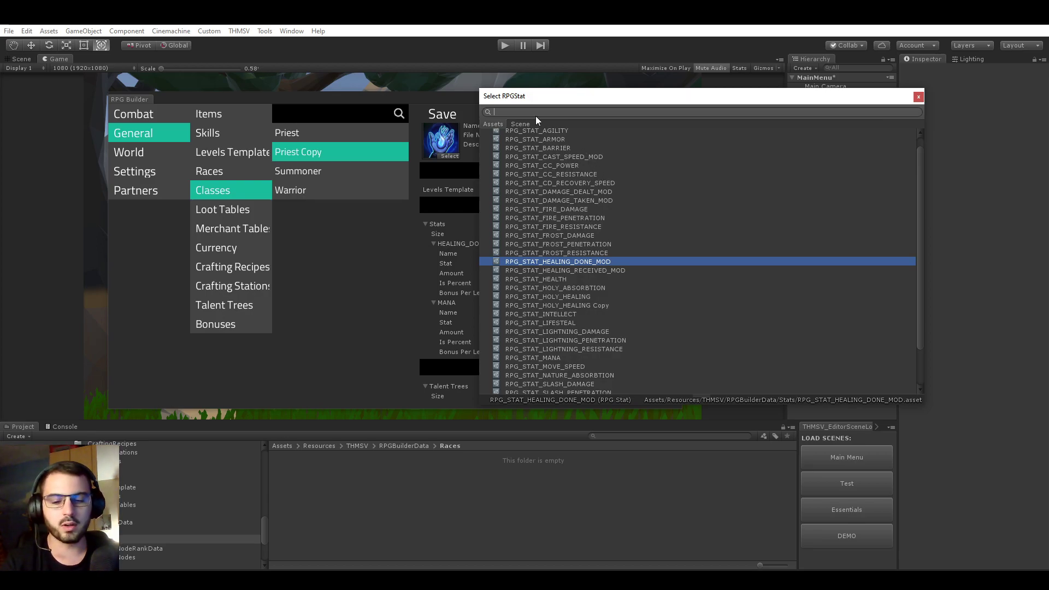
text(dam)
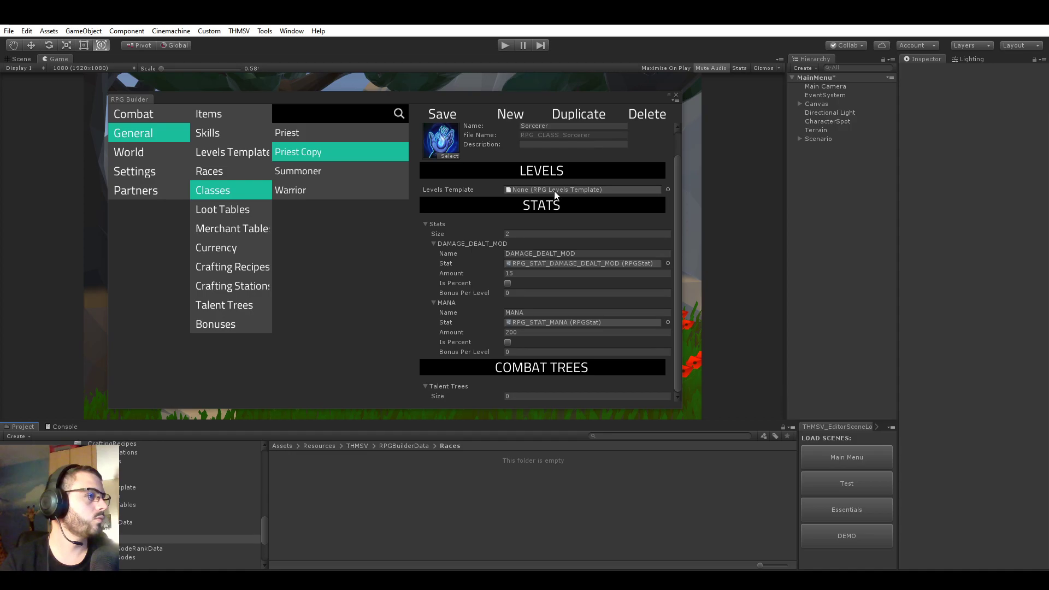
click(668, 322)
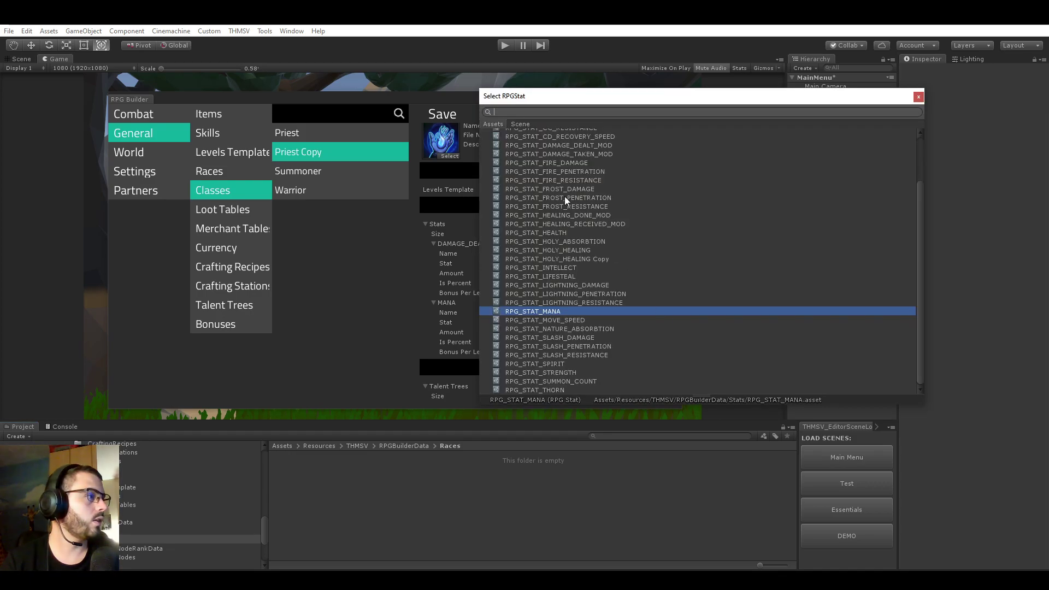
mouse_move(591, 358)
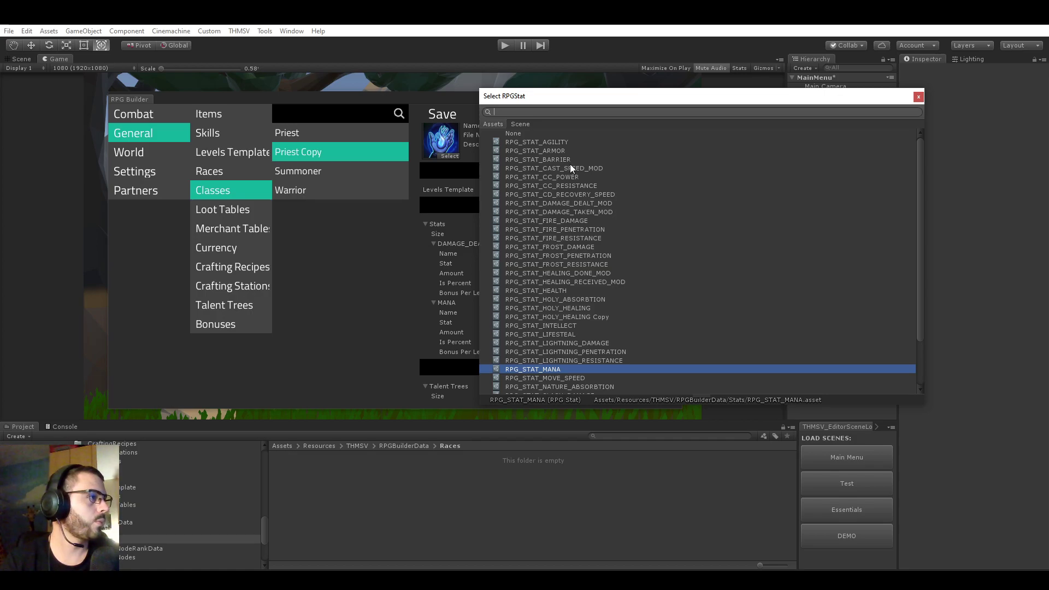
scroll(down, 3)
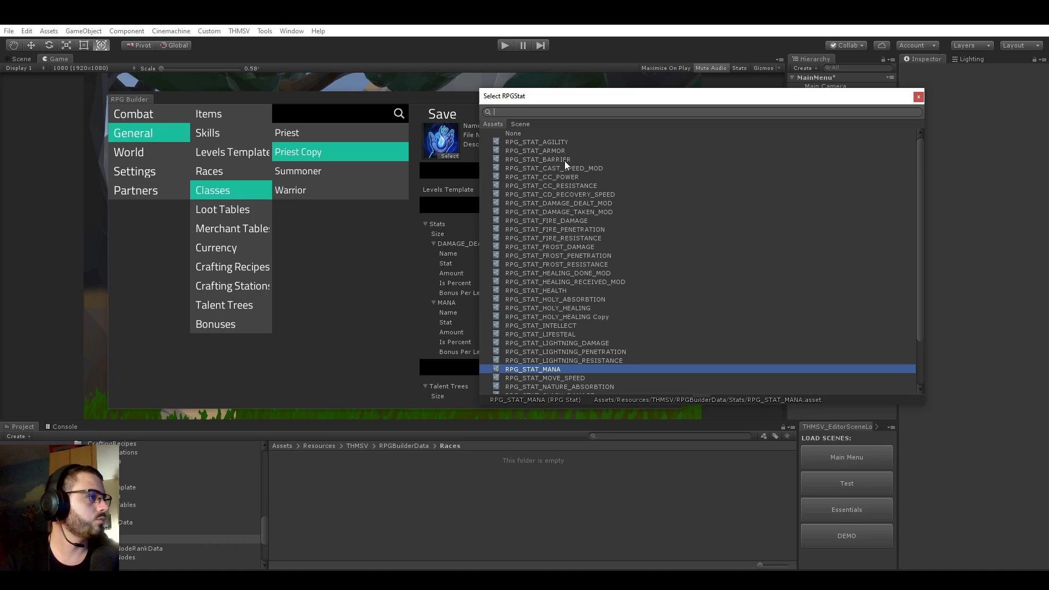
click(536, 141)
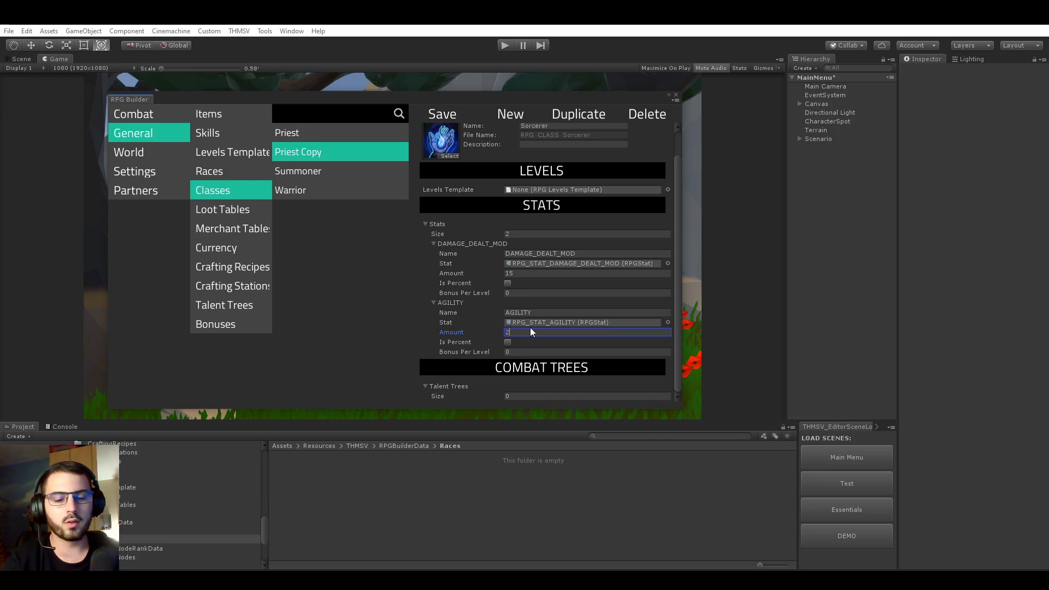
text(5)
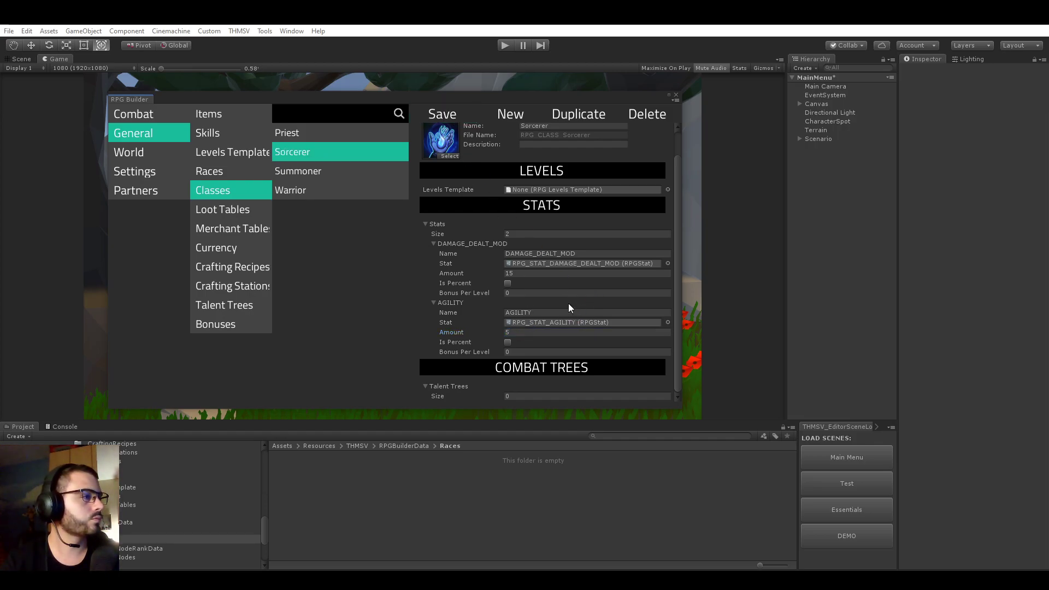
Step: Review Summoner and Sorcerer in the class list, finishing on Priest's details
click(298, 171)
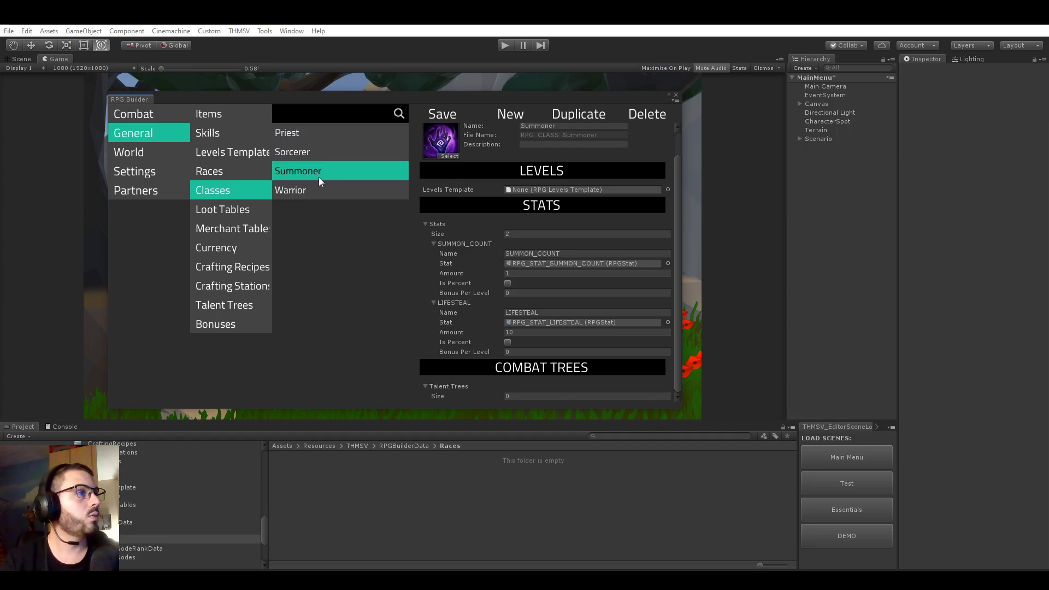
click(293, 152)
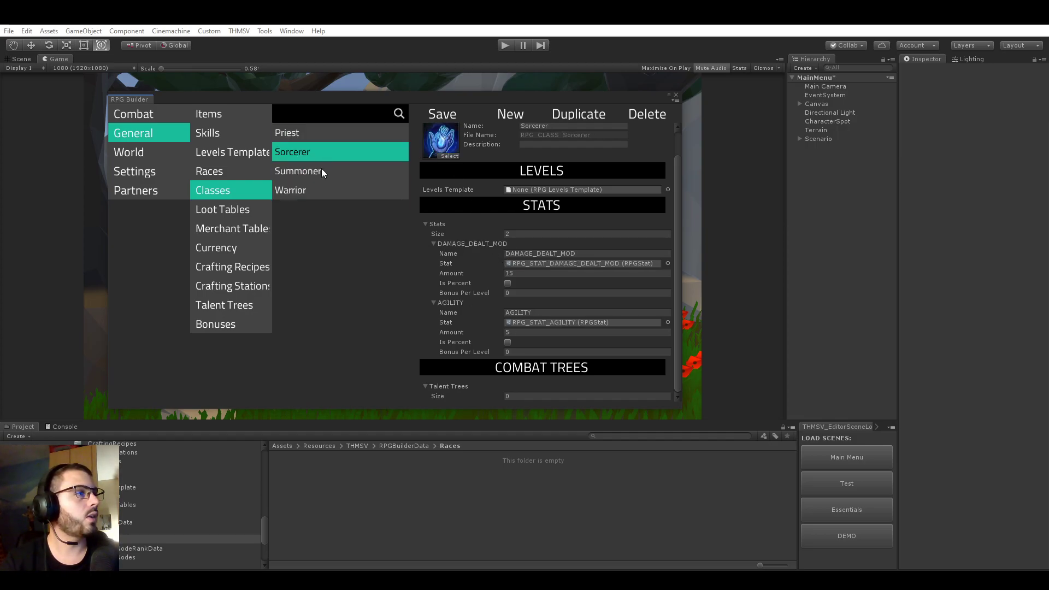
click(298, 171)
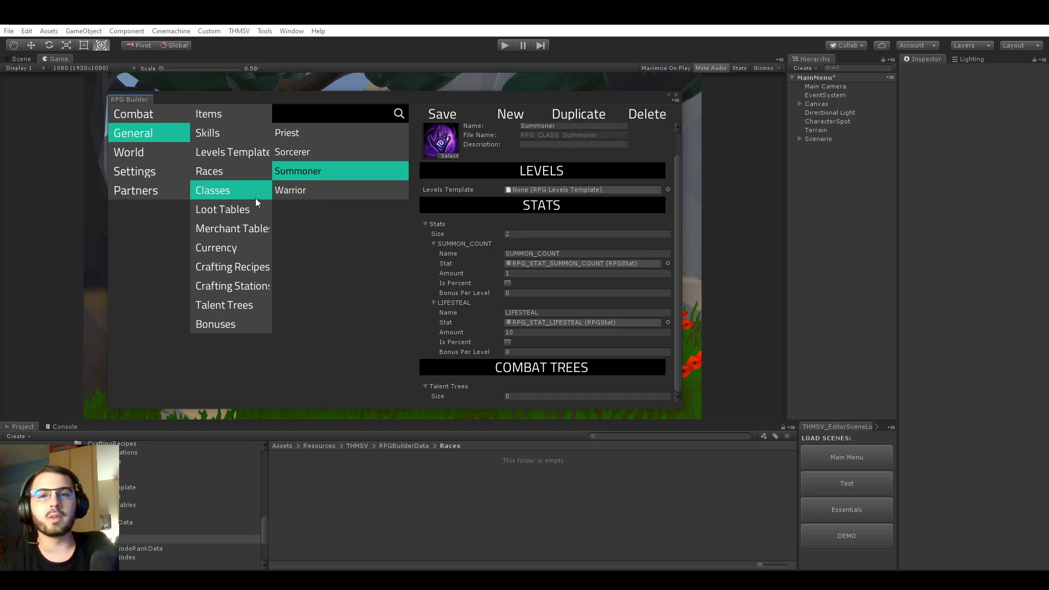
click(309, 133)
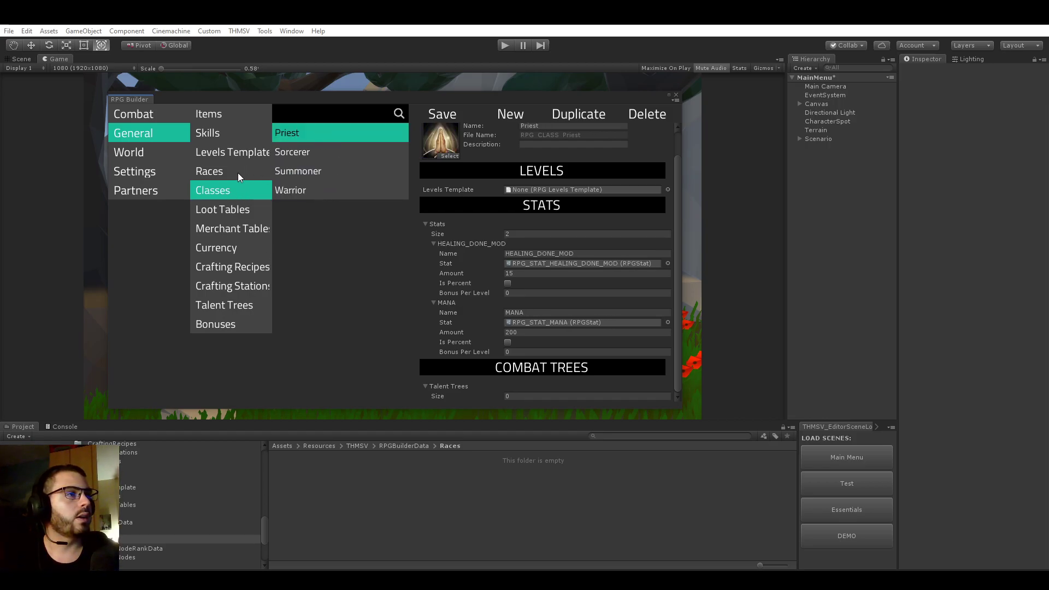
Step: Create a new race named 'Human' and choose its portrait icon
click(209, 171)
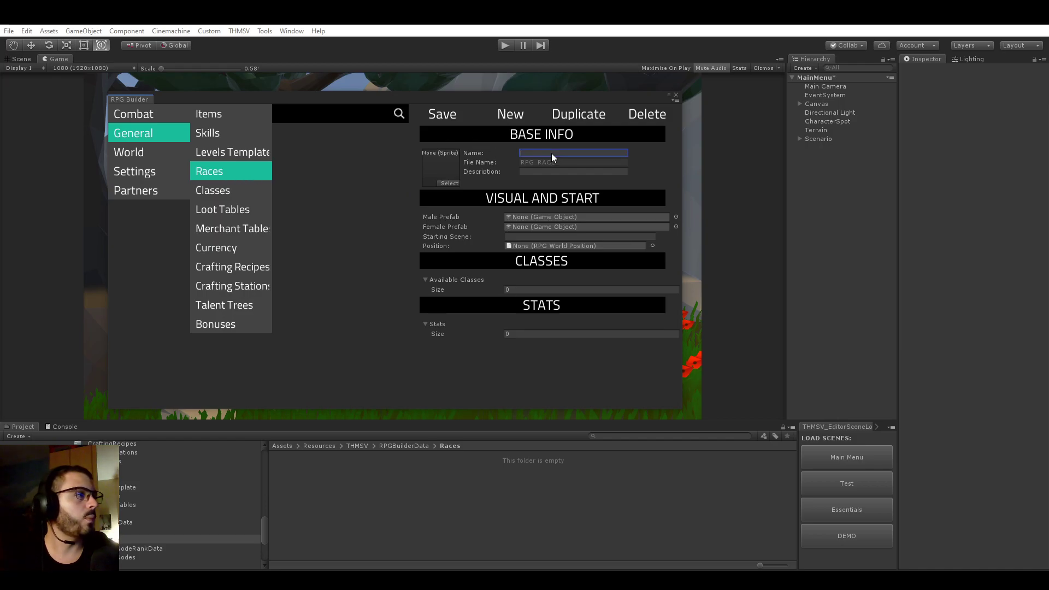
text(Human)
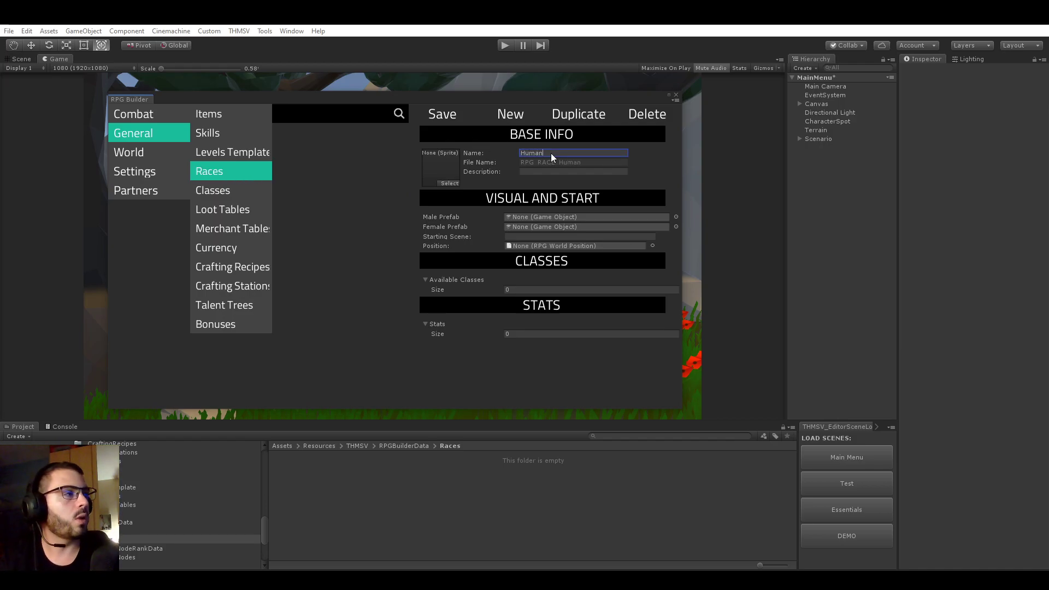
click(450, 183)
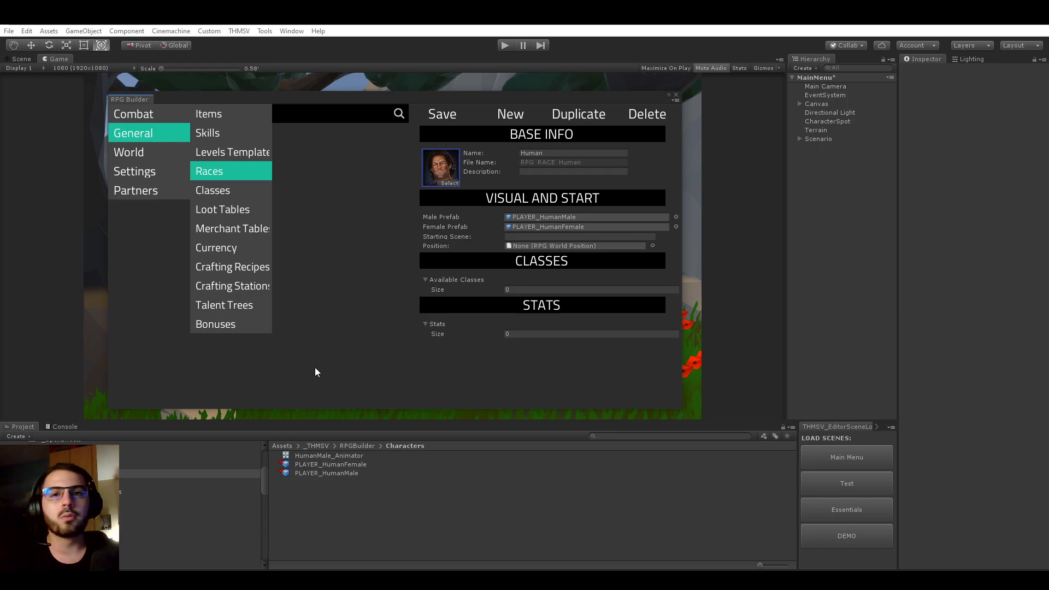
mouse_move(507, 237)
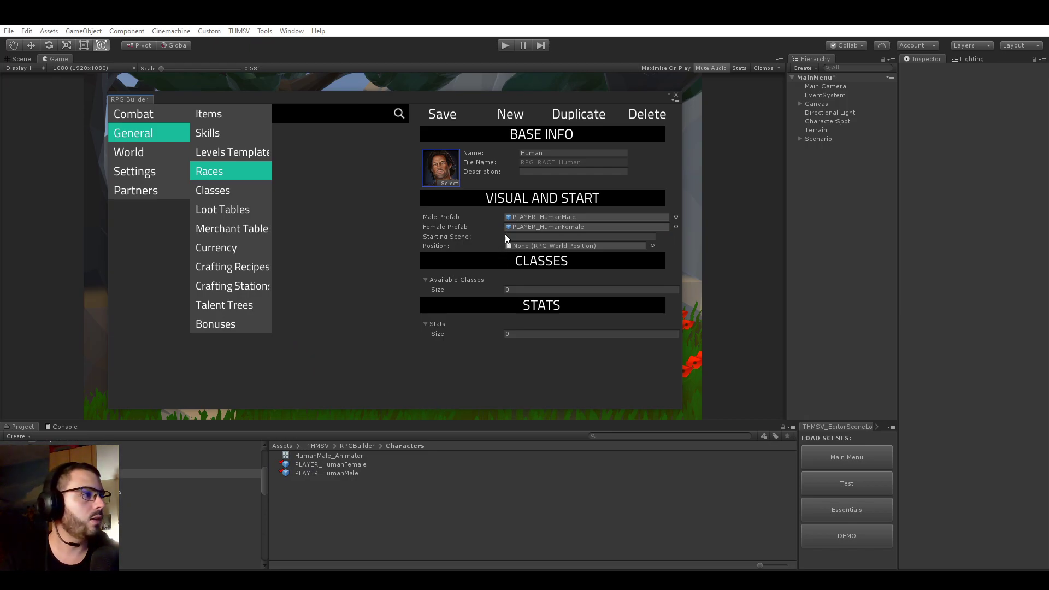
mouse_move(545, 298)
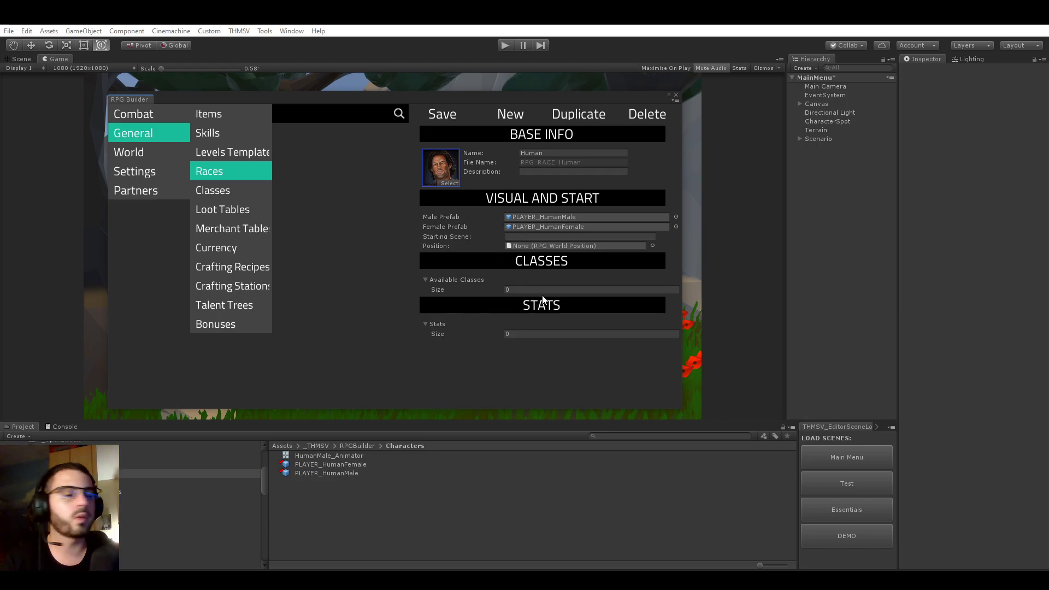
Step: Set the Human race's starting scene to DEMO and begin choosing its spawn position
click(579, 237)
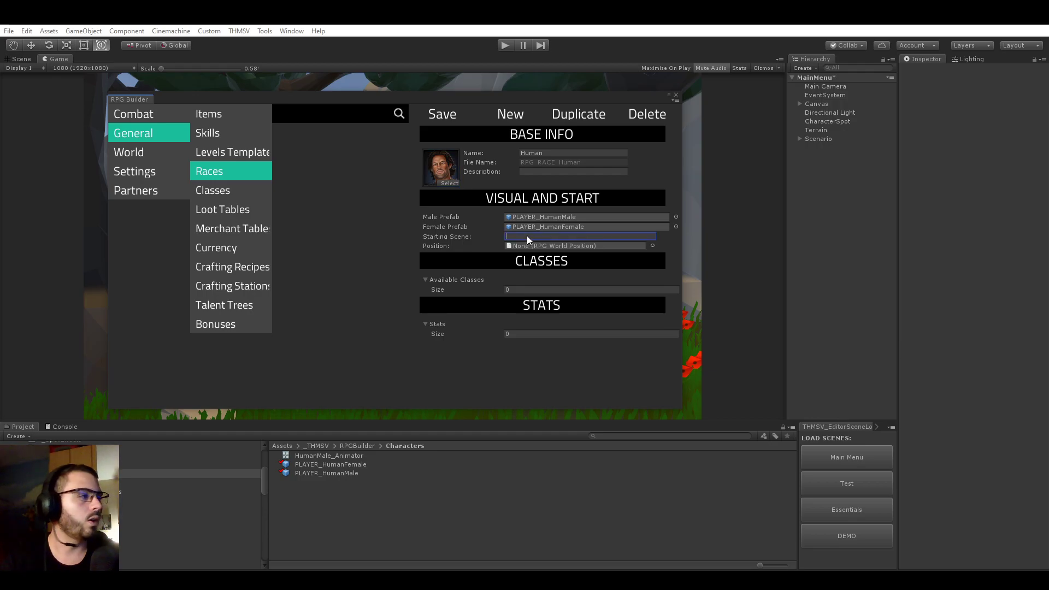
text(DEMO)
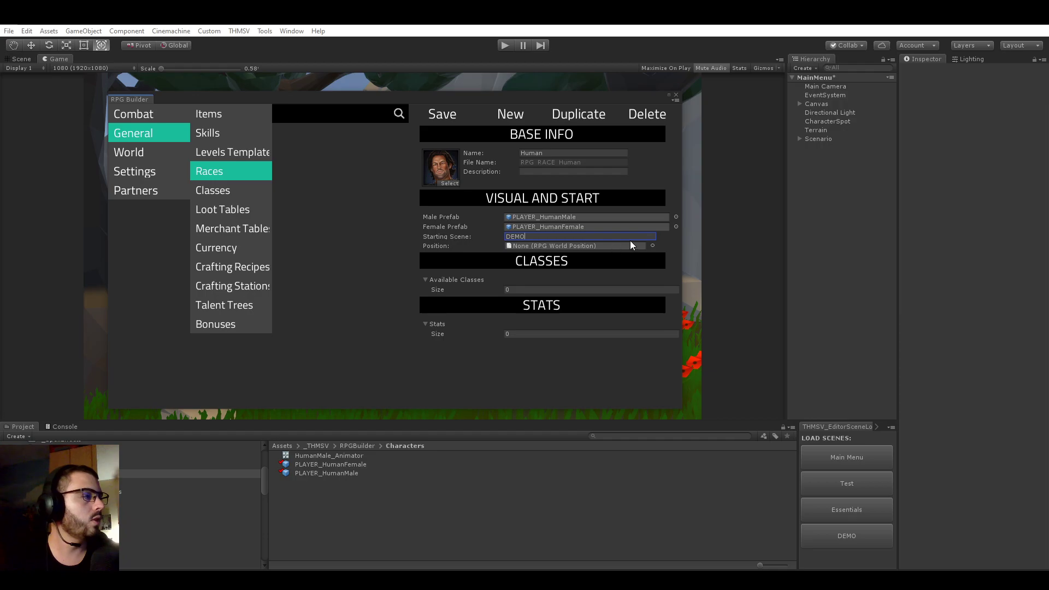
click(653, 246)
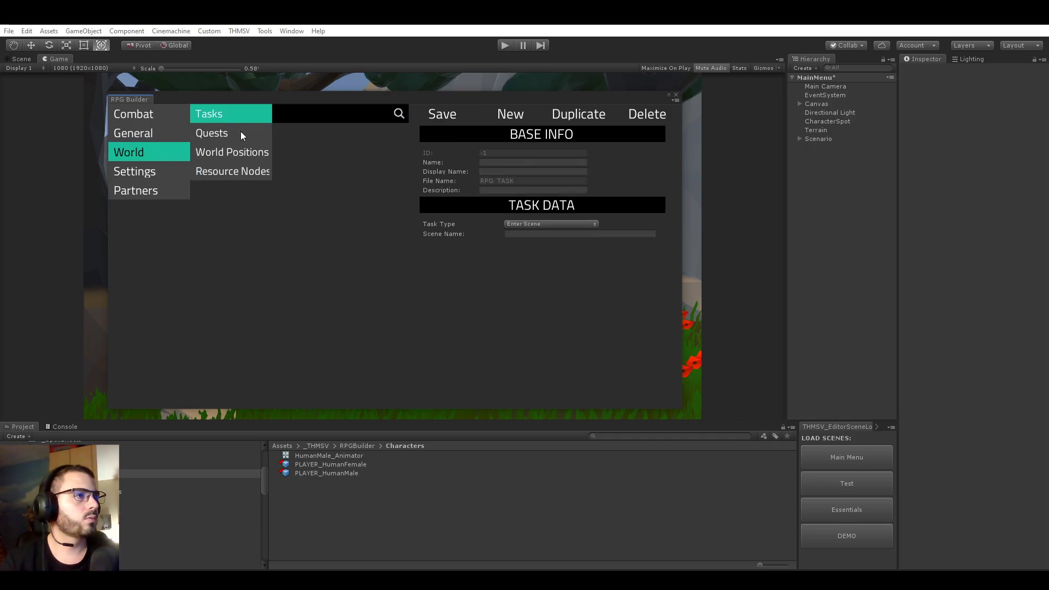
Step: Check DEMO_START_POINT under World Positions, then return to the General data categories
click(232, 152)
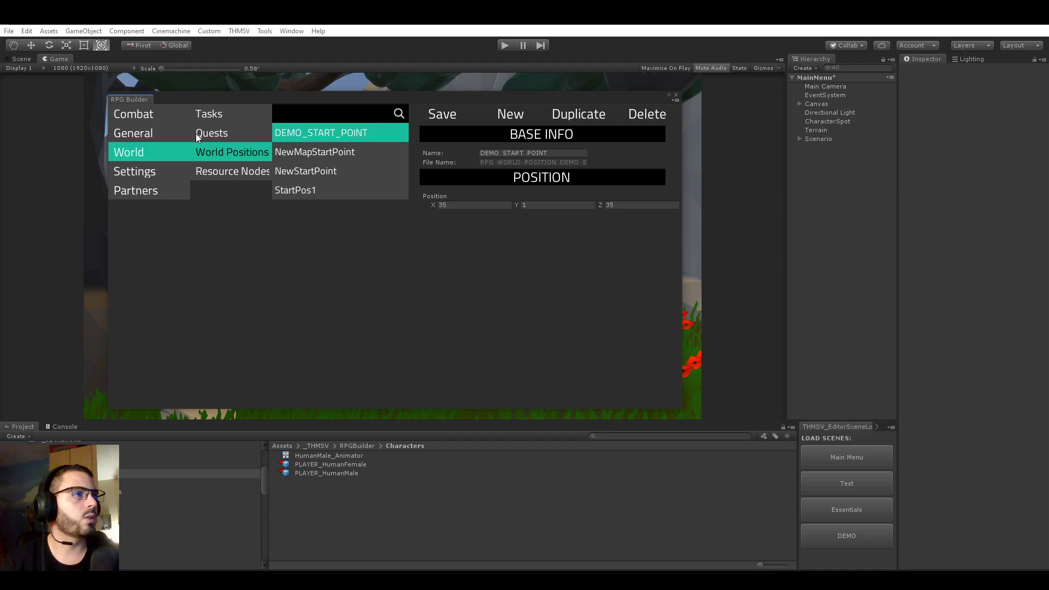
click(133, 133)
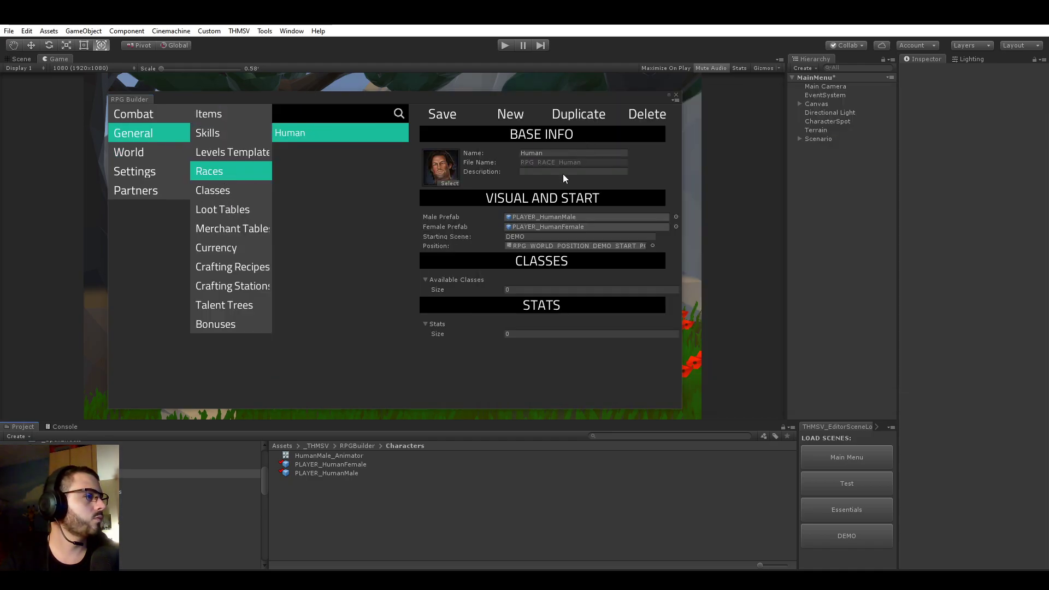
Step: Set Human's Available Classes size to 4 for Warrior, Sorcerer, Summoner, Priest, and add a stat entry
click(591, 289)
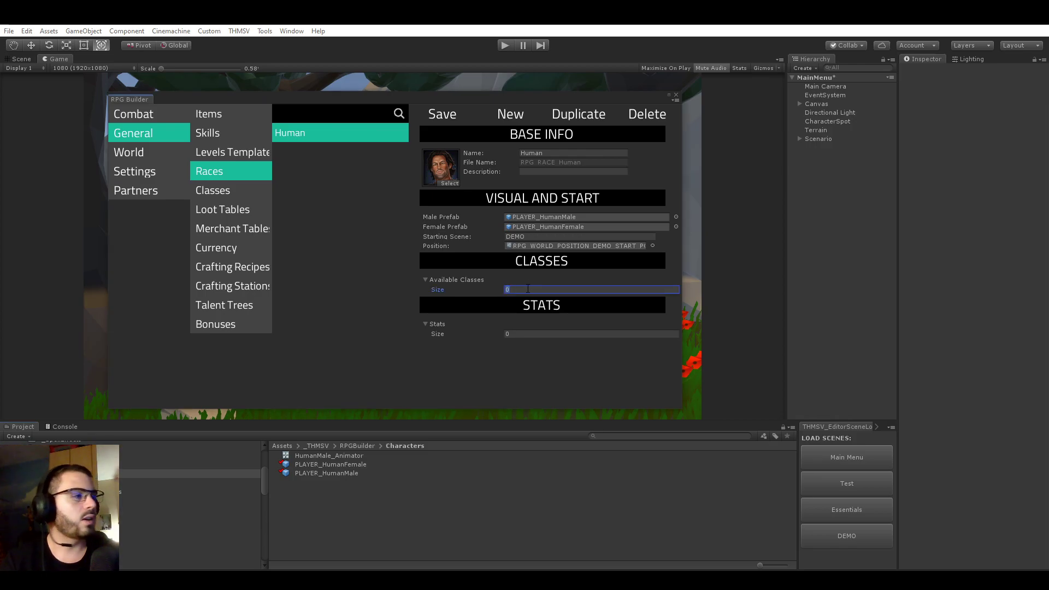
text(4)
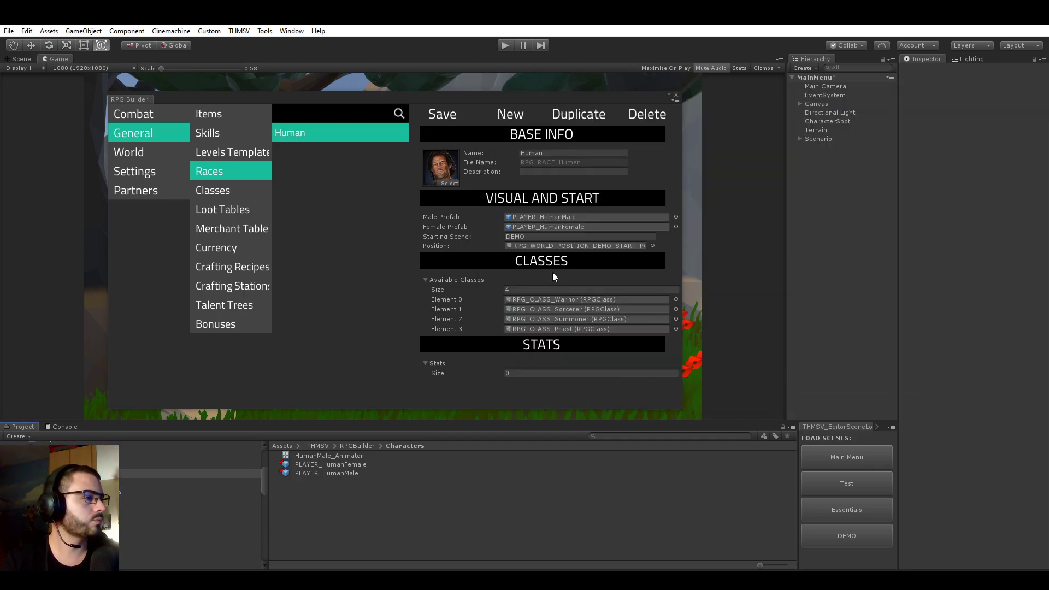
click(591, 373)
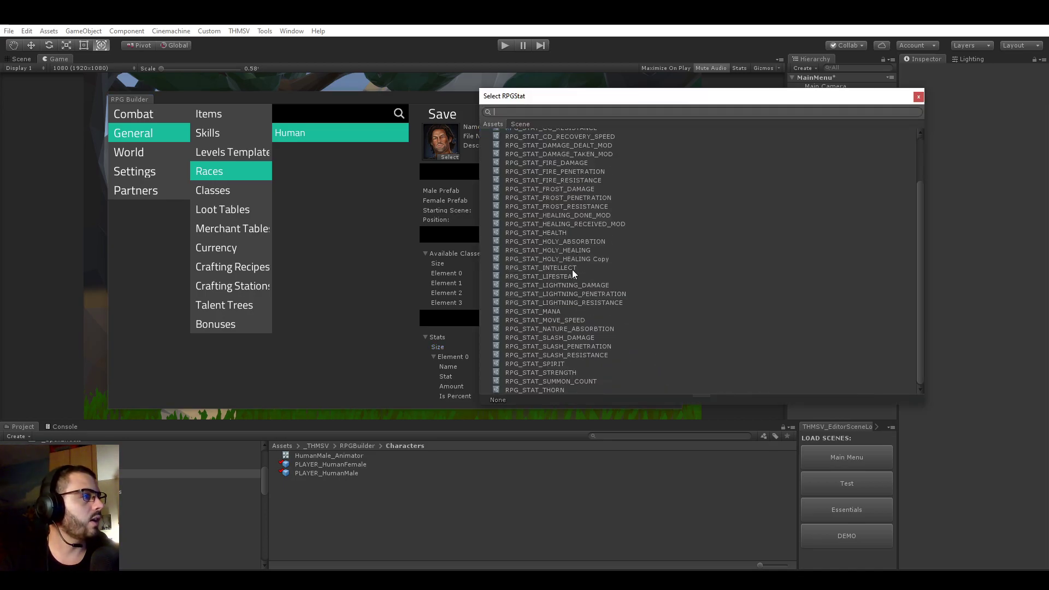
mouse_move(553, 271)
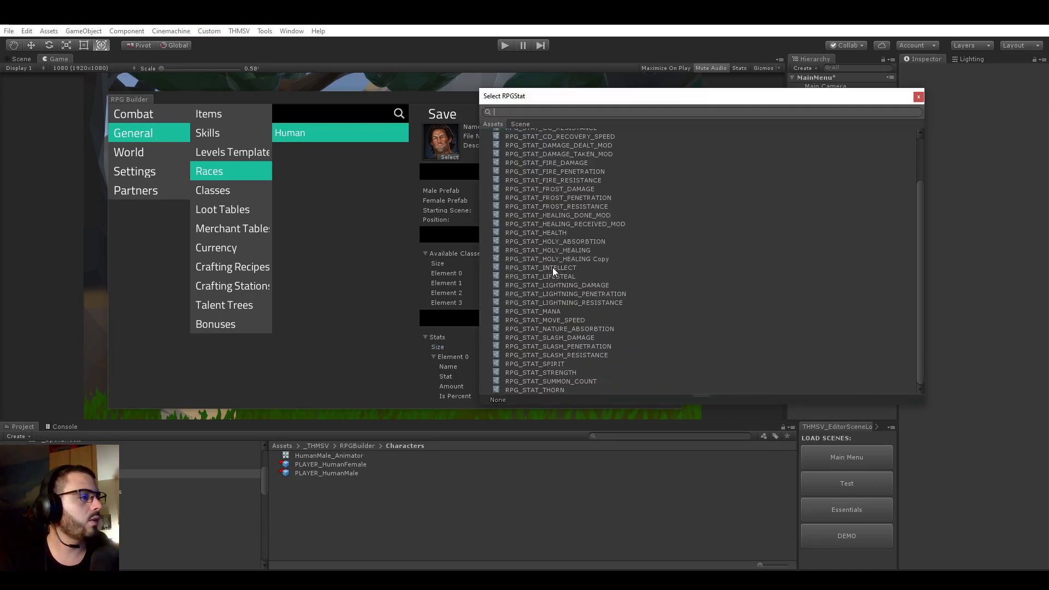
Step: Give Human the RPG_STAT_INTELLECT stat with amount 10, review Classes, and close RPG Builder
click(542, 267)
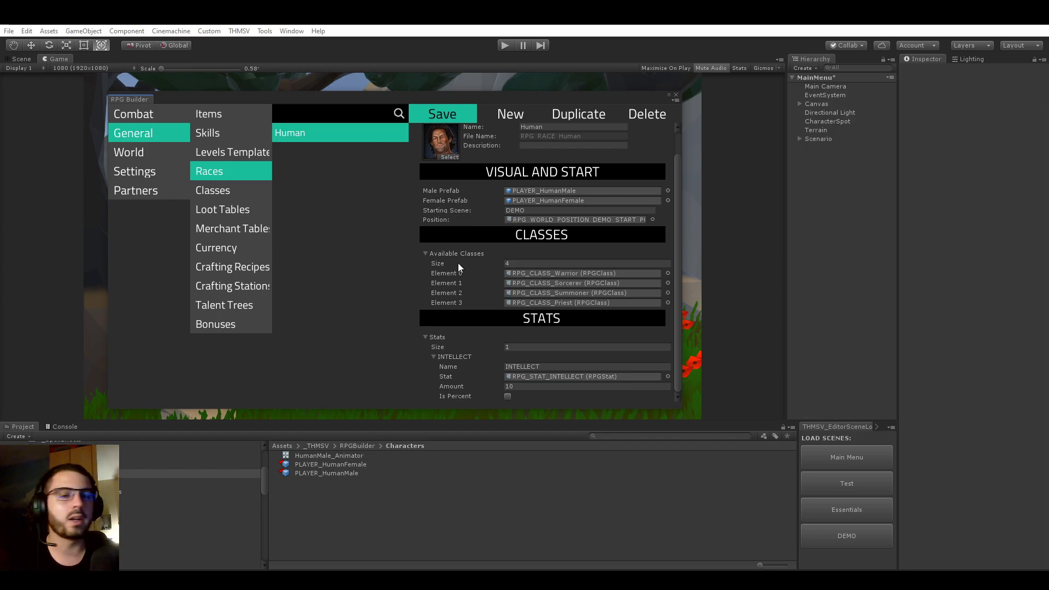
click(213, 190)
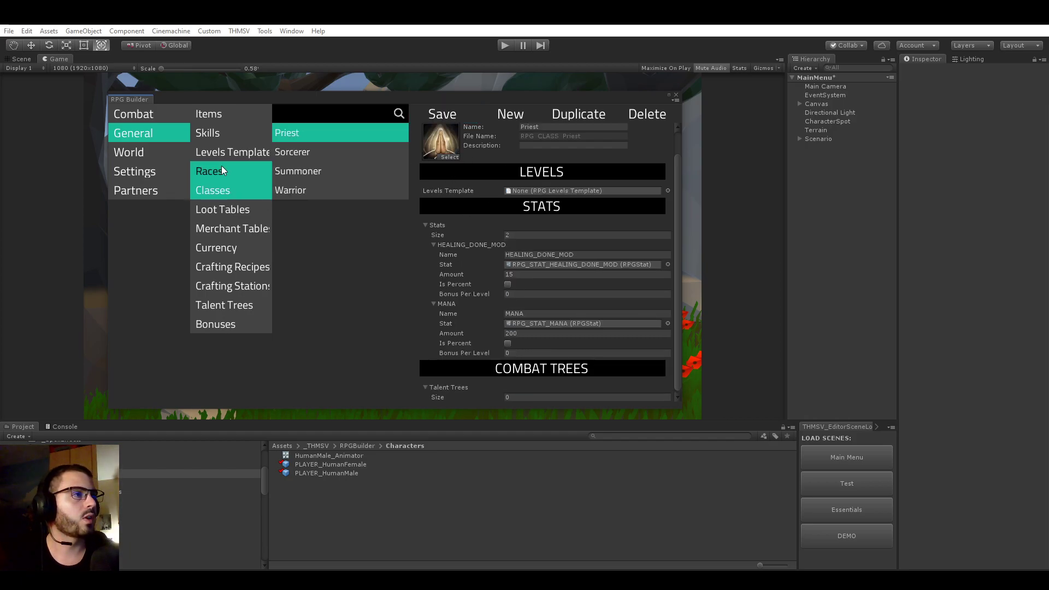
click(209, 171)
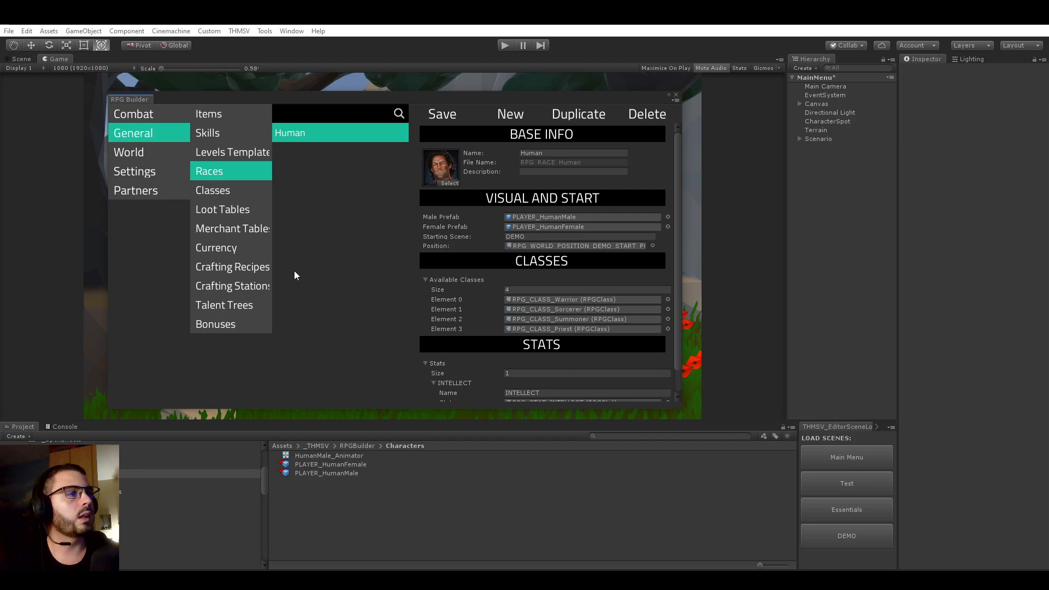
mouse_move(152, 359)
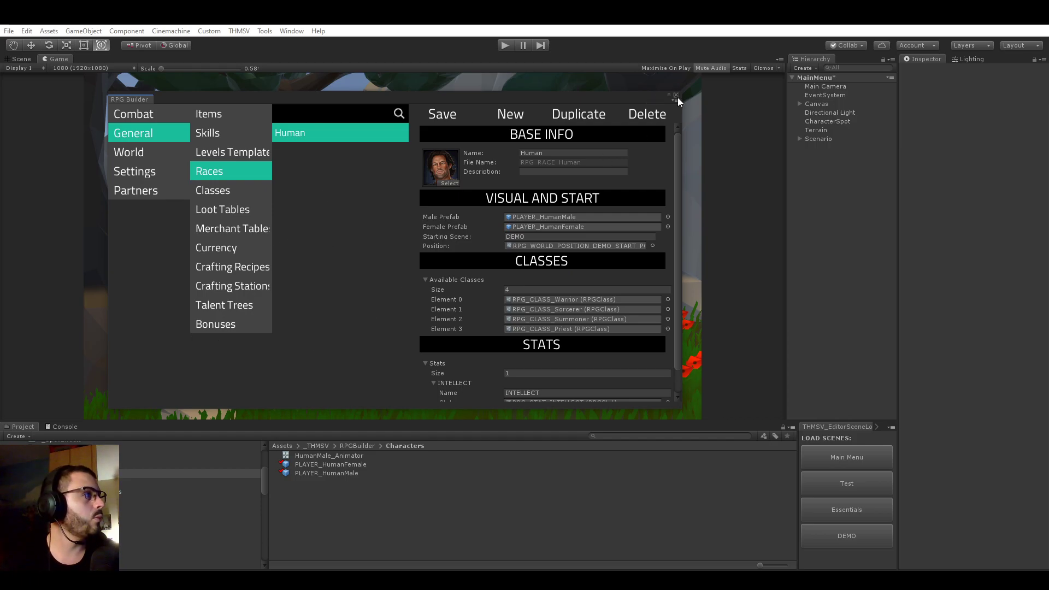
click(677, 95)
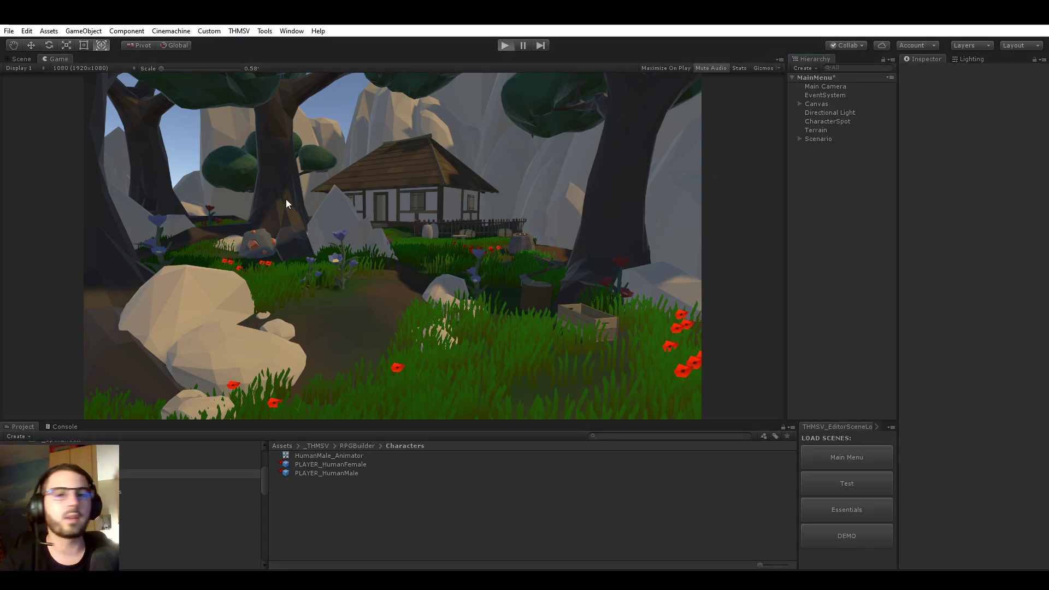
click(505, 45)
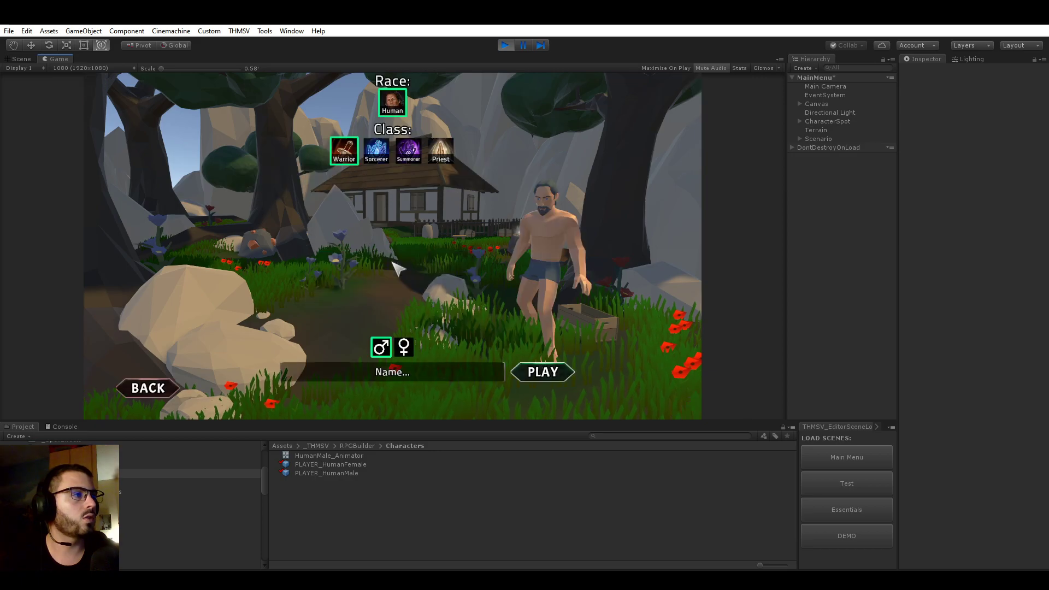
mouse_move(467, 110)
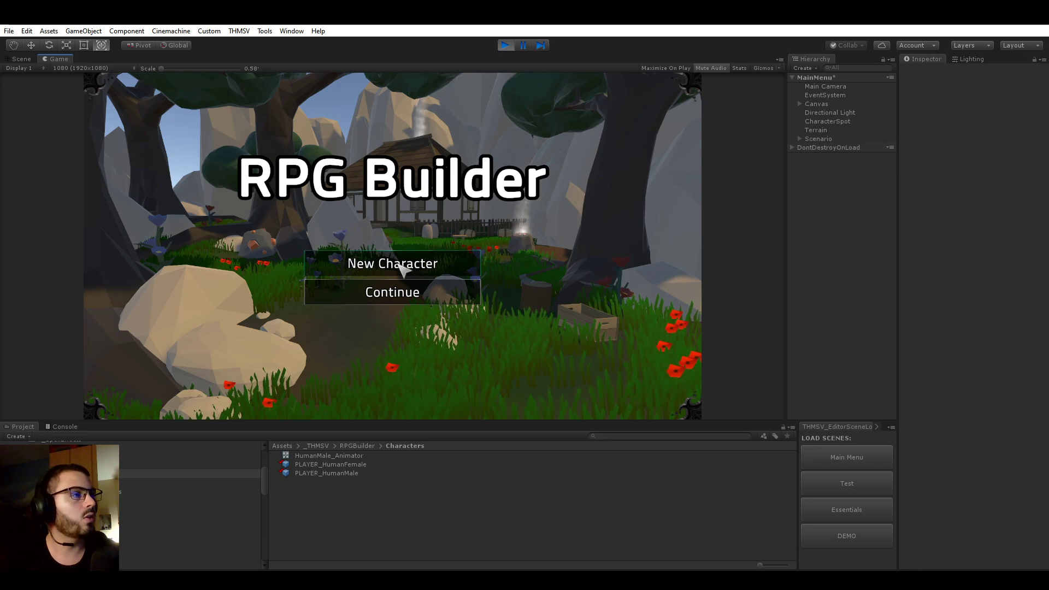
click(392, 263)
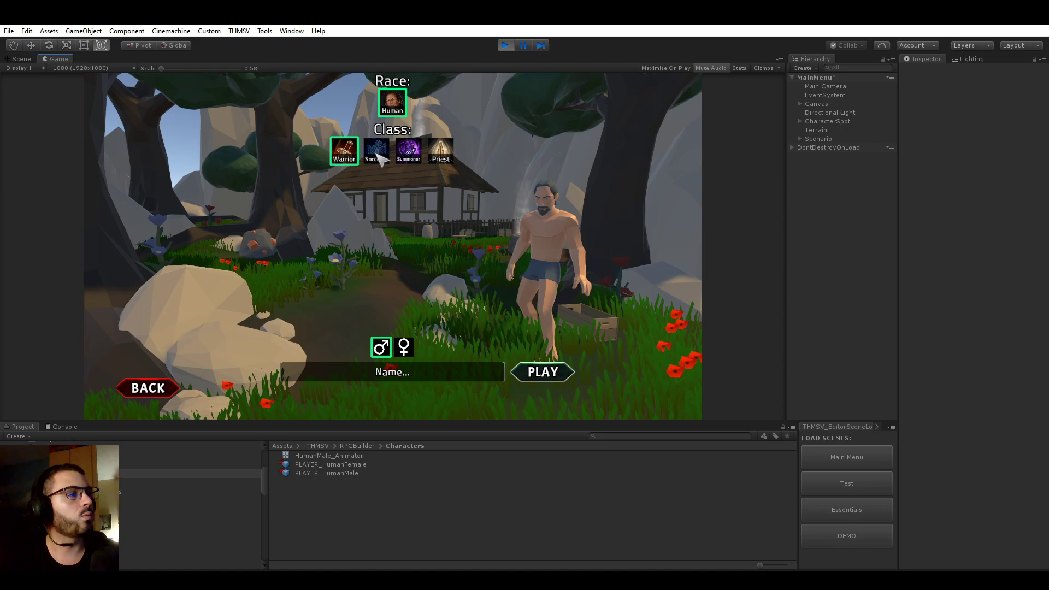
click(408, 151)
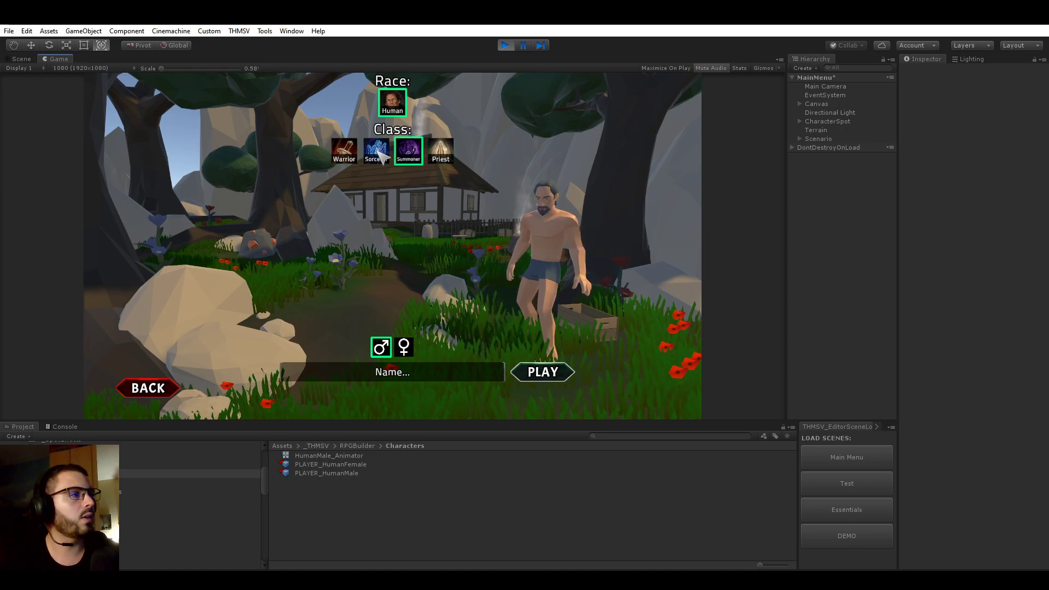
click(440, 150)
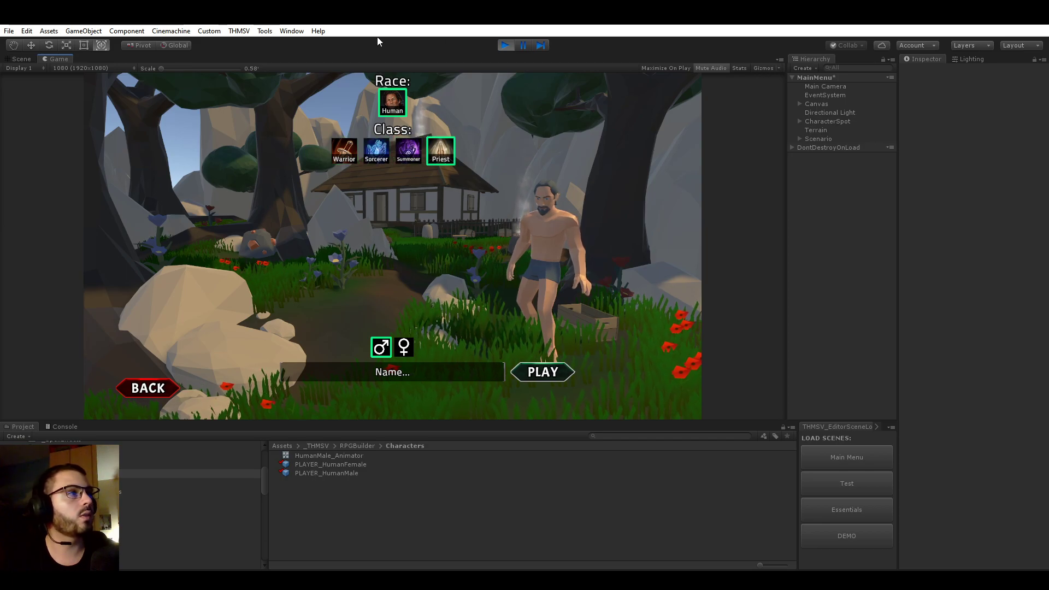
click(265, 31)
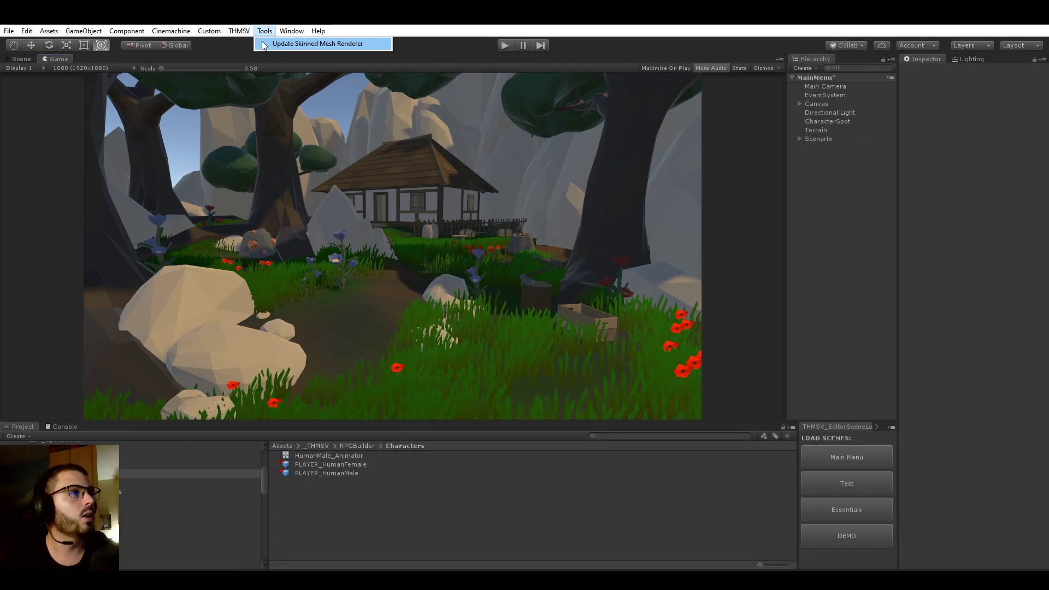
Step: Reopen RPG Builder via THMSV and start a new class under General > Classes
click(239, 31)
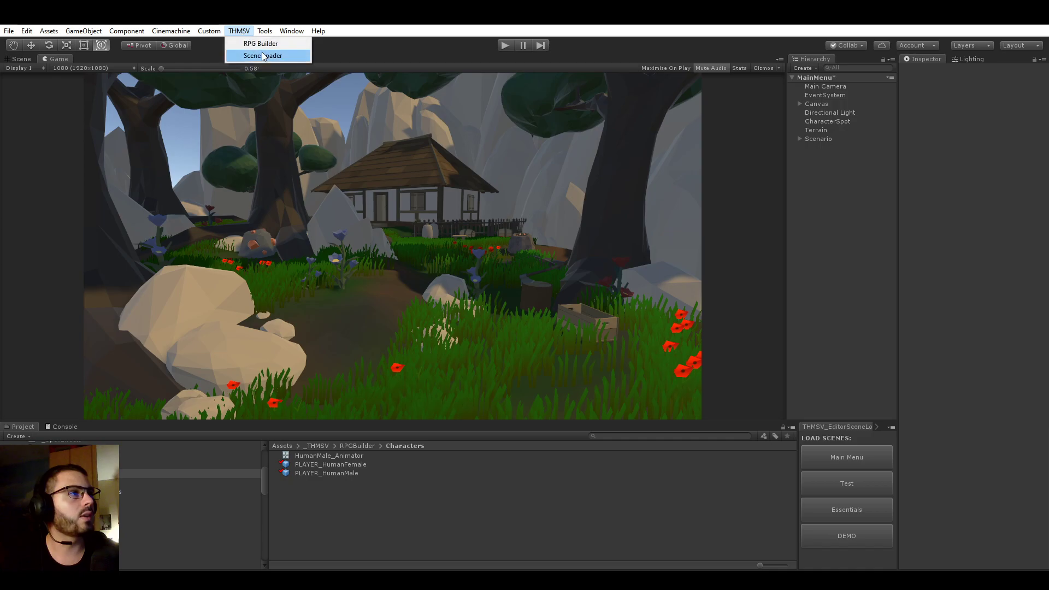
click(260, 43)
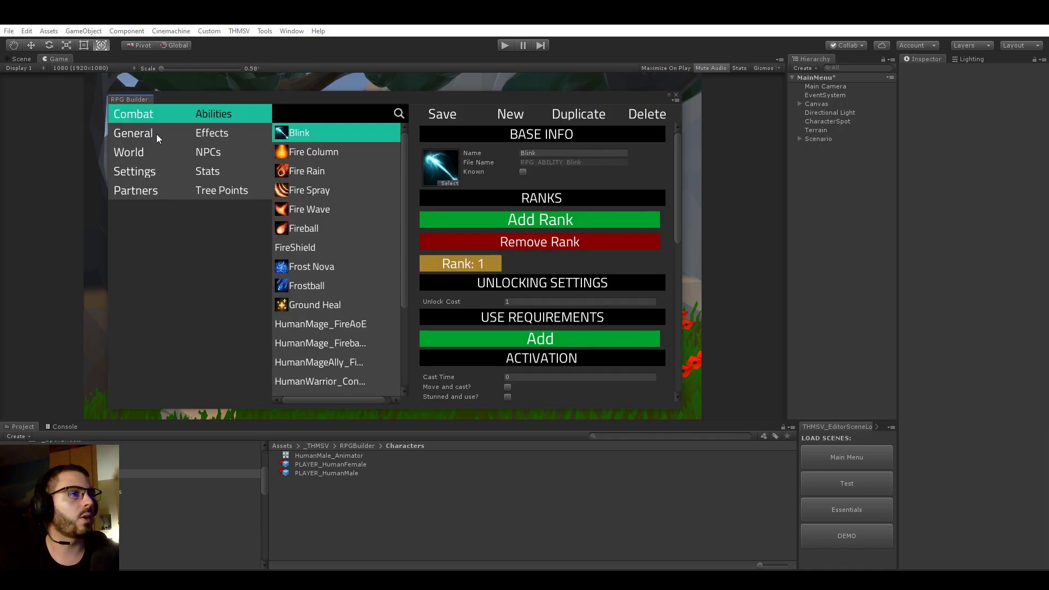
click(133, 133)
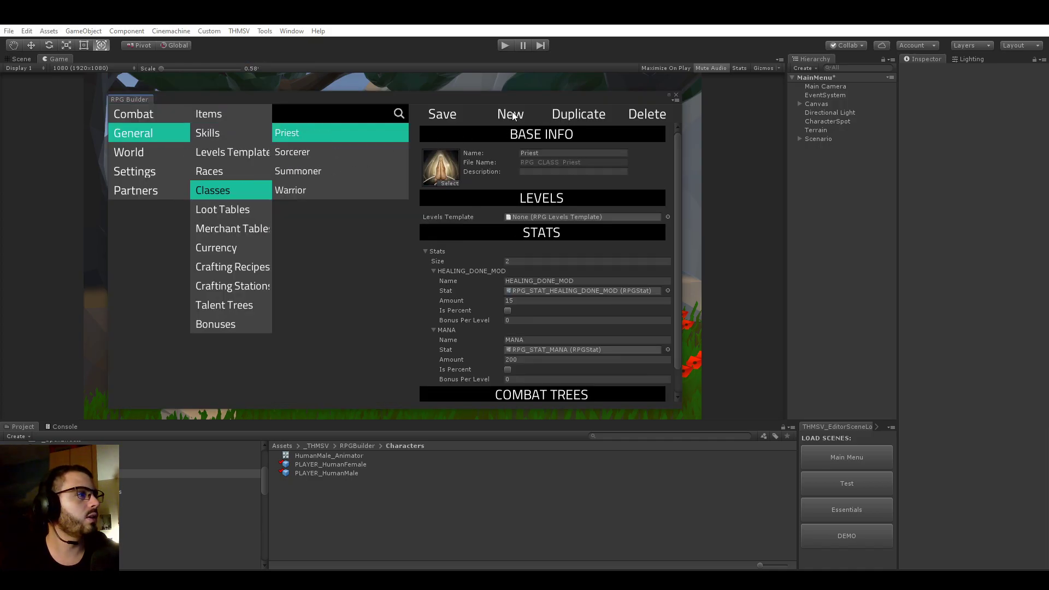
click(510, 114)
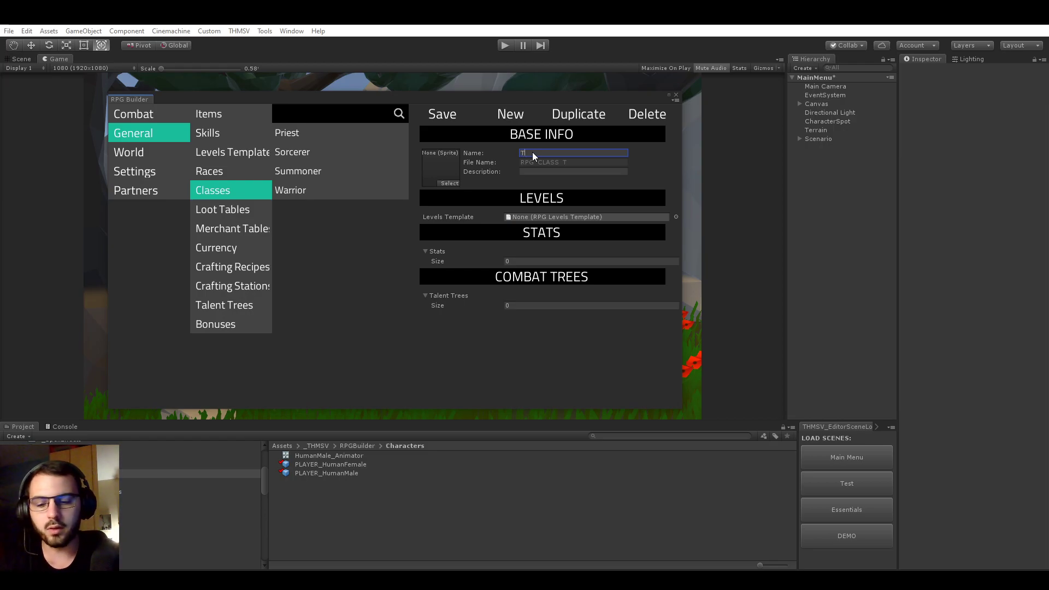
Step: Name the class TestClass, give it a fiery icon, and save it
text(TestClass)
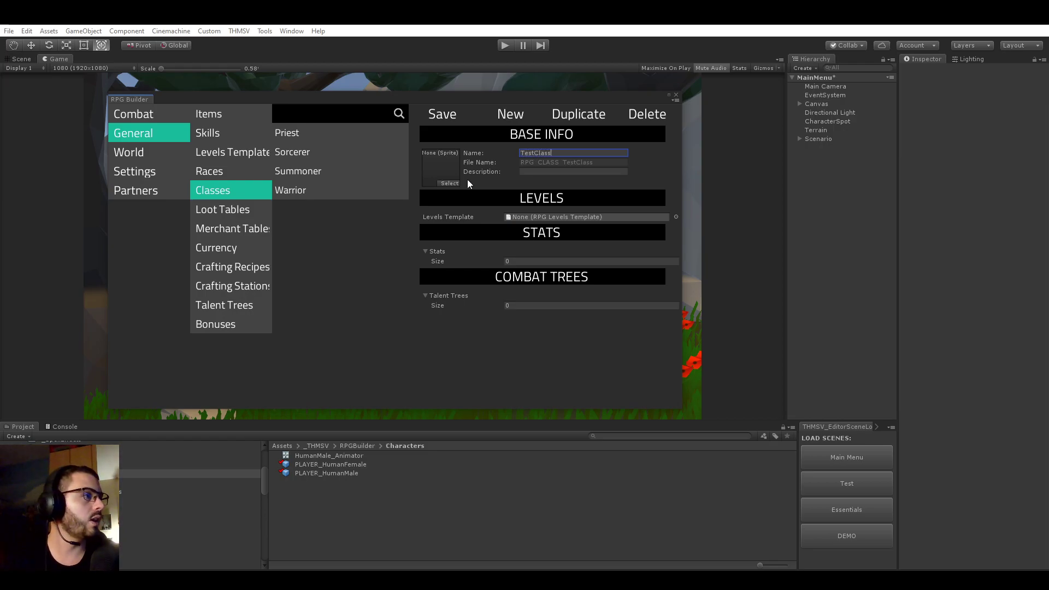
click(449, 183)
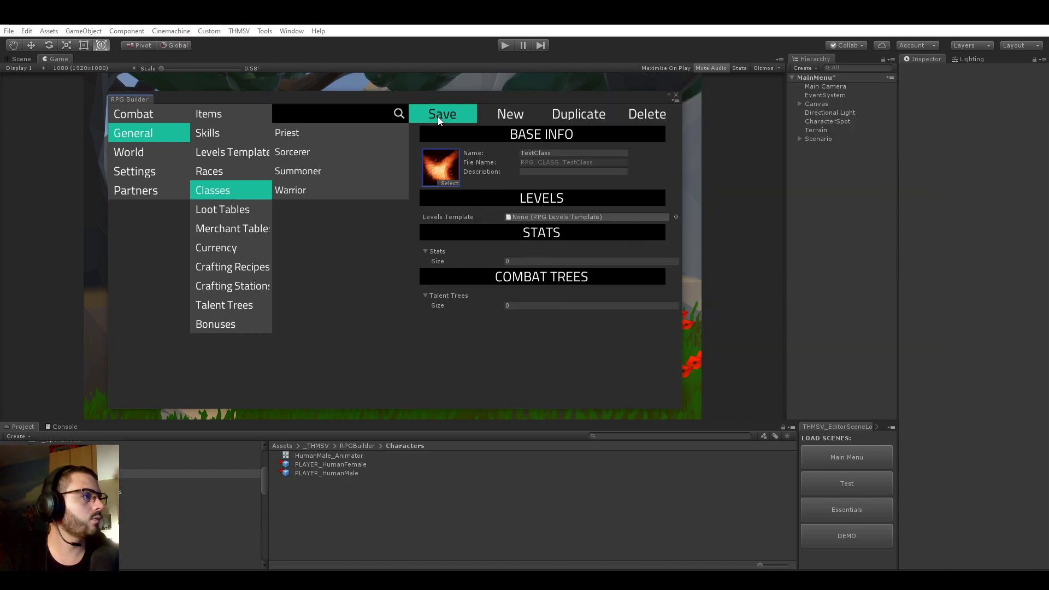
click(443, 114)
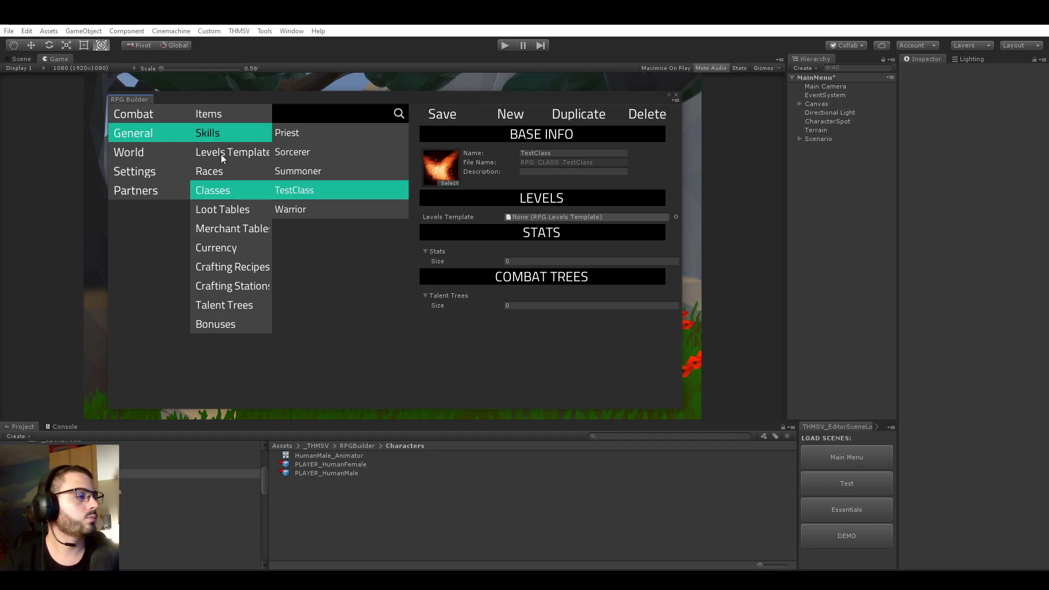
Step: Add a fifth Available Classes slot to the Human race showing Priest
click(210, 170)
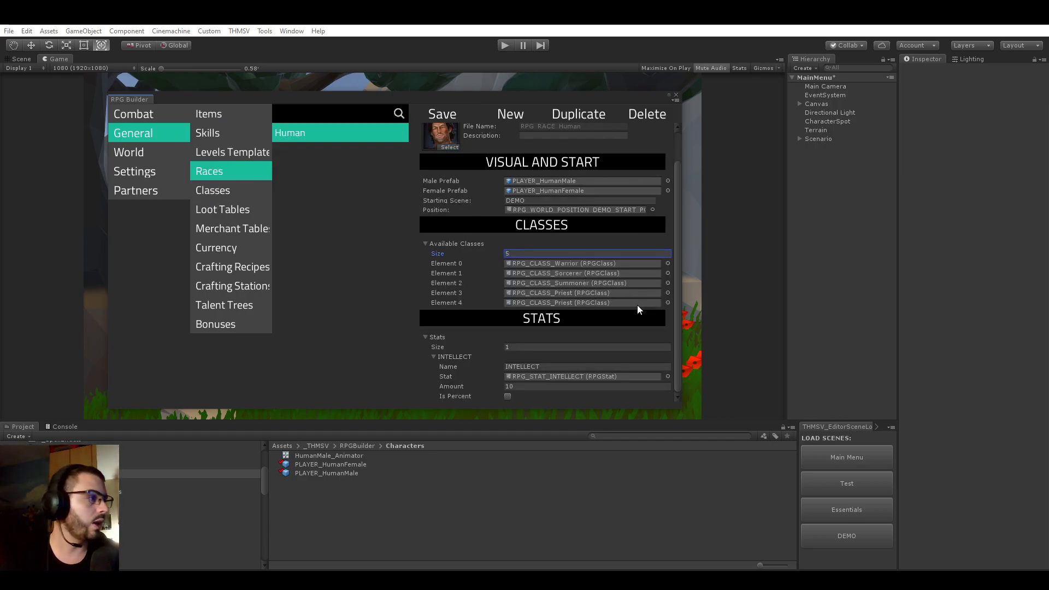
click(668, 303)
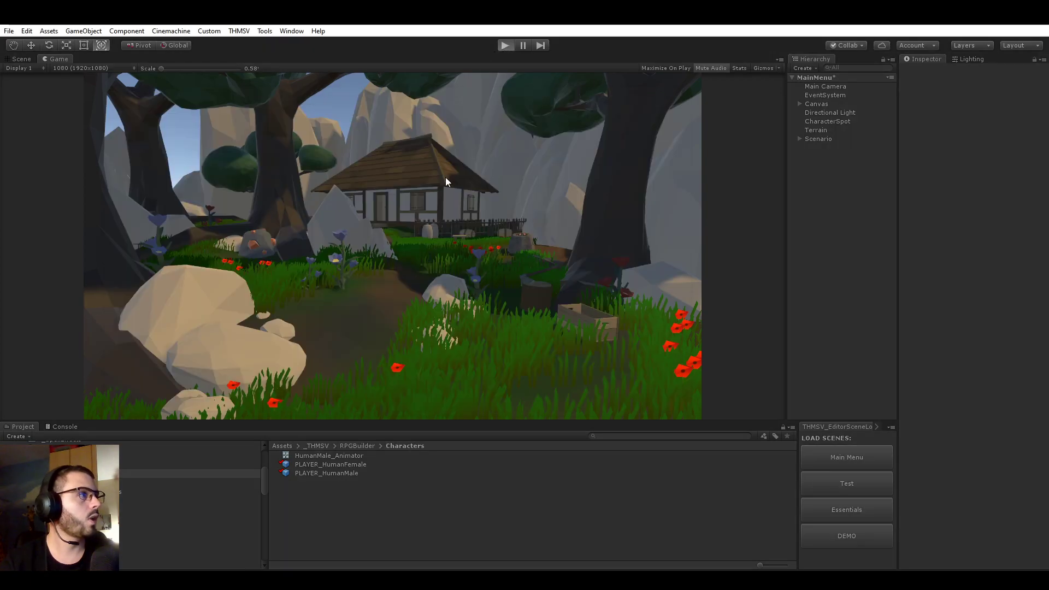
mouse_move(425, 204)
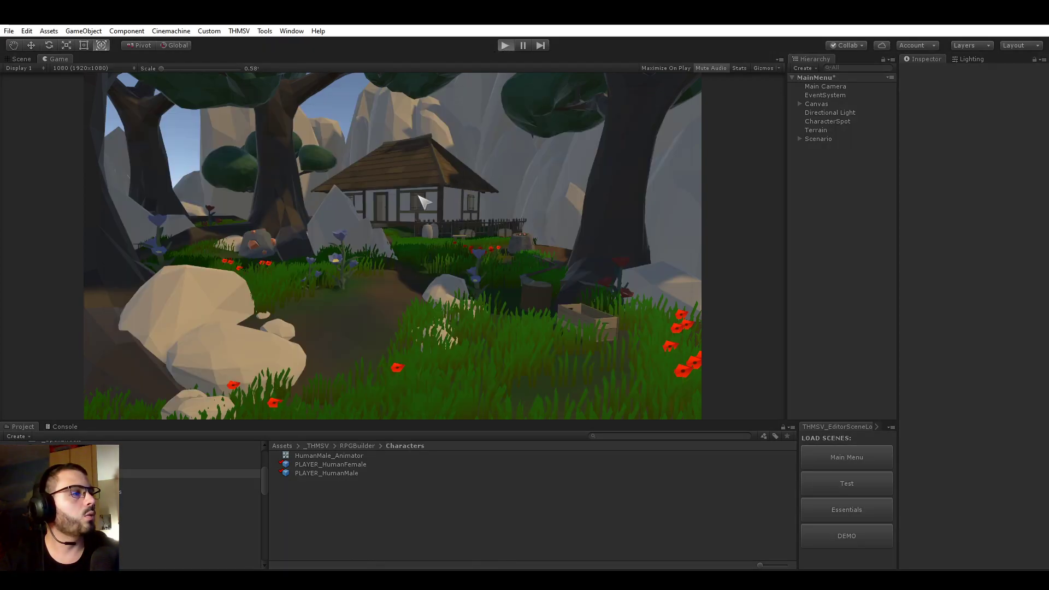
Step: Preview TestClass, Priest and Sorcerer in character creation, then stop Play mode
click(506, 45)
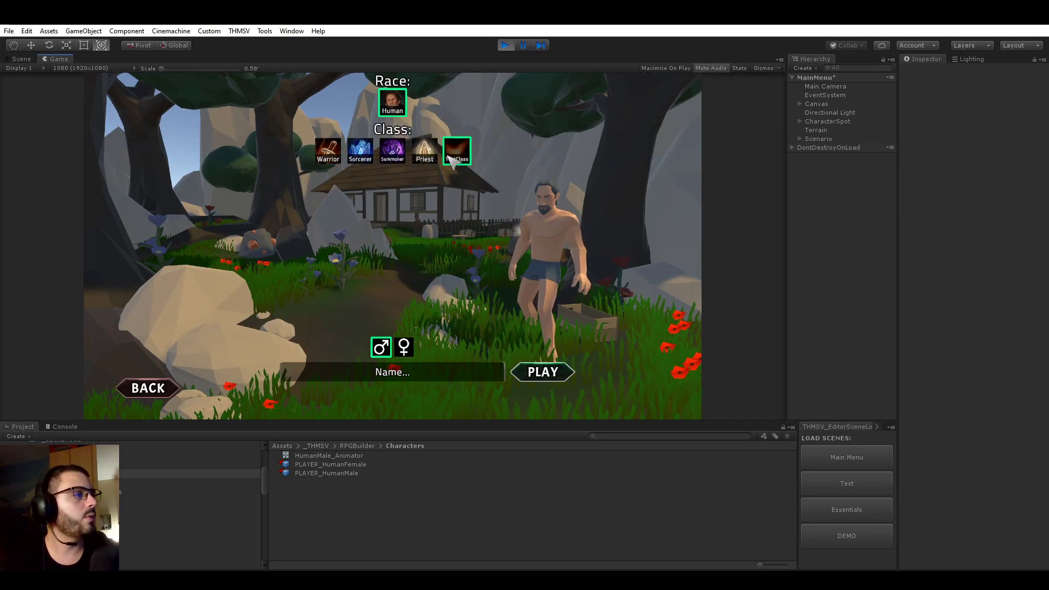
click(425, 151)
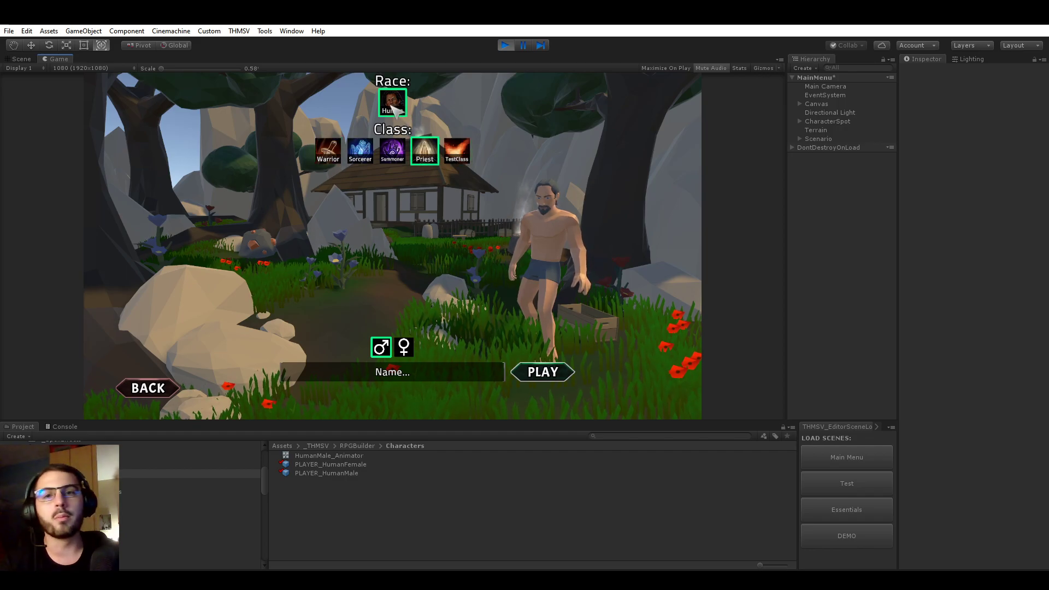
click(360, 151)
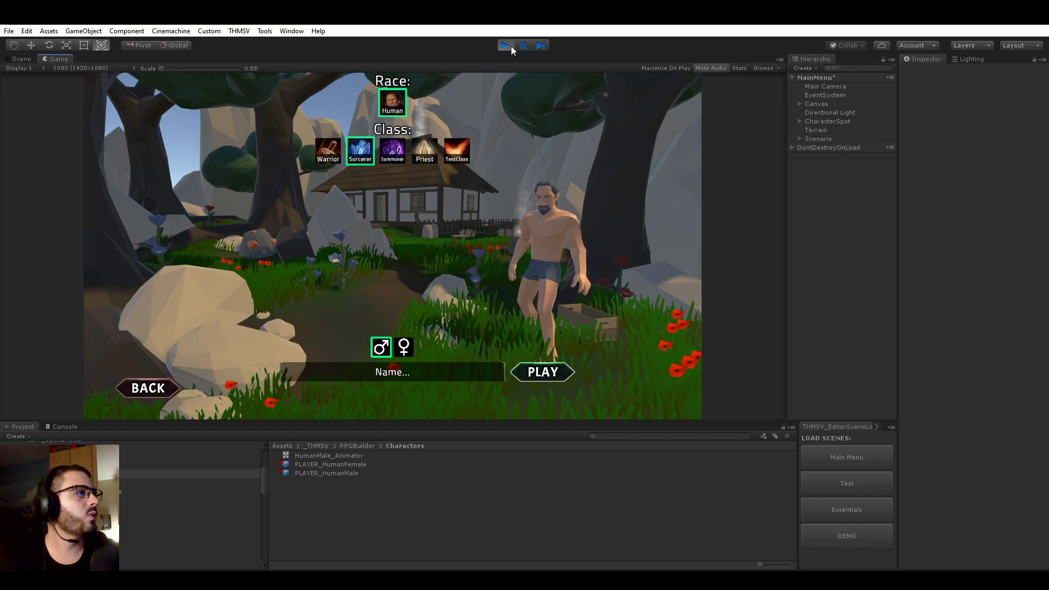
click(505, 45)
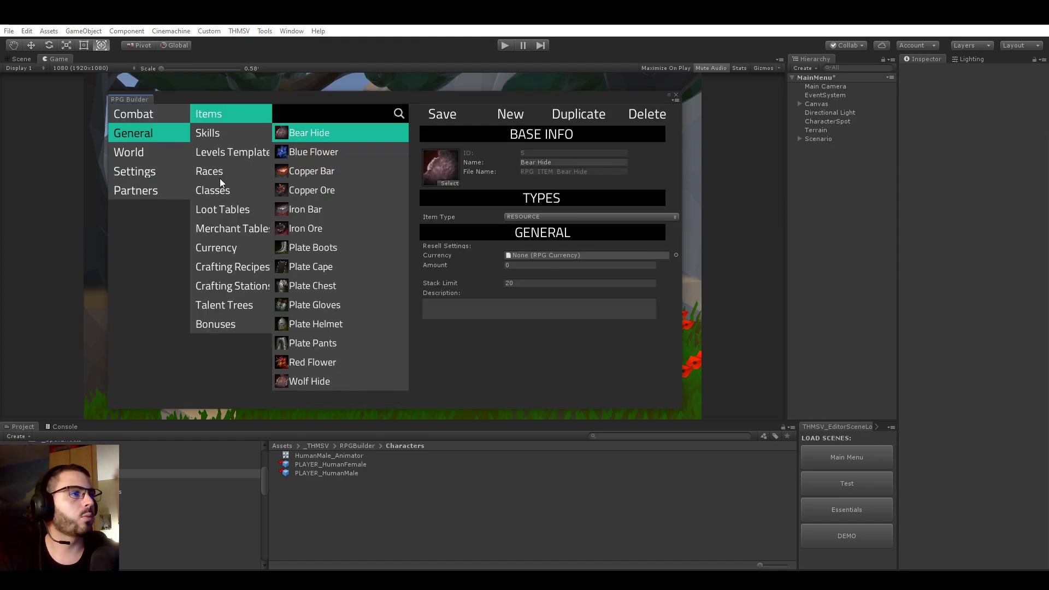
Step: Delete the TestClass class from RPG Builder's Classes list
click(213, 190)
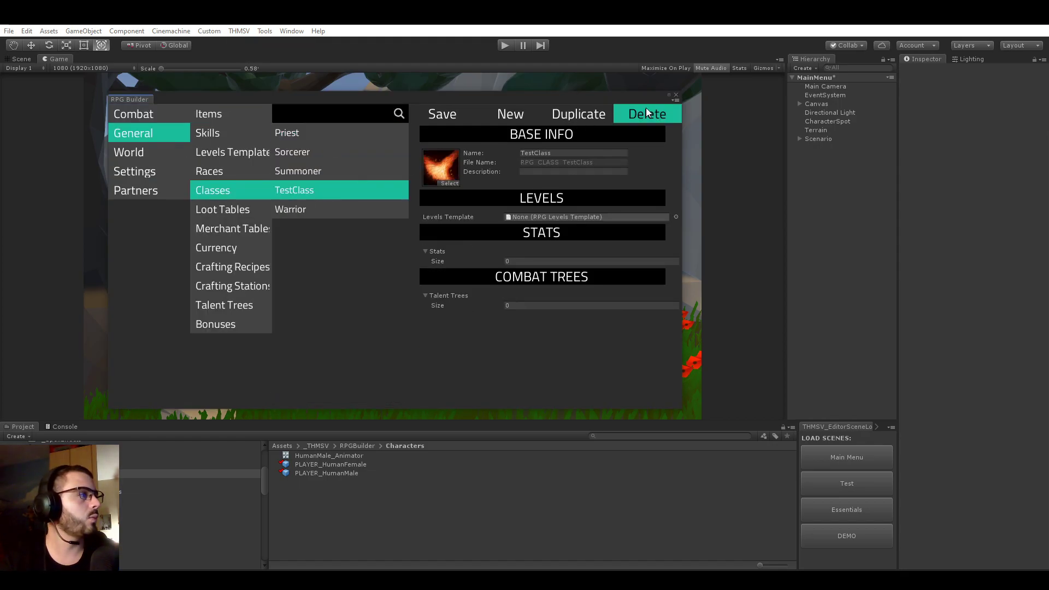
click(232, 152)
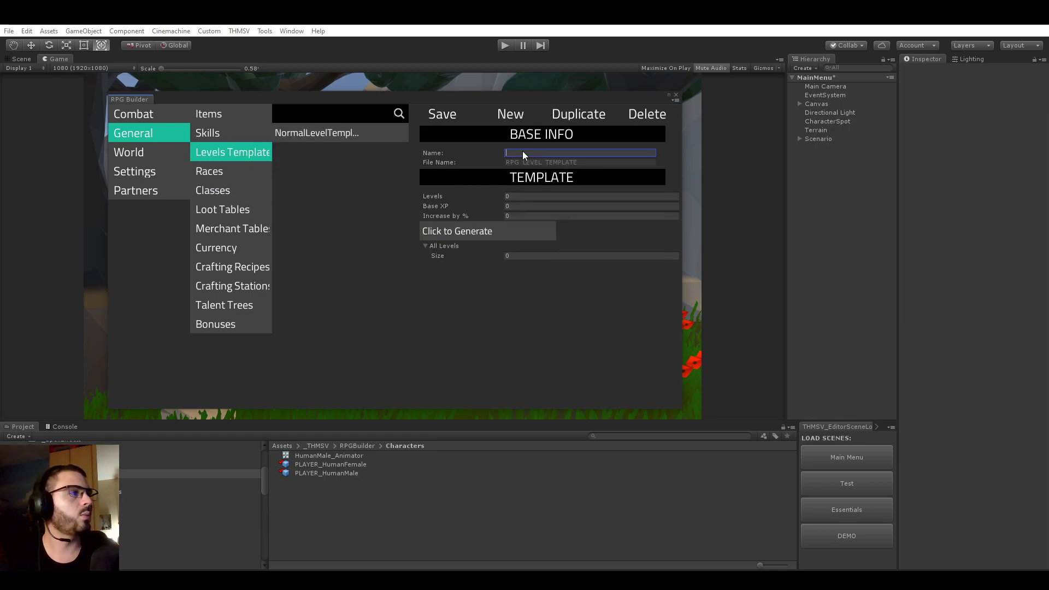
mouse_move(468, 173)
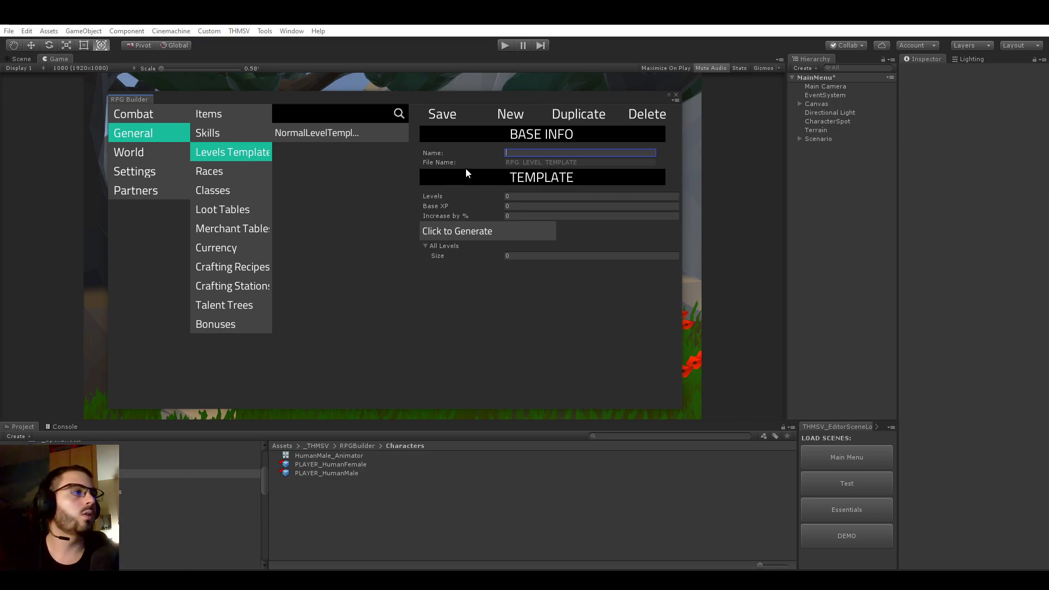
mouse_move(476, 137)
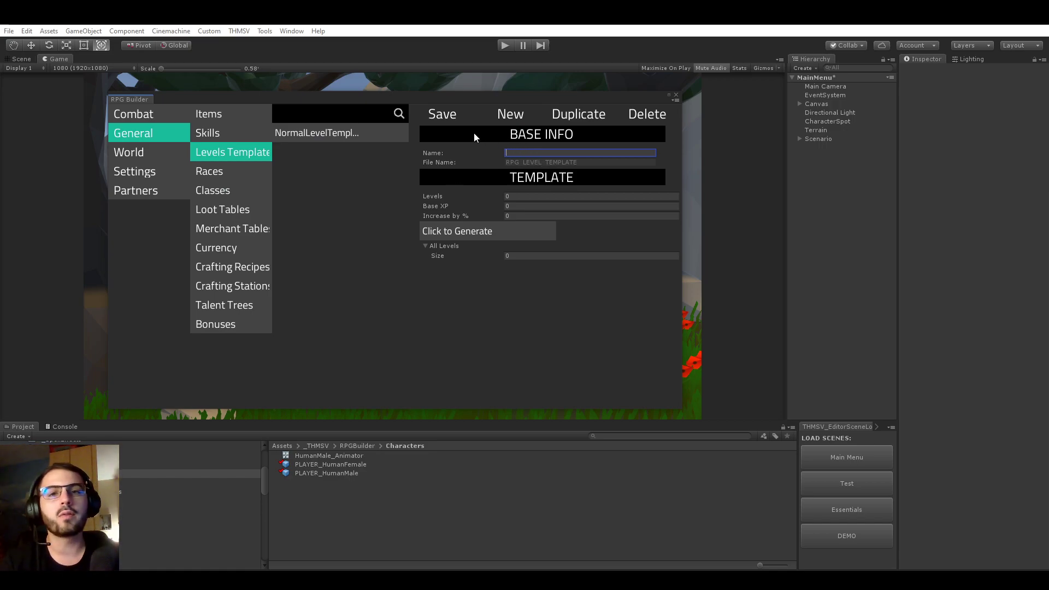
mouse_move(540, 165)
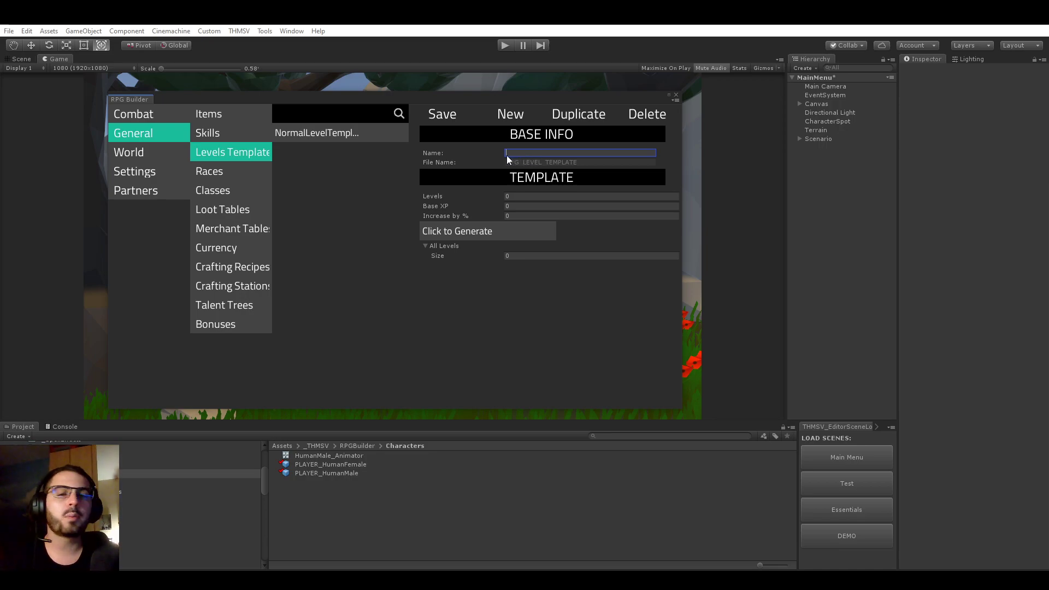
mouse_move(501, 167)
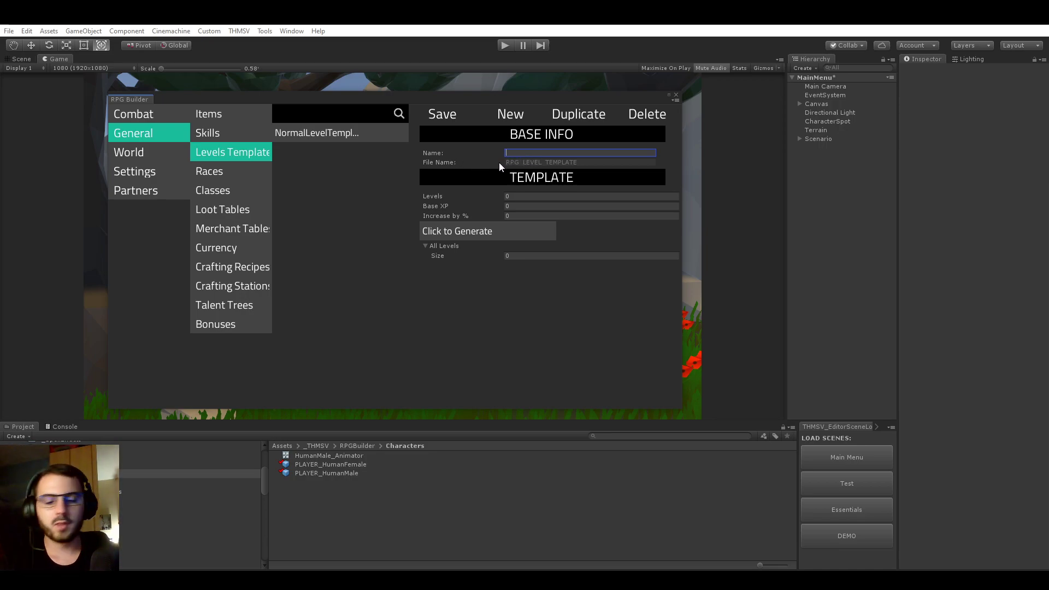
Step: Name it ClassLevelTemplate with 50 levels, base XP 25, 10% increase, and generate the levels
text(ClassLevelTemplate)
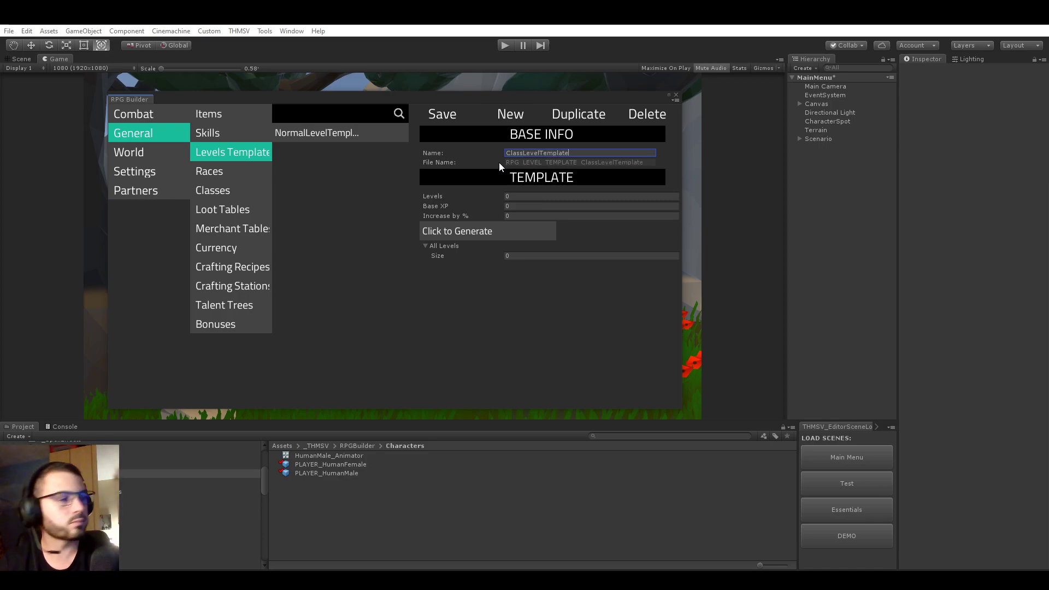
click(591, 196)
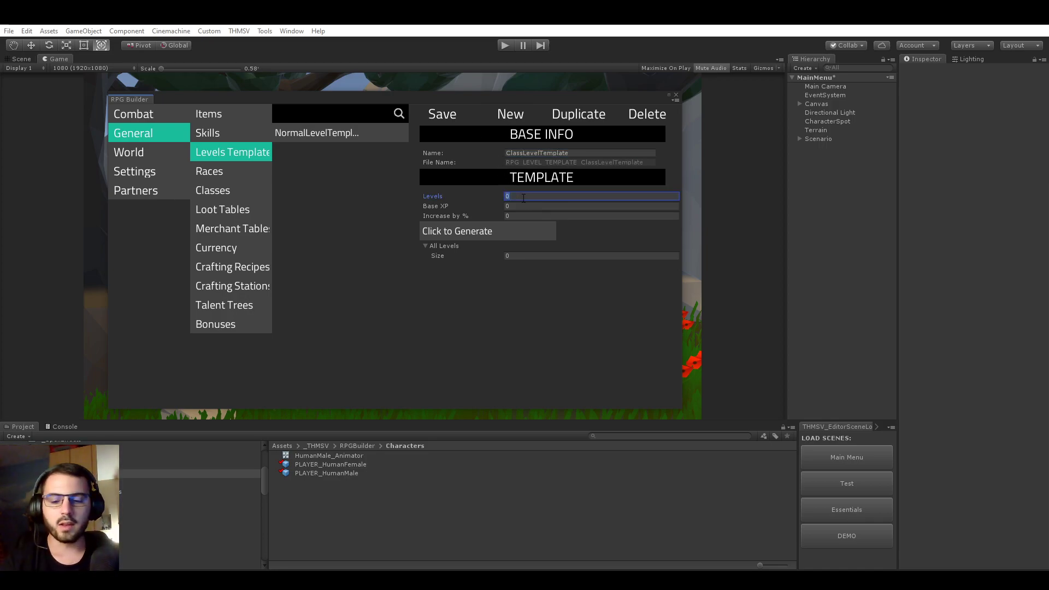
text(50)
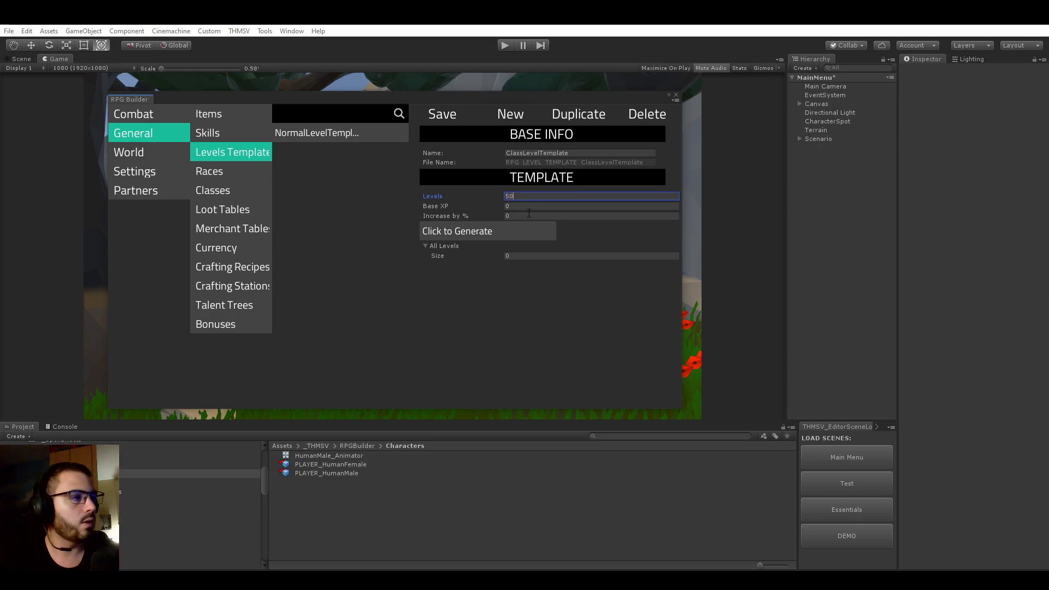
click(591, 205)
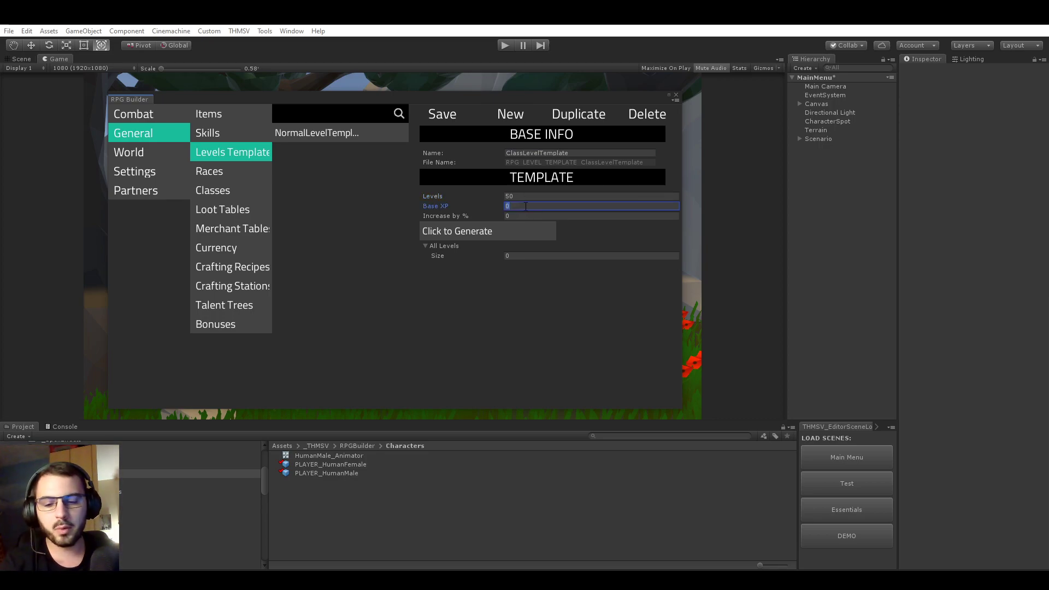
text(25)
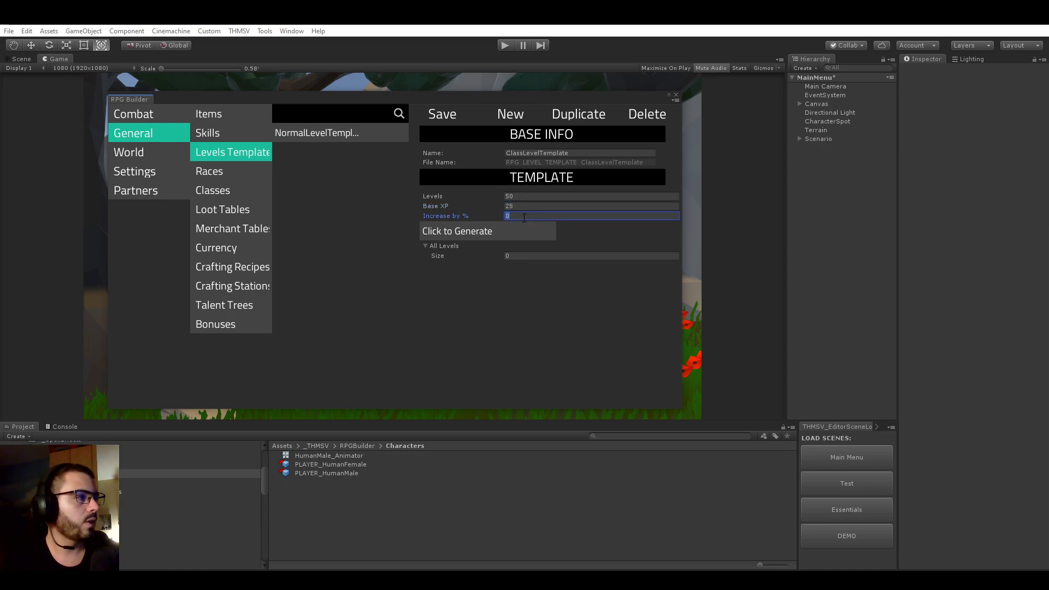
text(10)
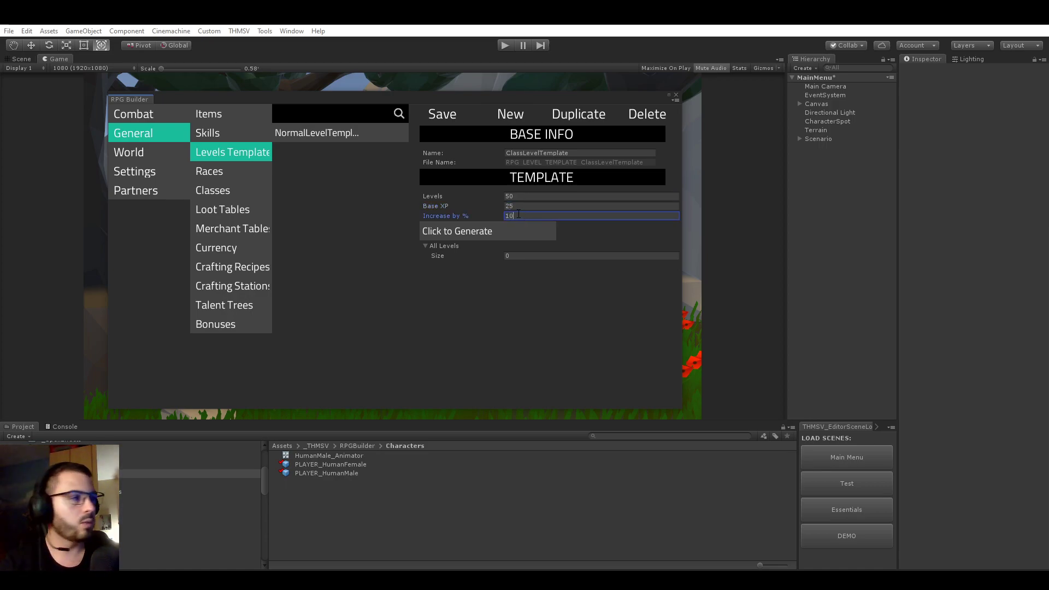
click(475, 232)
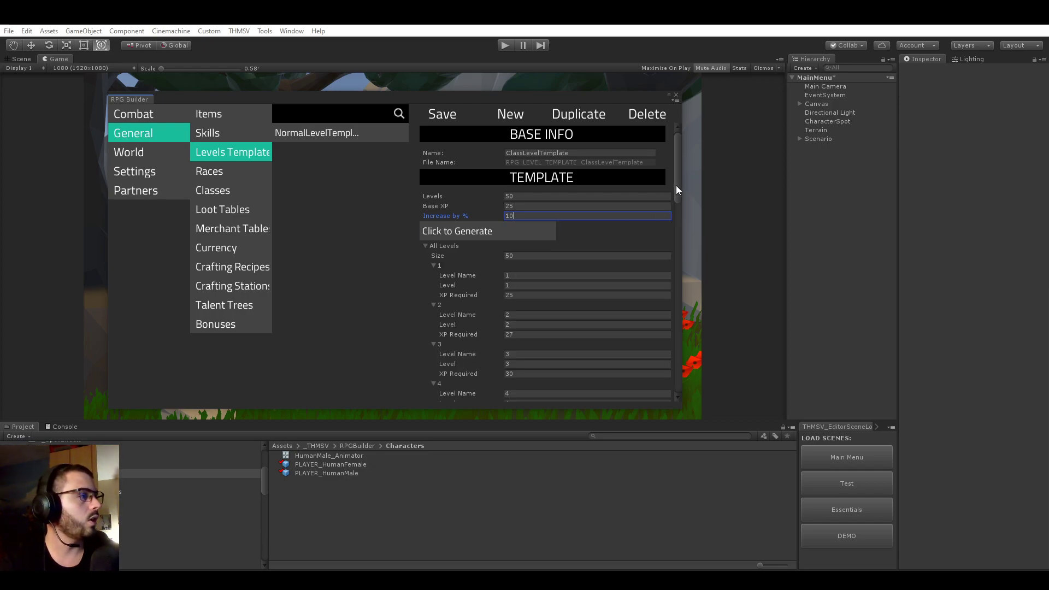
Step: Scroll through the All Levels list reviewing XP Required values 25, 27, 30 onward
scroll(down, 3)
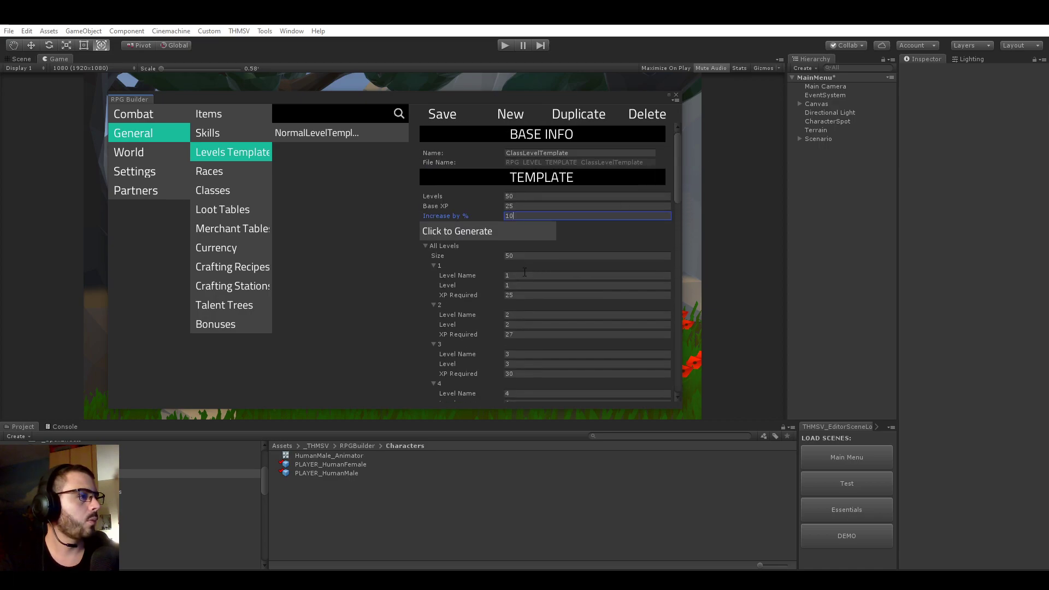
scroll(down, 3)
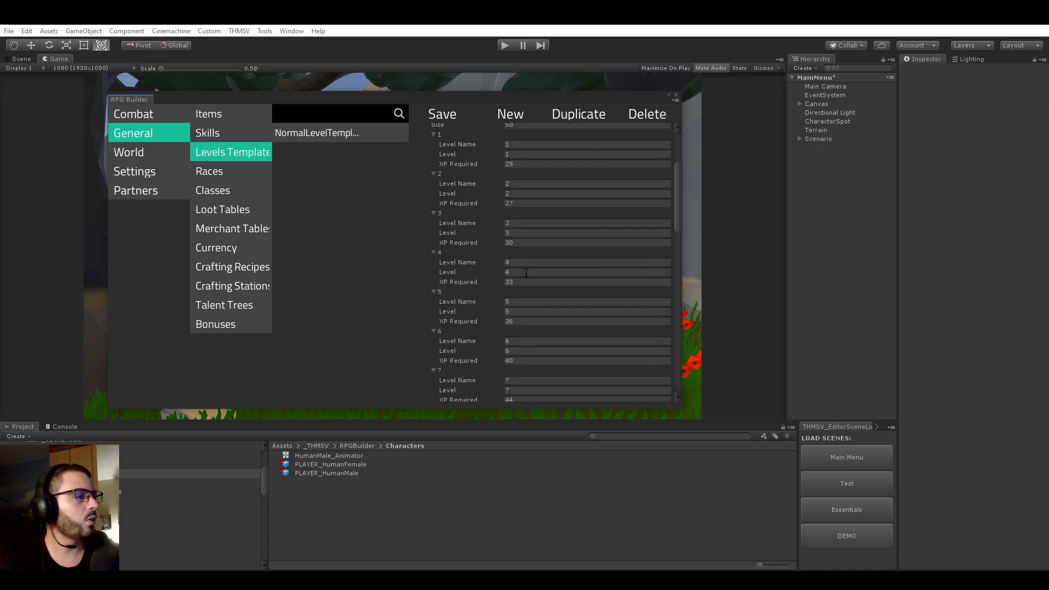
scroll(down, 3)
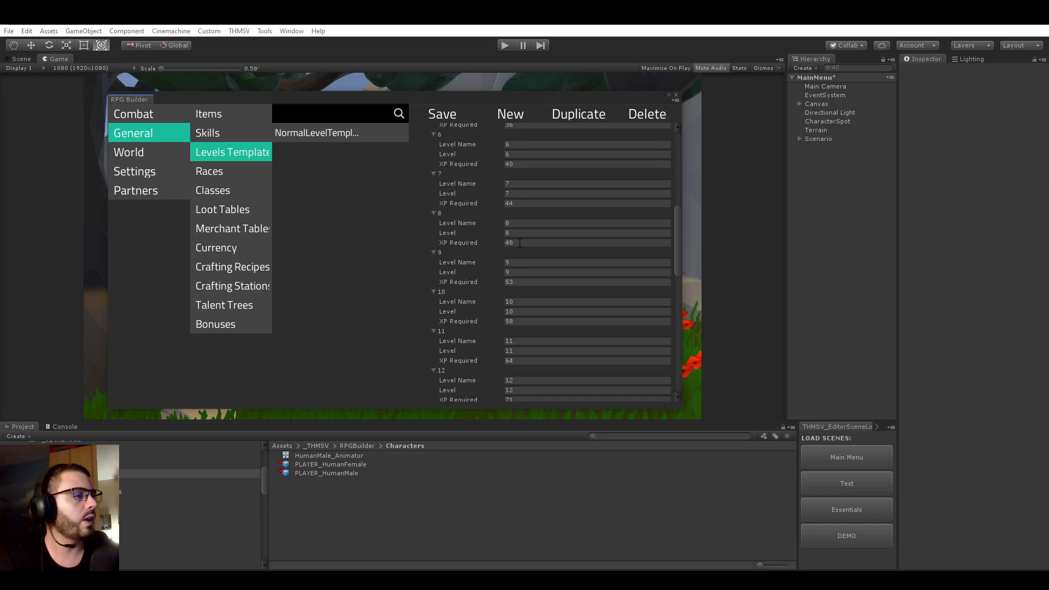
scroll(down, 3)
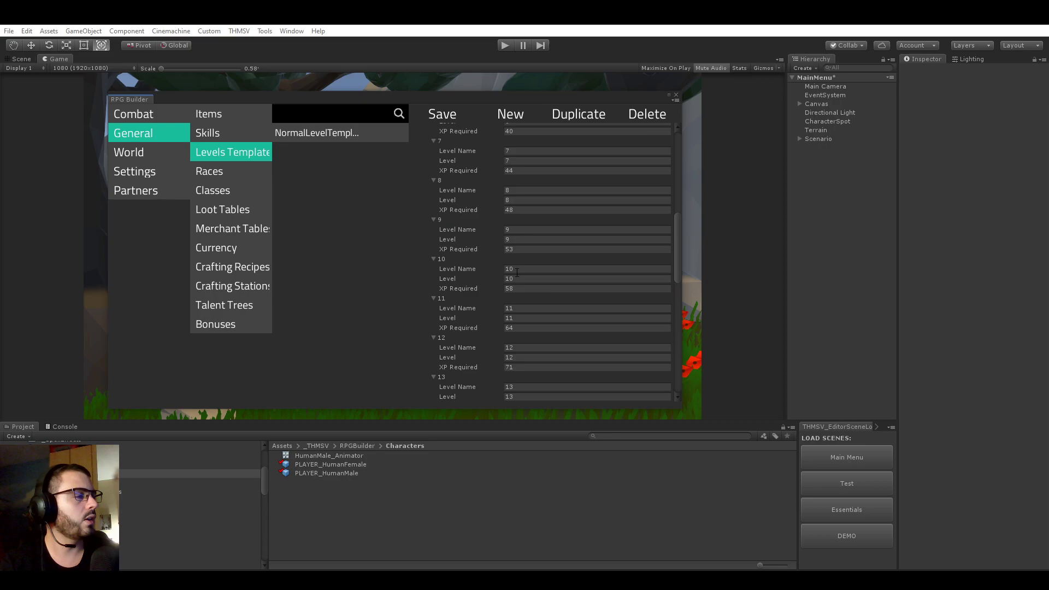
scroll(down, 3)
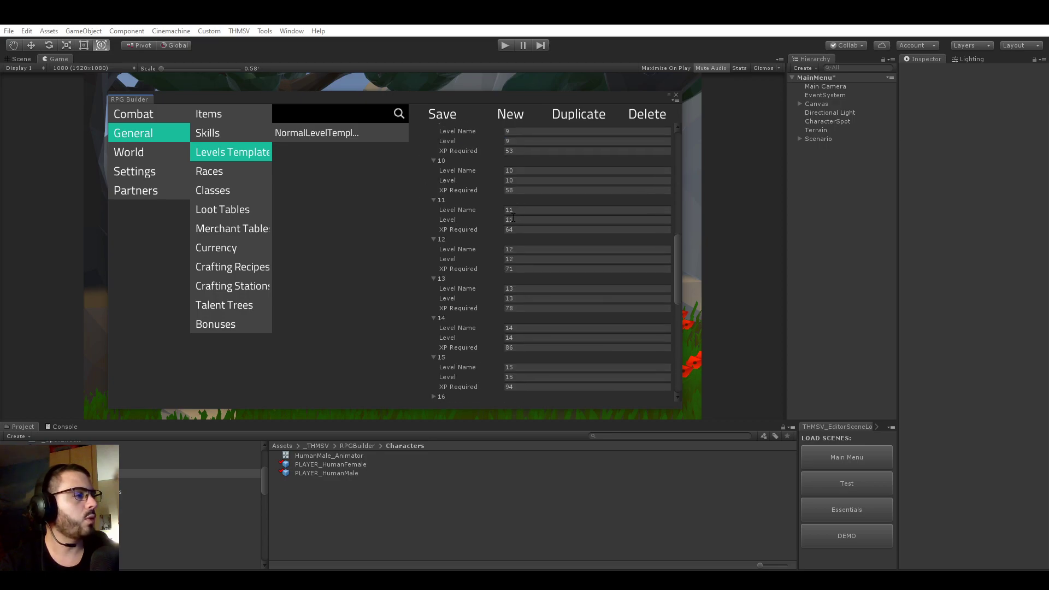
scroll(down, 3)
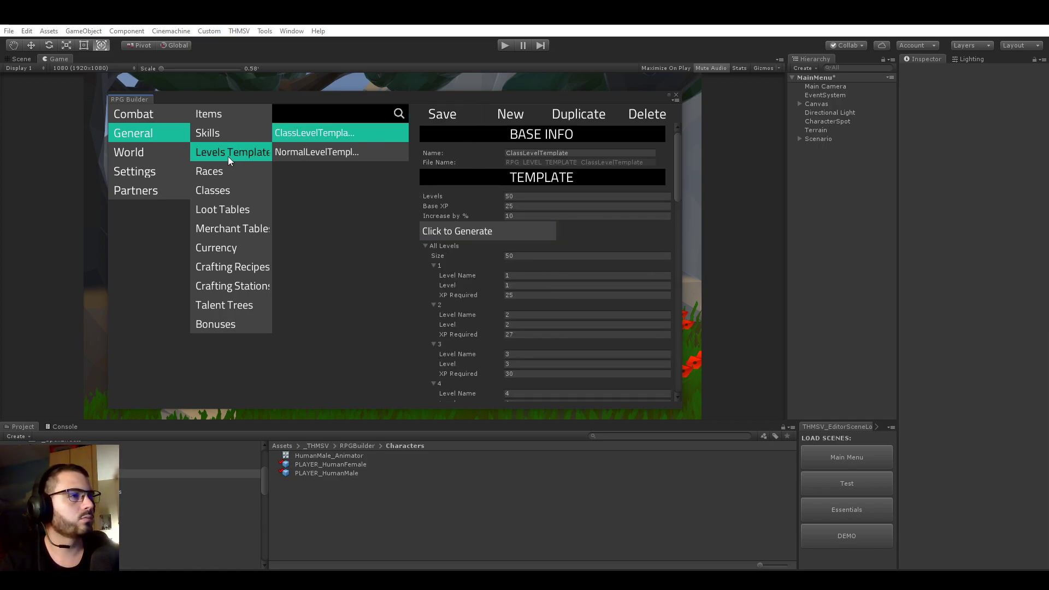
Step: Assign ClassLevelTemplate as the levels template for Summoner and Warrior and save them
click(212, 190)
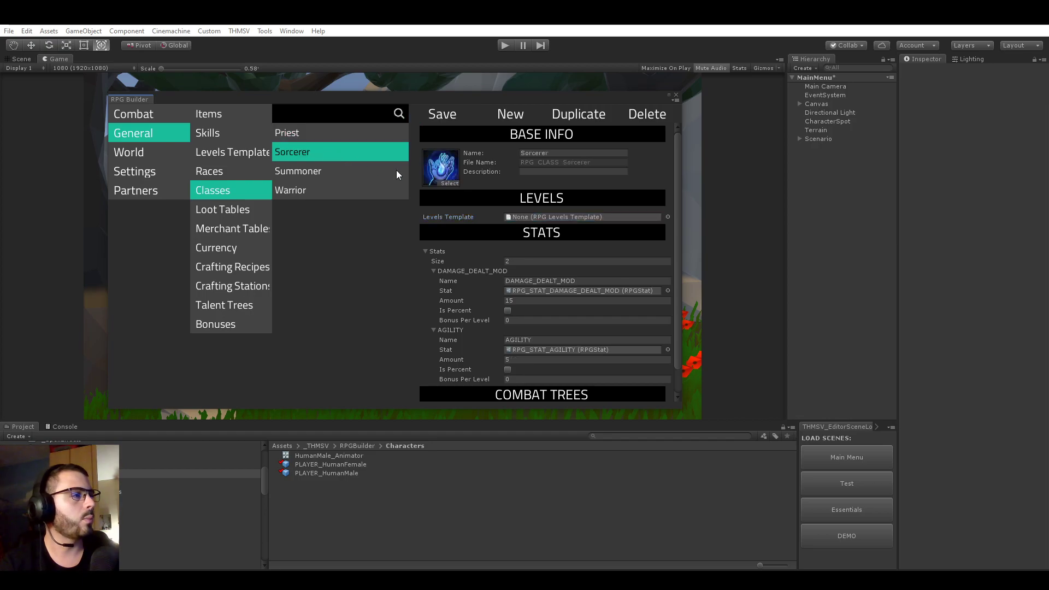
click(442, 114)
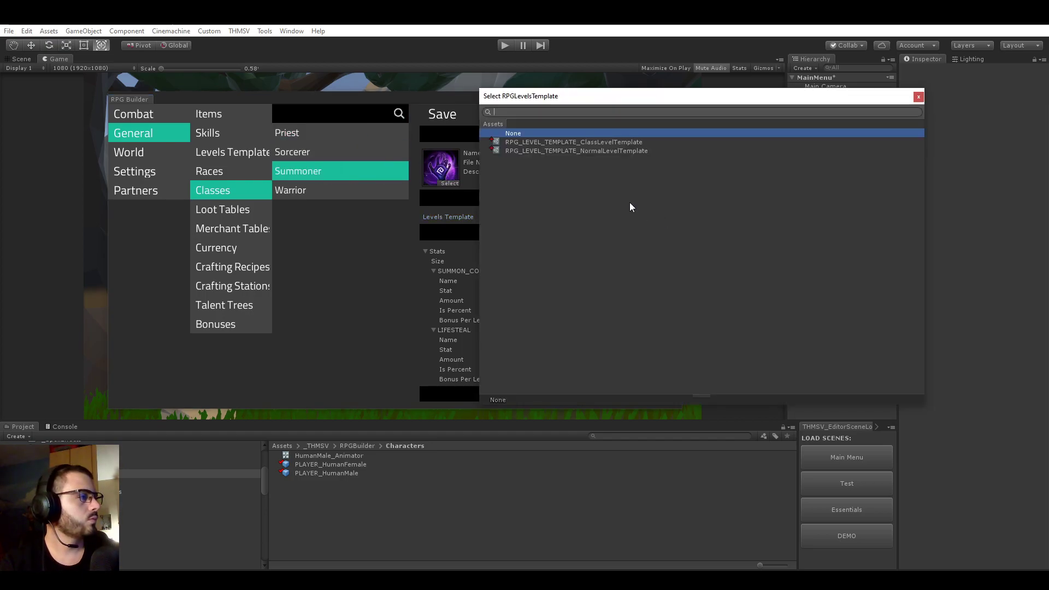
click(572, 141)
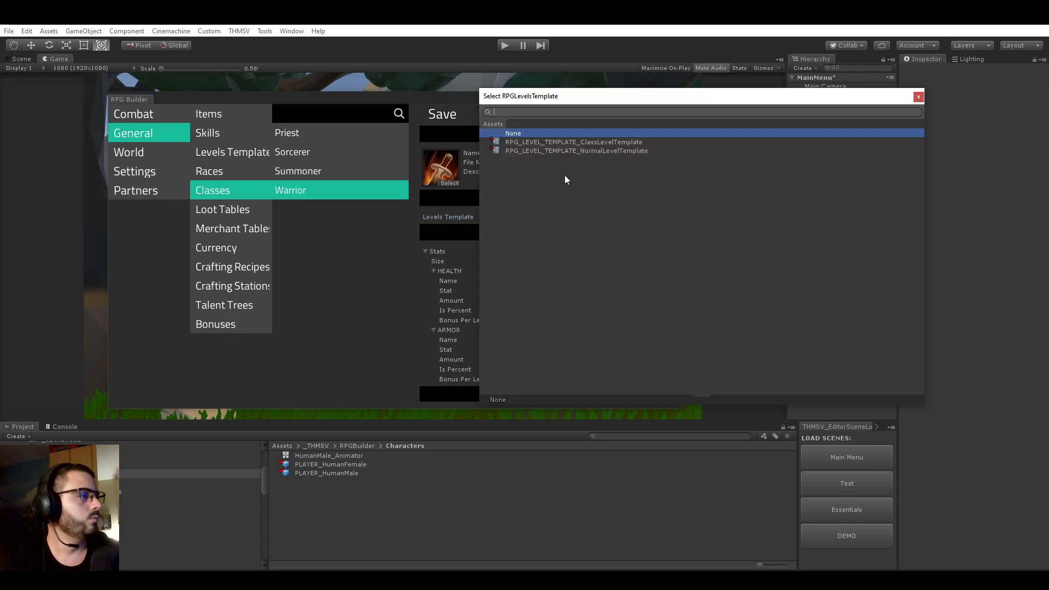
click(575, 142)
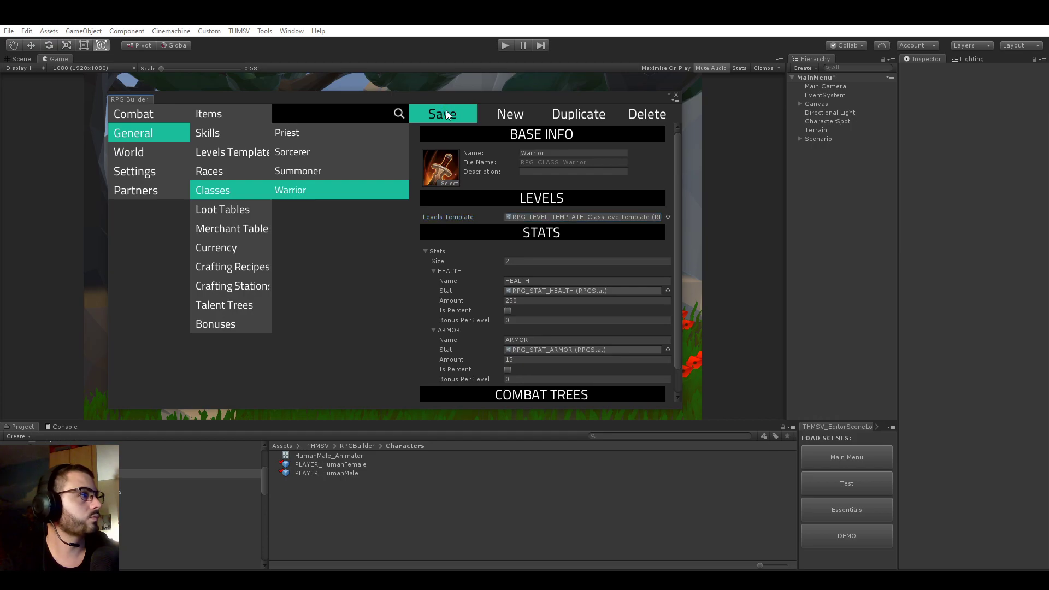